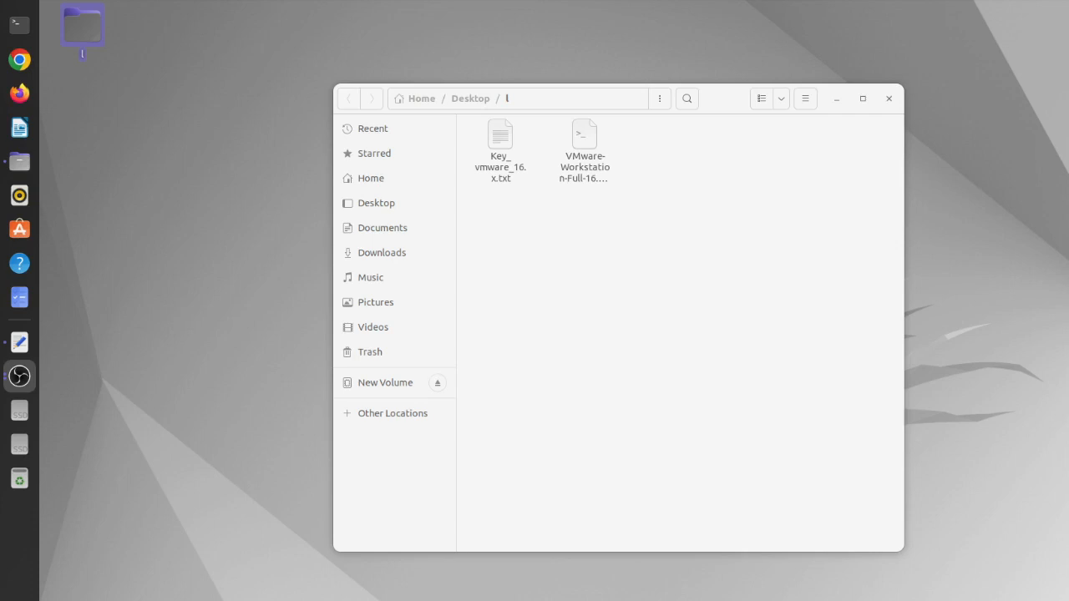
# Step: Bring the Files window forward, reposition it and select the VMware Workstation installer bundle
pyautogui.click(888, 97)
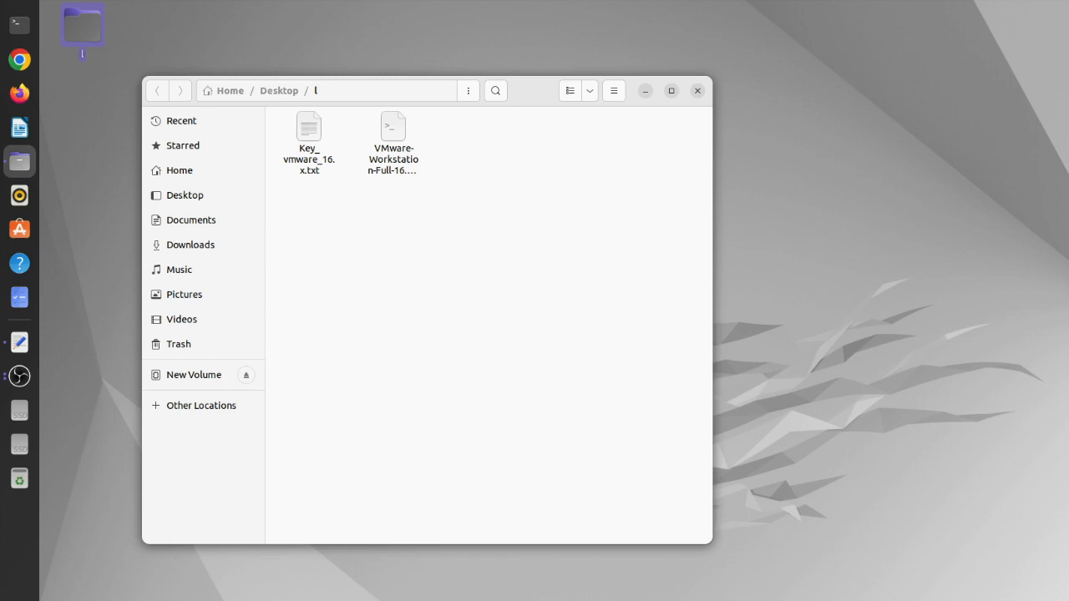
pyautogui.moveTo(426, 90); pyautogui.dragTo(743, 299)
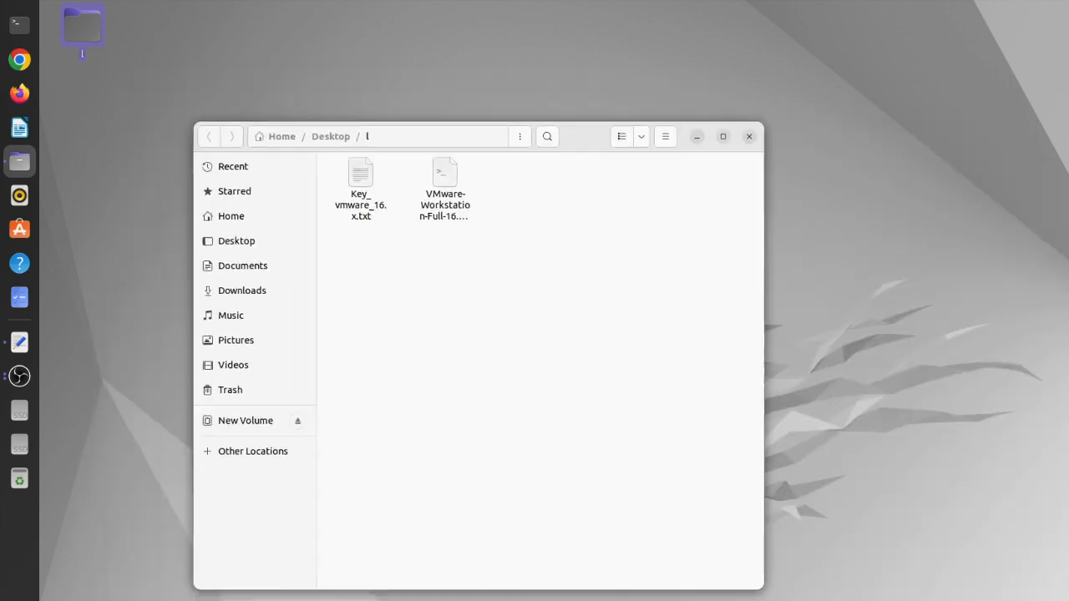
pyautogui.moveTo(476, 137); pyautogui.dragTo(476, 50)
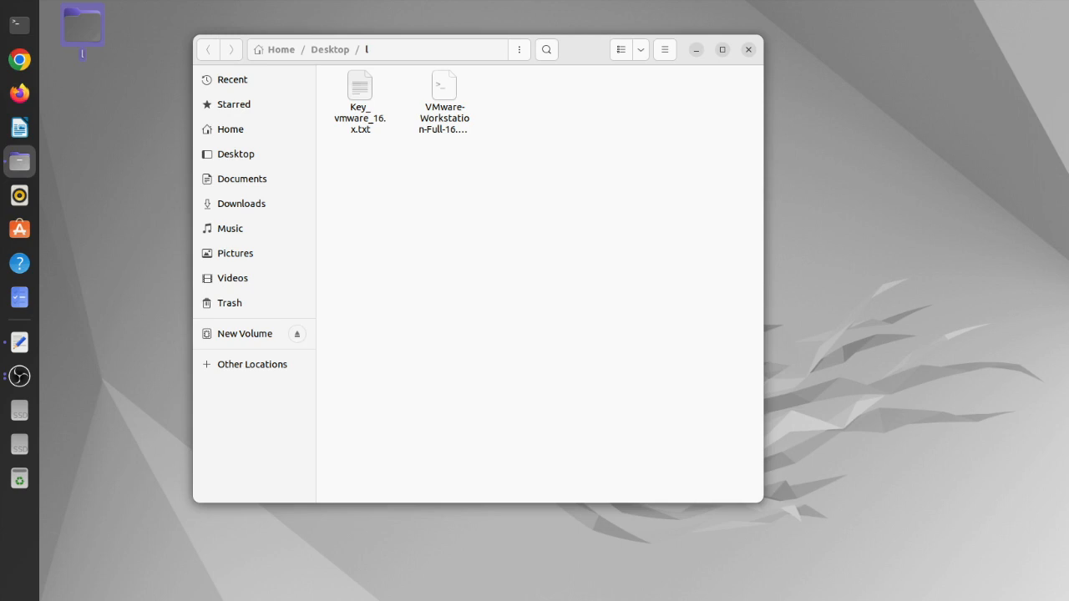
pyautogui.click(442, 87)
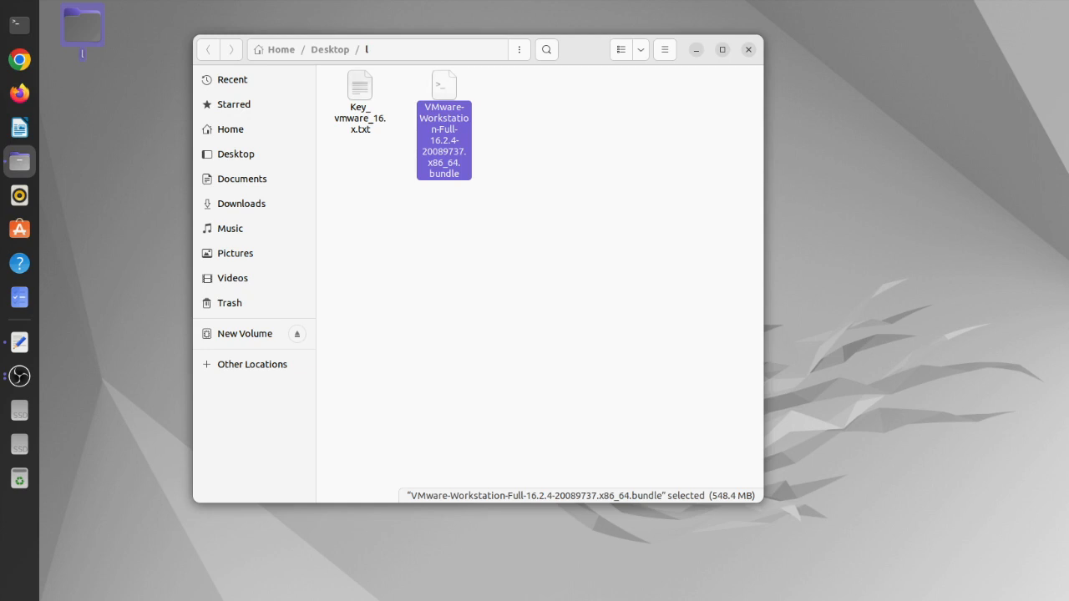
# Step: In the bundle's Properties > Permissions, allow executing the file as a program and close the dialog
pyautogui.rightClick(444, 140)
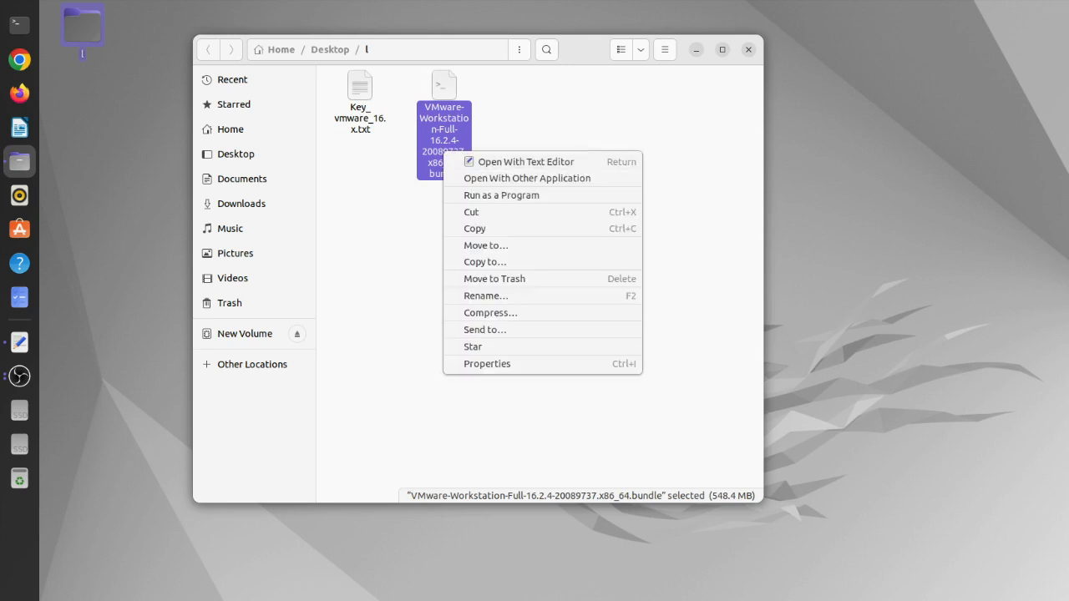
pyautogui.click(488, 364)
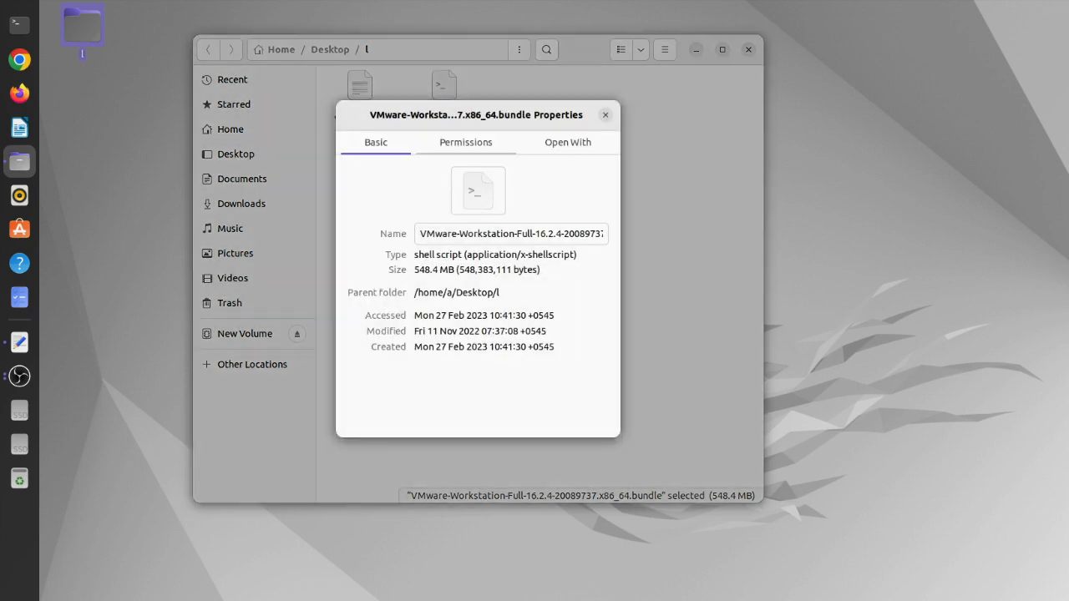
pyautogui.click(464, 142)
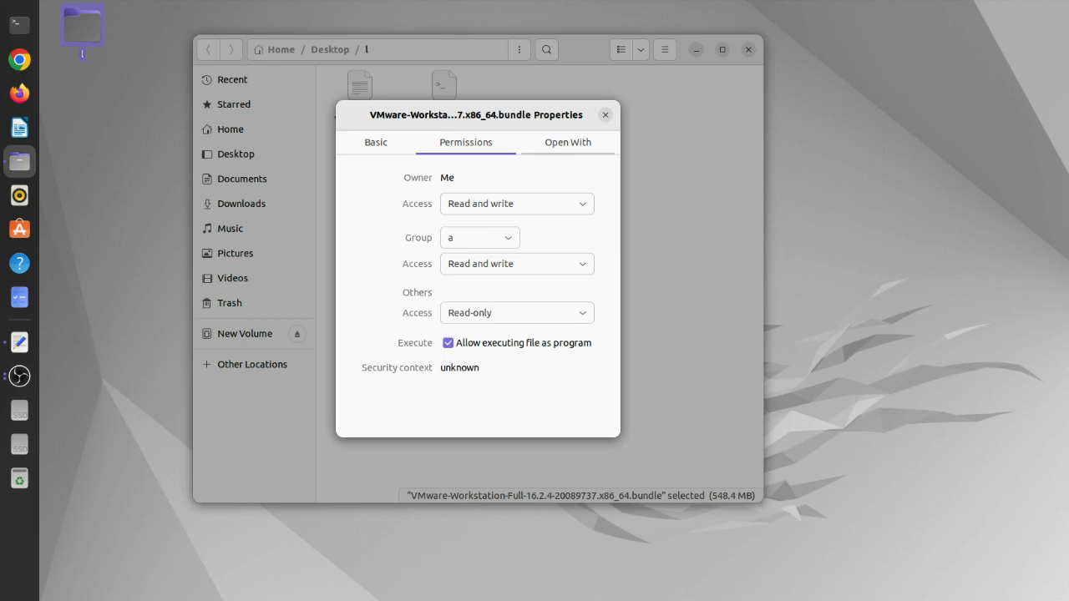
pyautogui.click(604, 114)
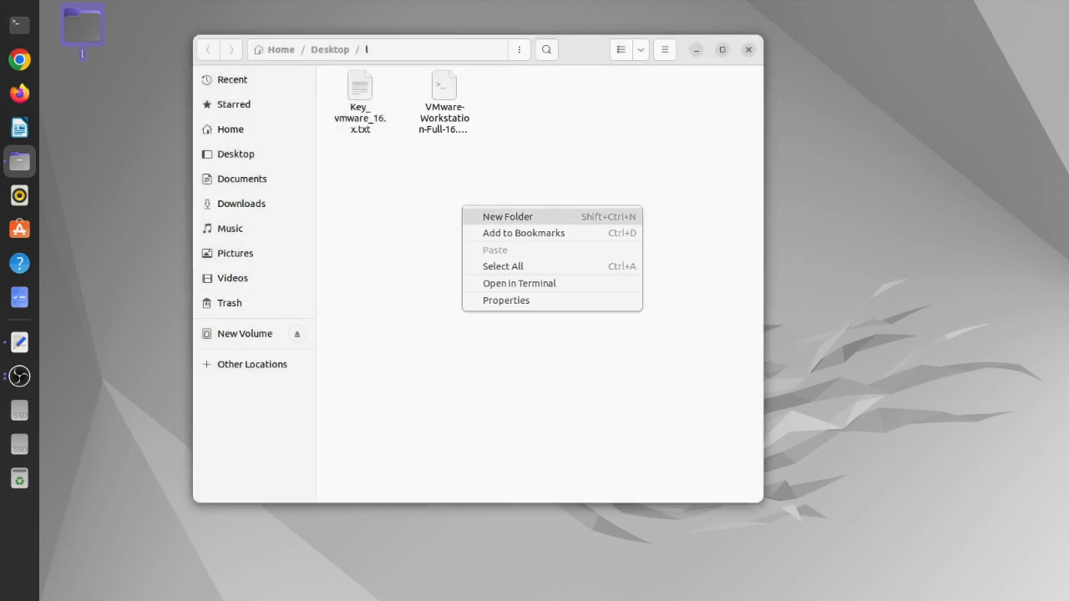
# Step: Open a terminal in the Desktop/l folder and raise its profile's transparent background slider in Colors
pyautogui.click(518, 284)
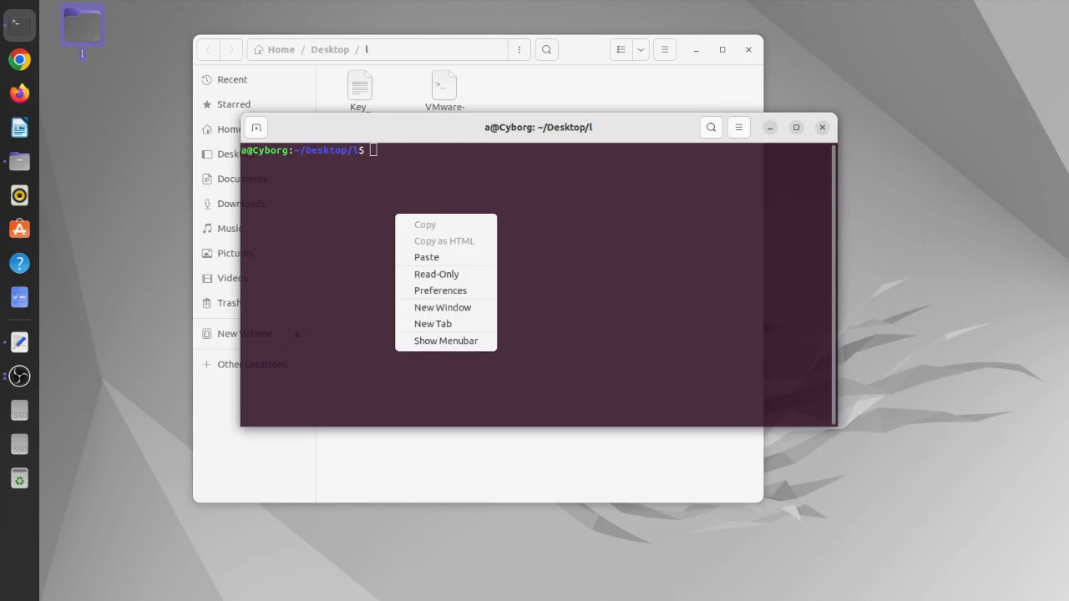
pyautogui.click(441, 290)
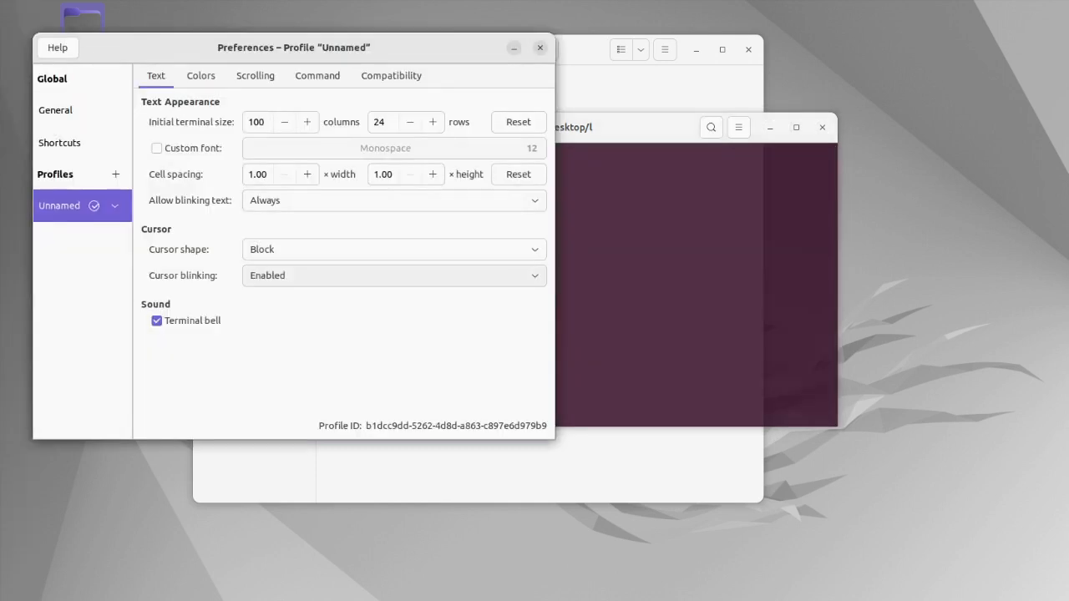
pyautogui.click(200, 75)
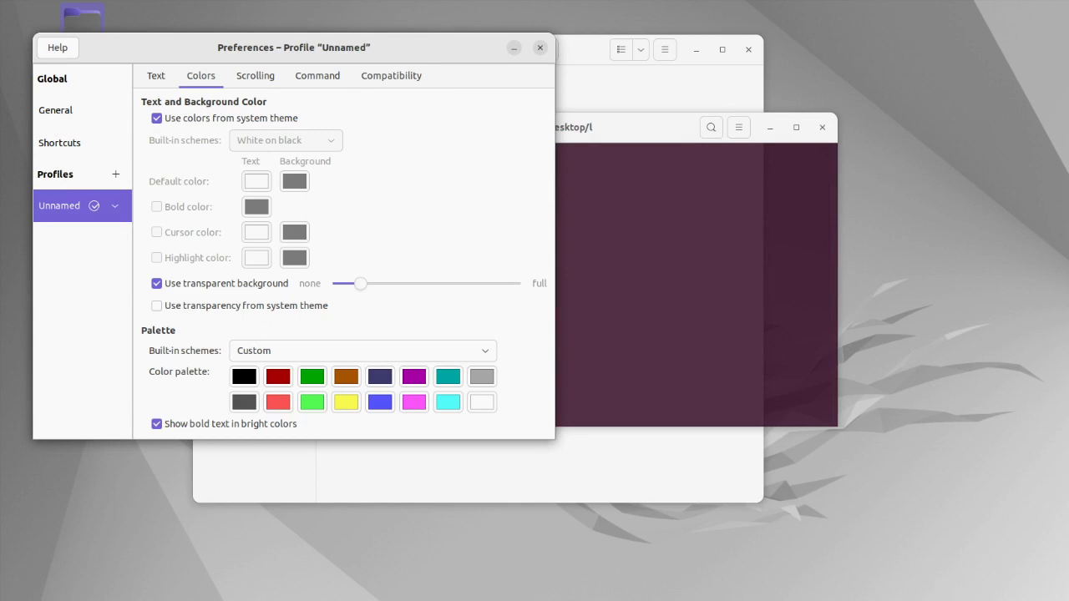
pyautogui.moveTo(361, 284); pyautogui.dragTo(427, 284)
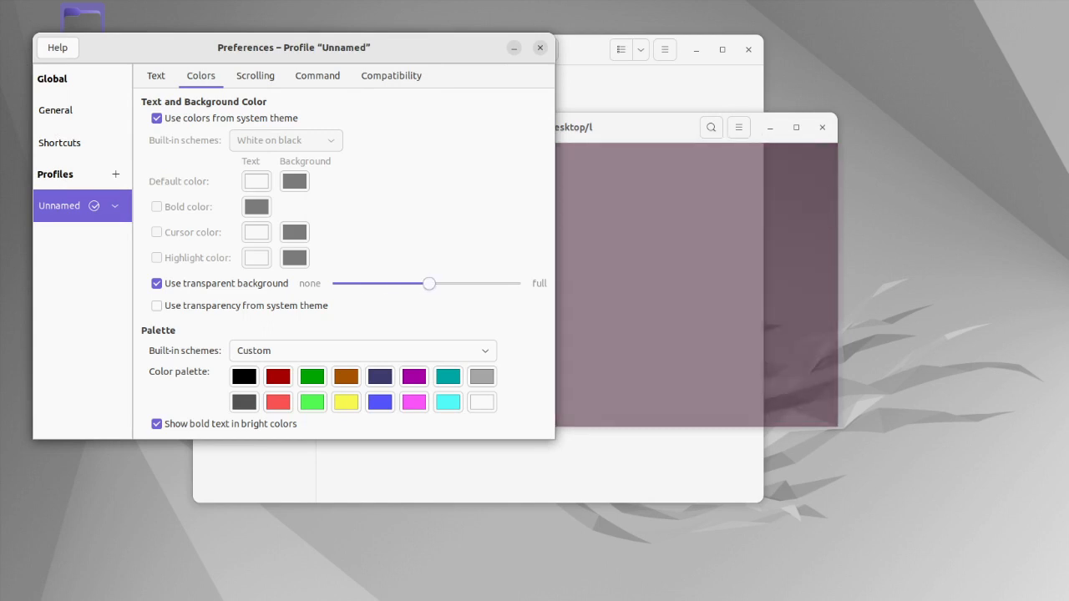
pyautogui.moveTo(427, 284); pyautogui.dragTo(458, 284)
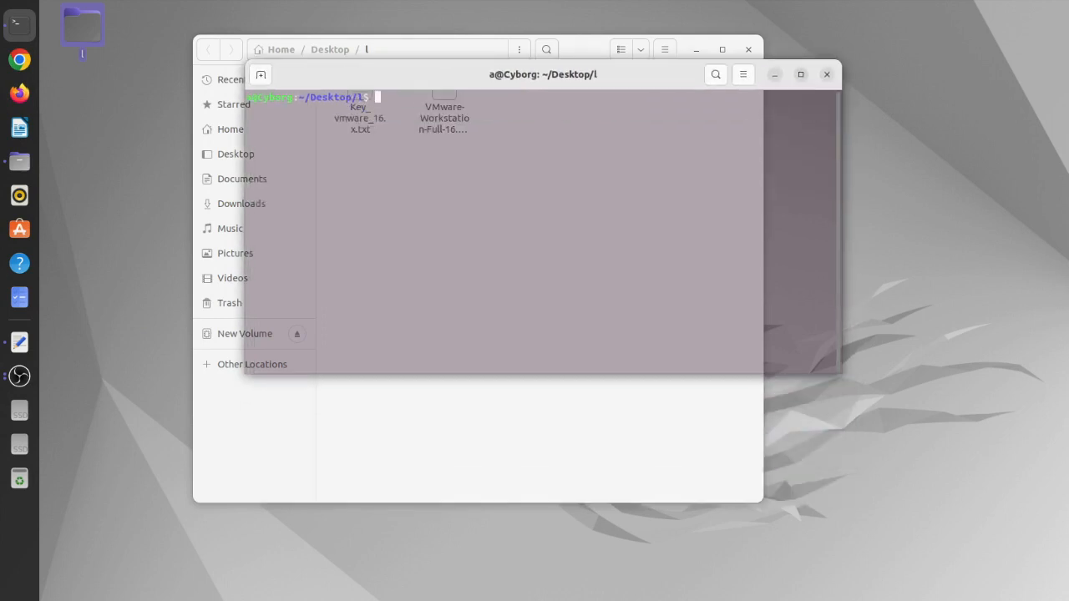
pyautogui.moveTo(542, 74); pyautogui.dragTo(541, 157)
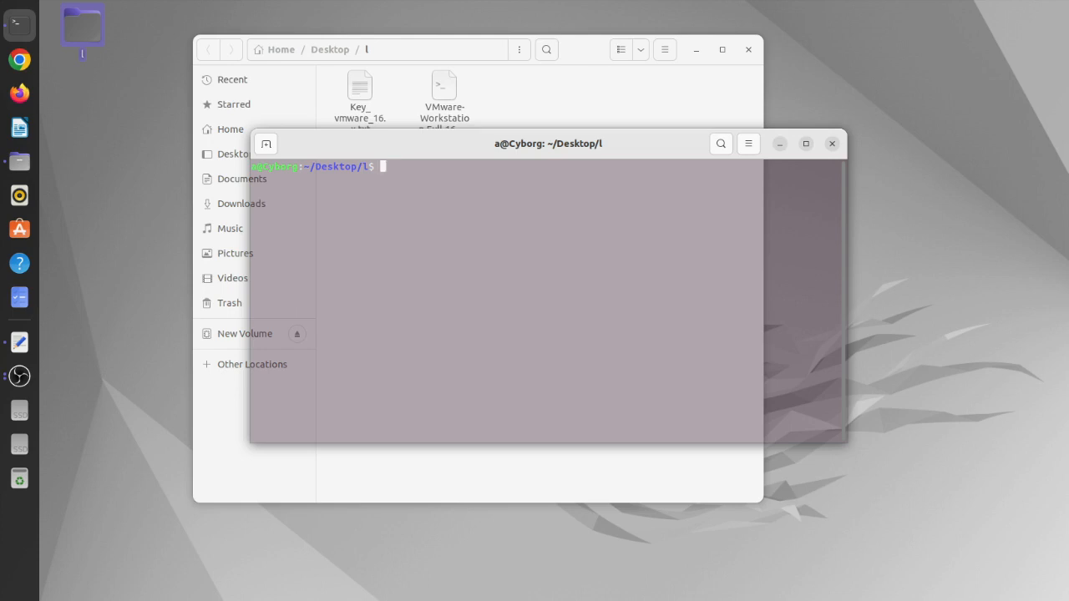
# Step: Enter sudo ./VM and tab-complete the Workstation 16.2.4 bundle name to run the installer as superuser
pyautogui.write('sud')
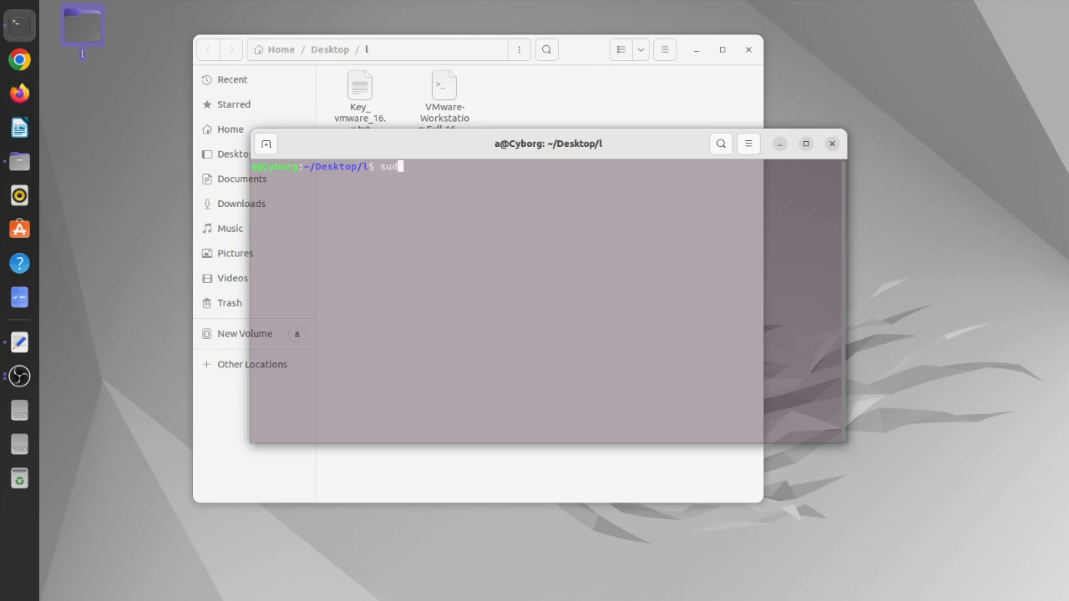
pyautogui.write('o')
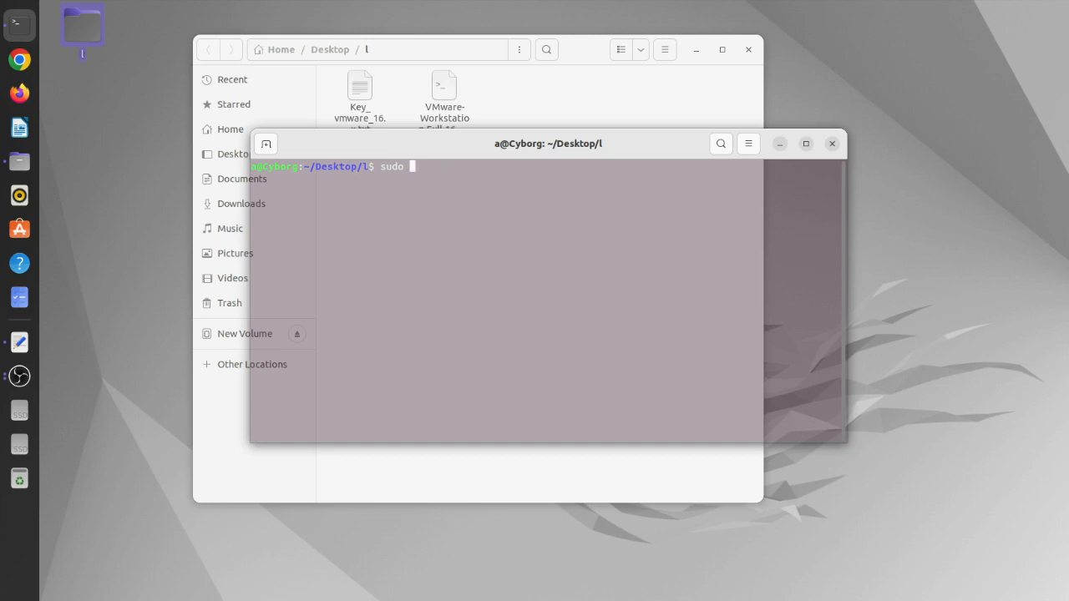
pyautogui.write('./')
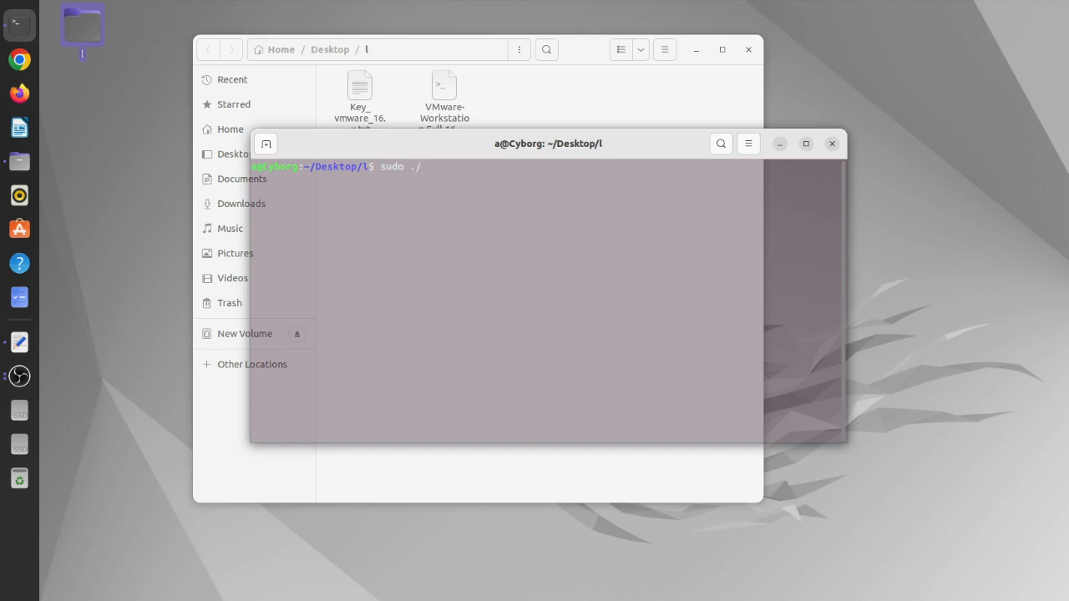
pyautogui.write('V')
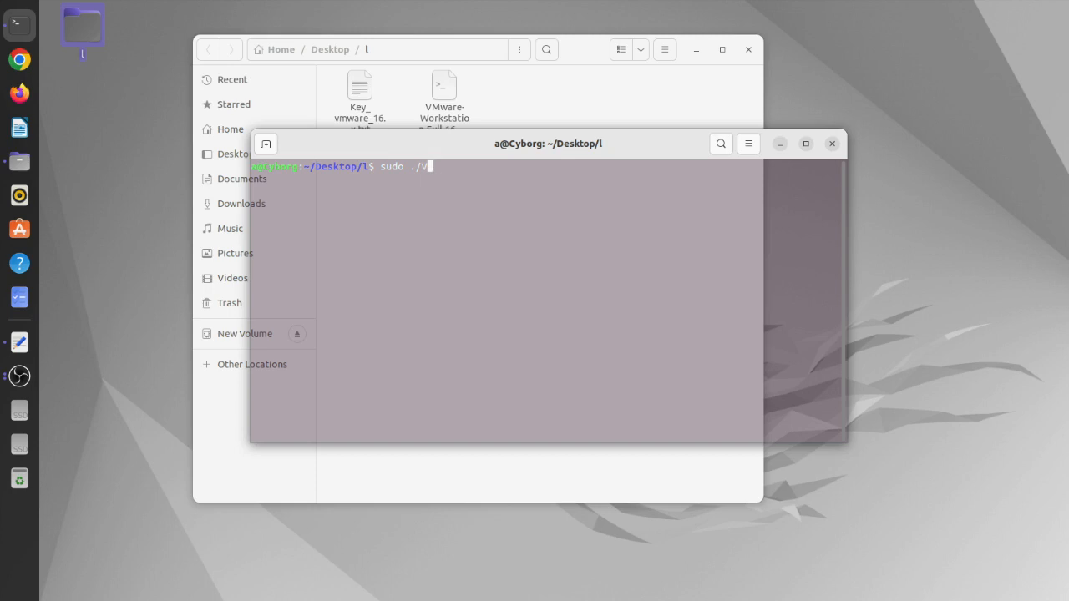
pyautogui.write('M')
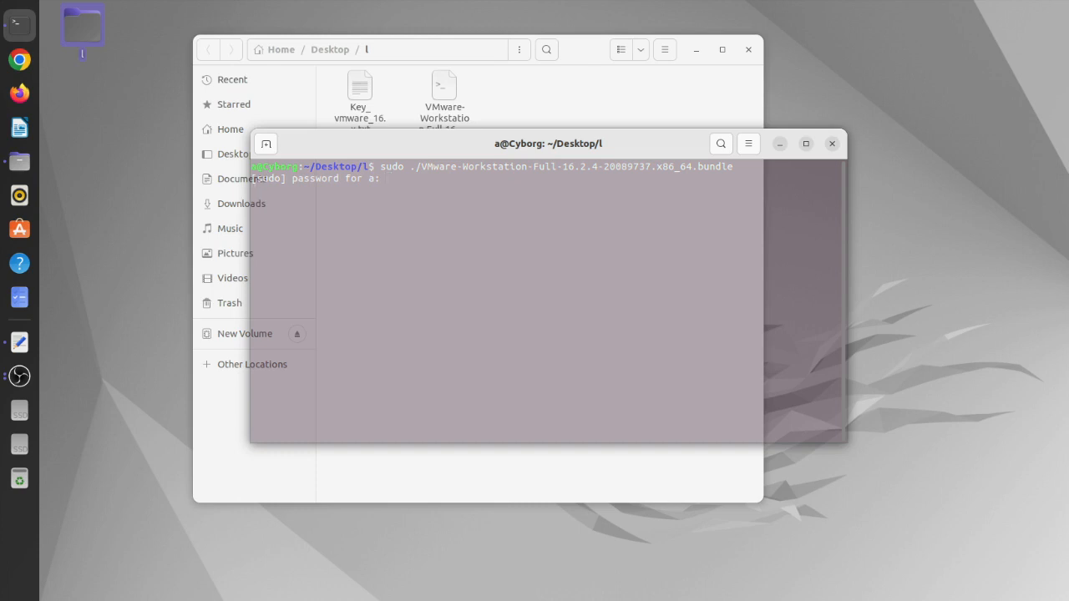
# Step: Submit the sudo password so the VMware Workstation 16.2.4 installer runs to completion
pyautogui.press('Return')
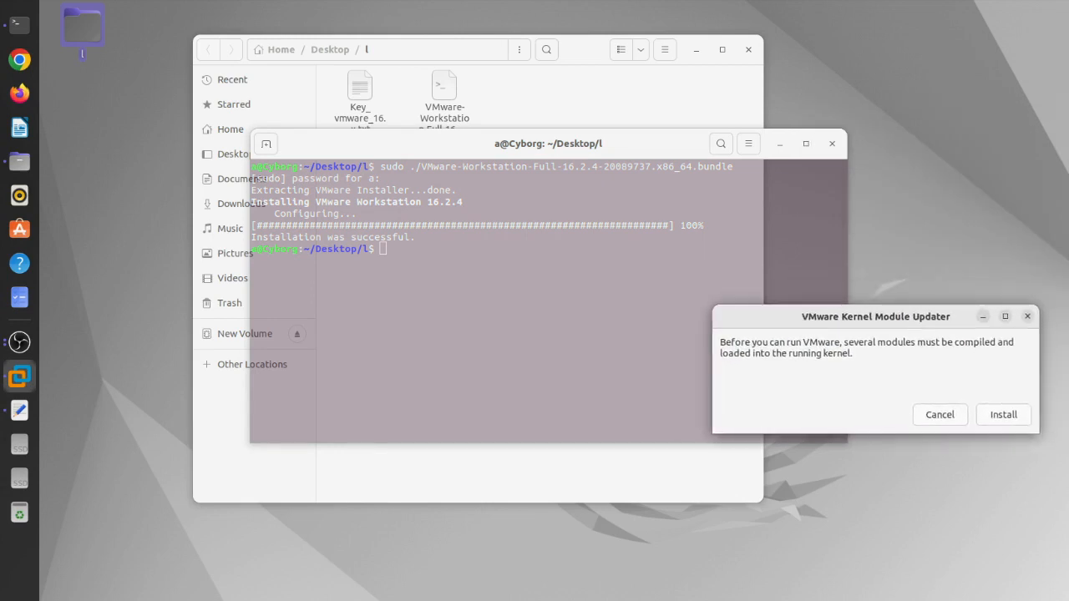
# Step: Install the kernel modules with superuser authentication, dismiss the failure message and cancel the updater
pyautogui.moveTo(875, 315); pyautogui.dragTo(848, 334)
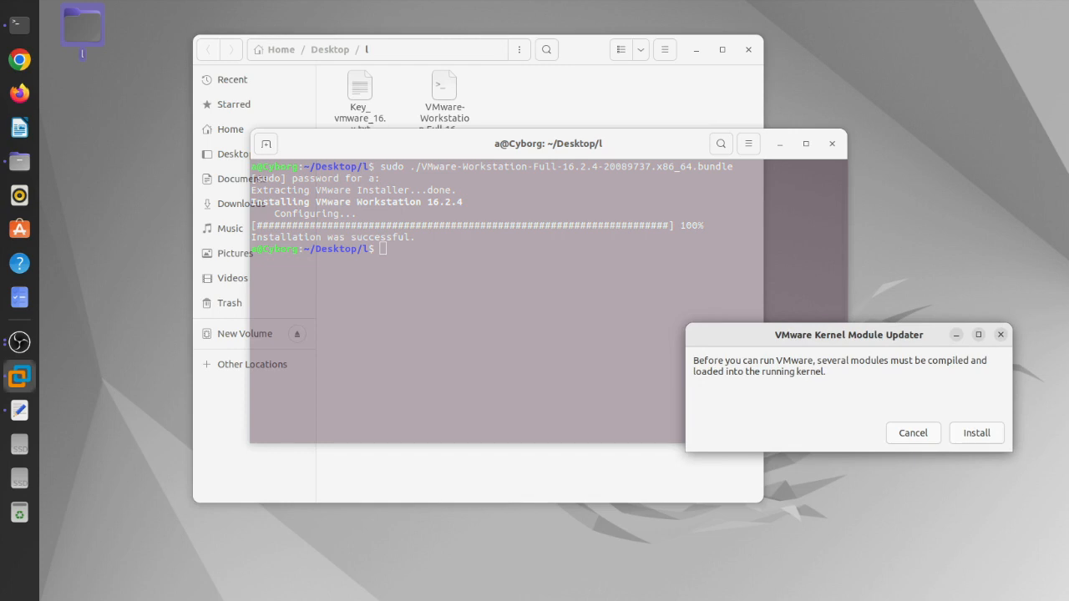
pyautogui.click(975, 432)
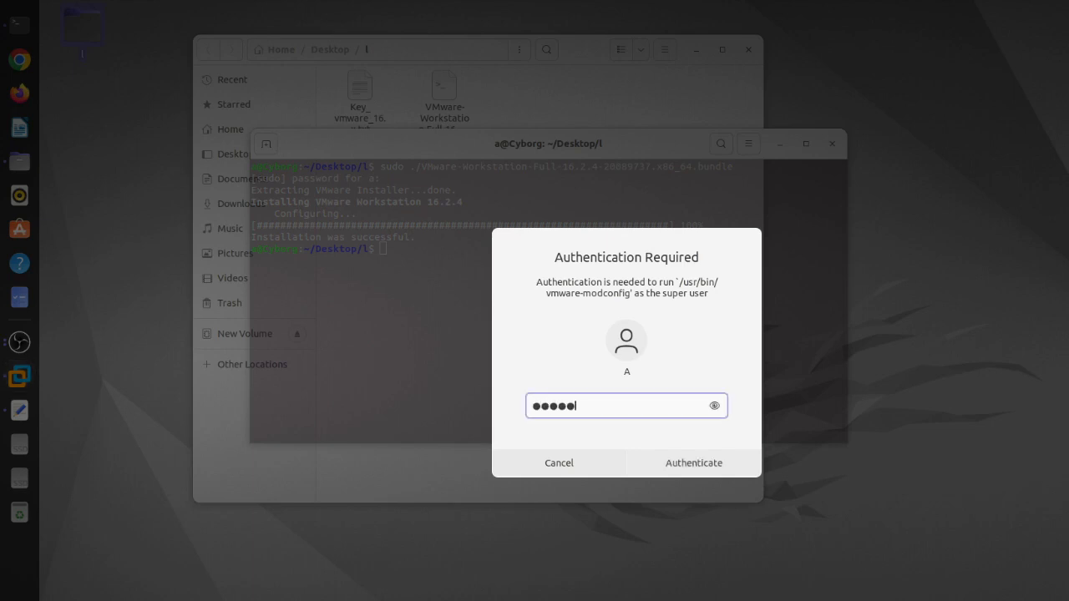
pyautogui.click(693, 462)
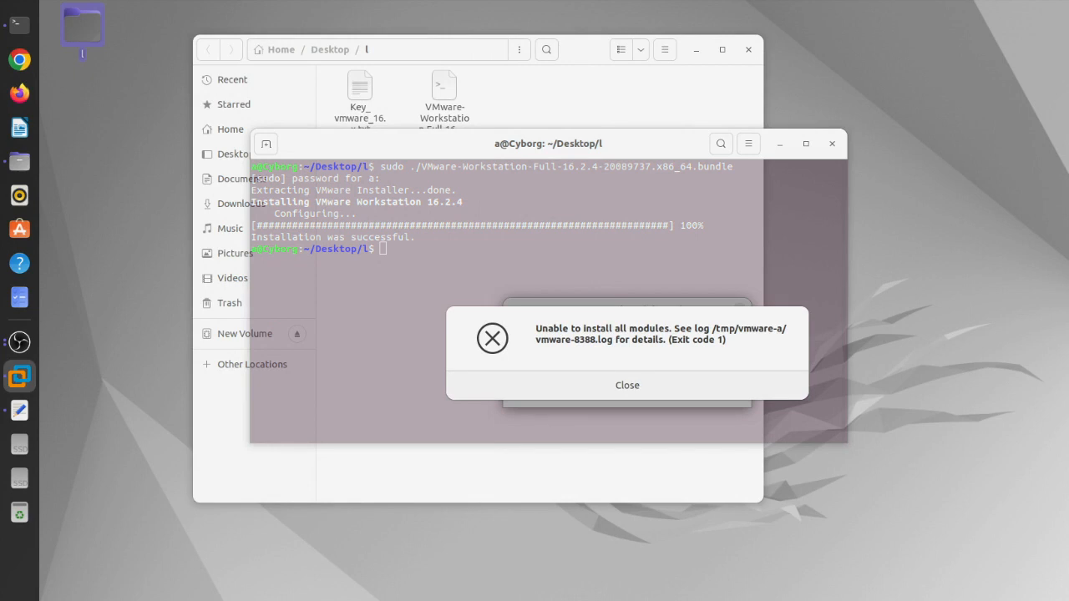
pyautogui.click(628, 384)
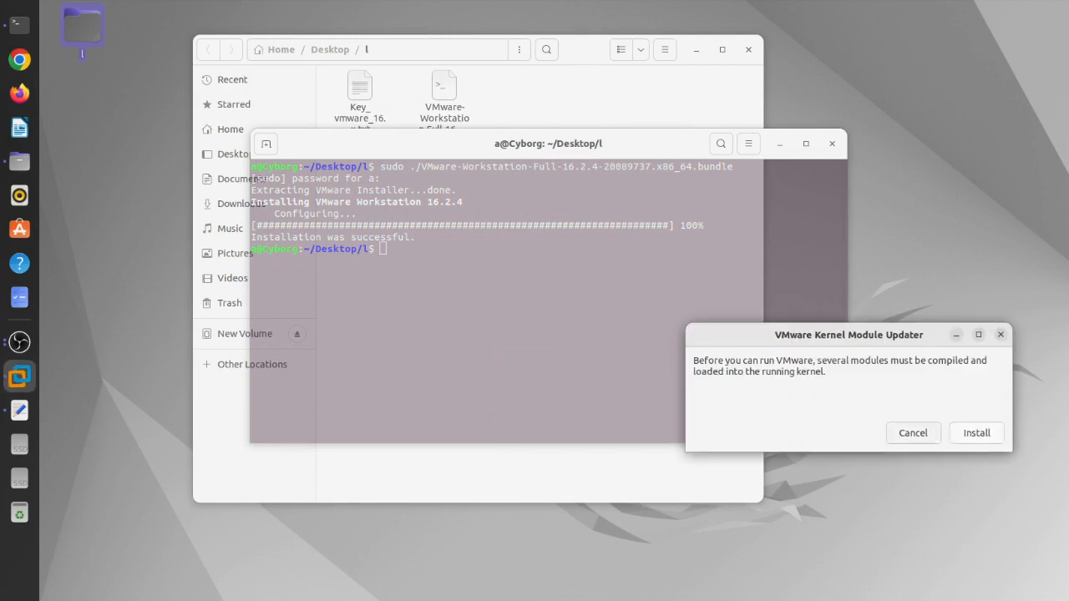
pyautogui.click(976, 432)
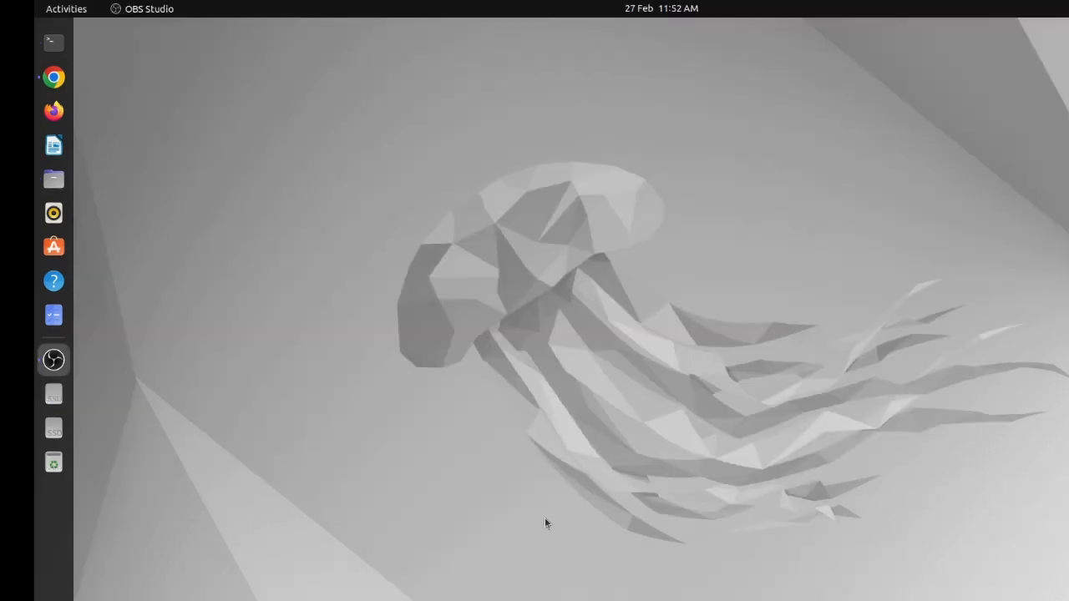
# Step: Relaunch VMware Workstation and retry the kernel module install with authentication, hitting the exit code 1 error
pyautogui.click(67, 10)
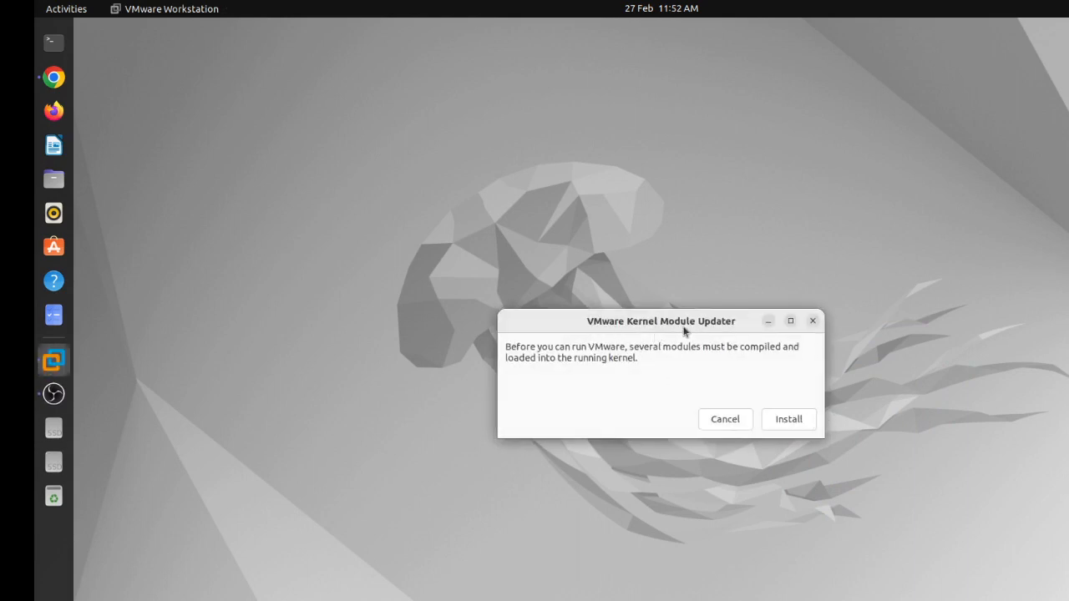
pyautogui.moveTo(605, 349)
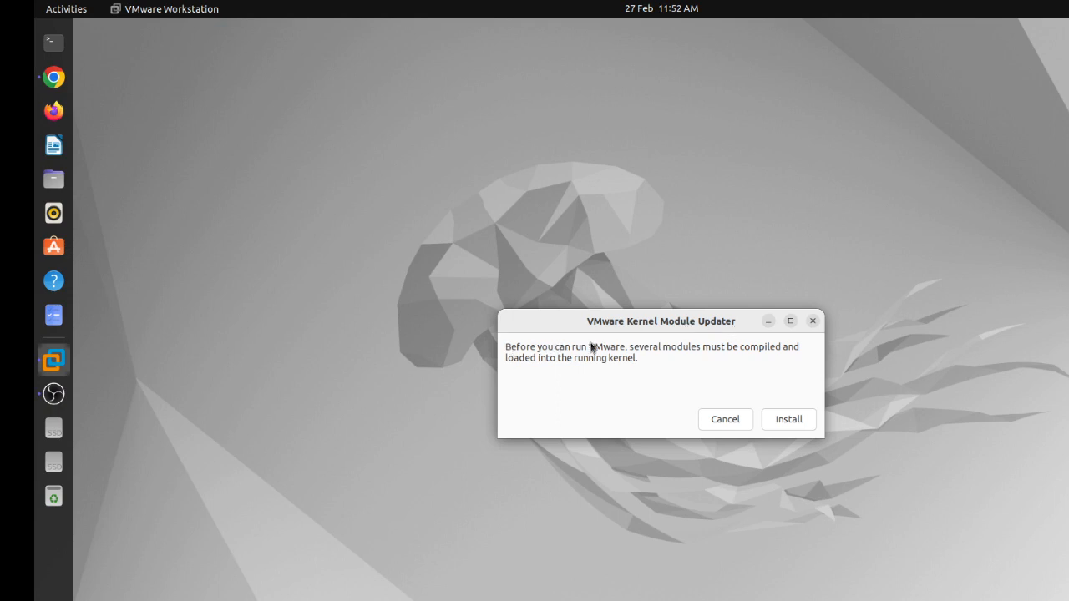
pyautogui.moveTo(710, 362)
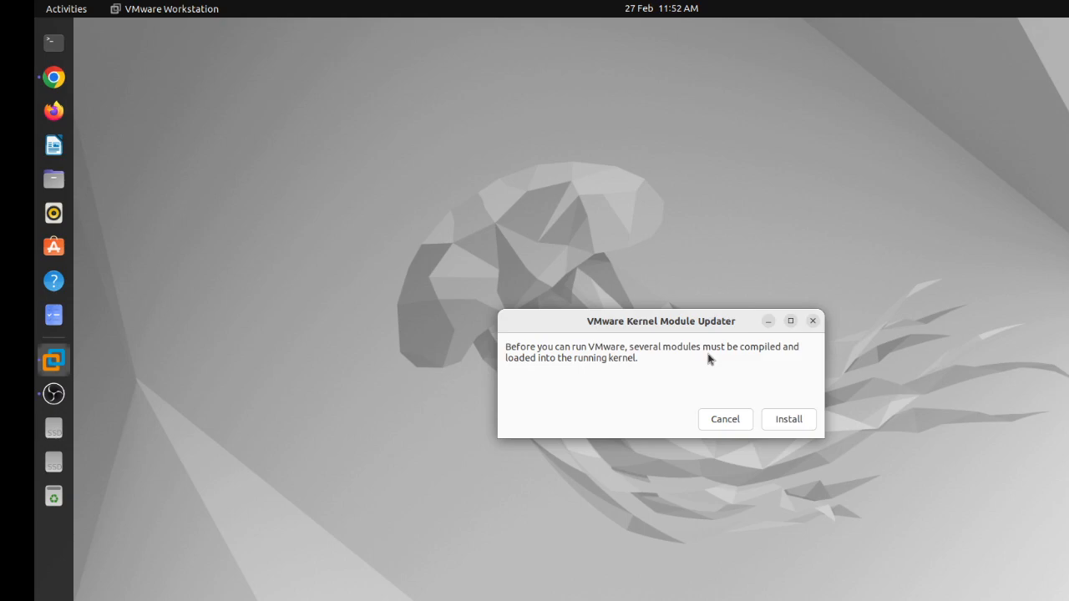
pyautogui.click(788, 419)
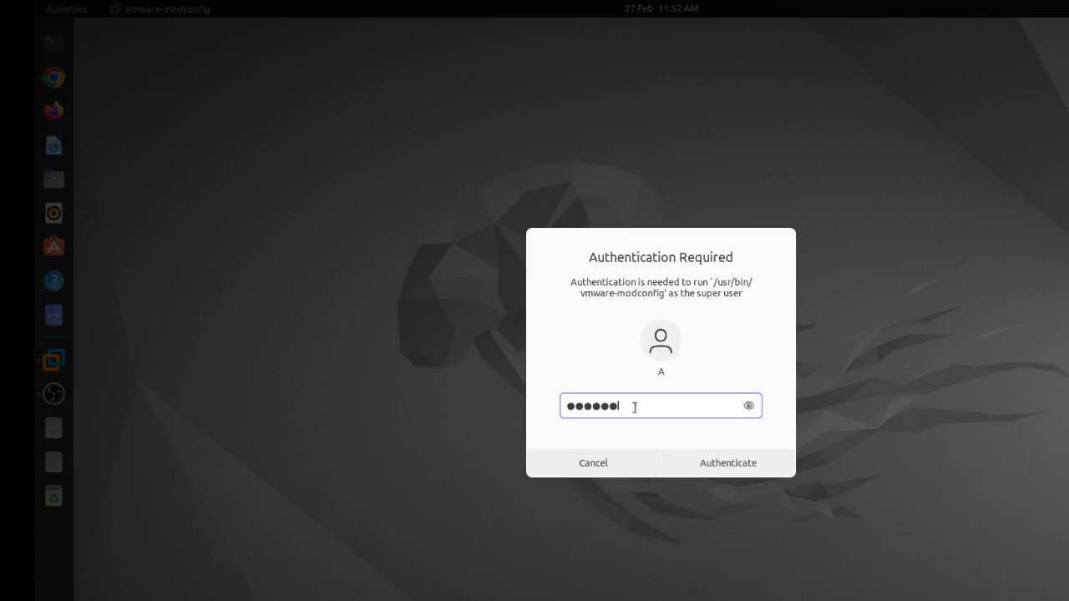
pyautogui.click(728, 462)
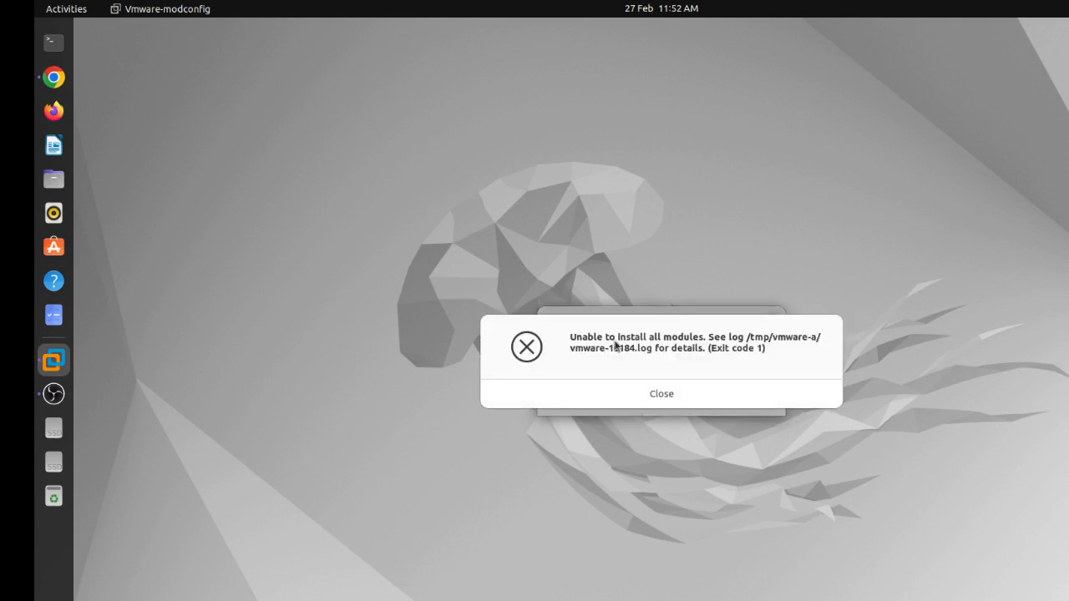
pyautogui.moveTo(718, 357)
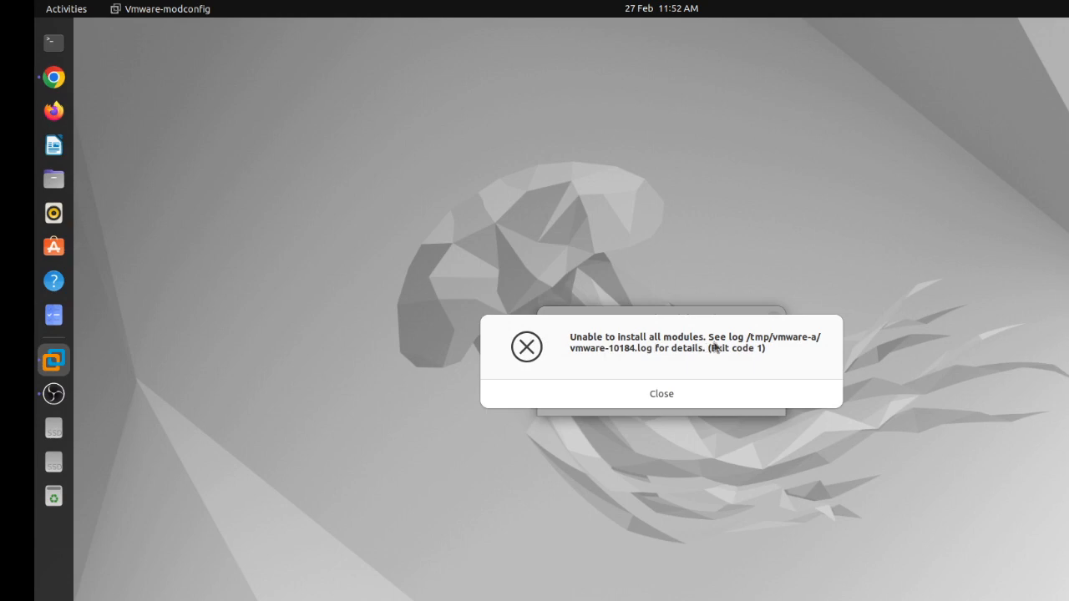
pyautogui.moveTo(802, 352)
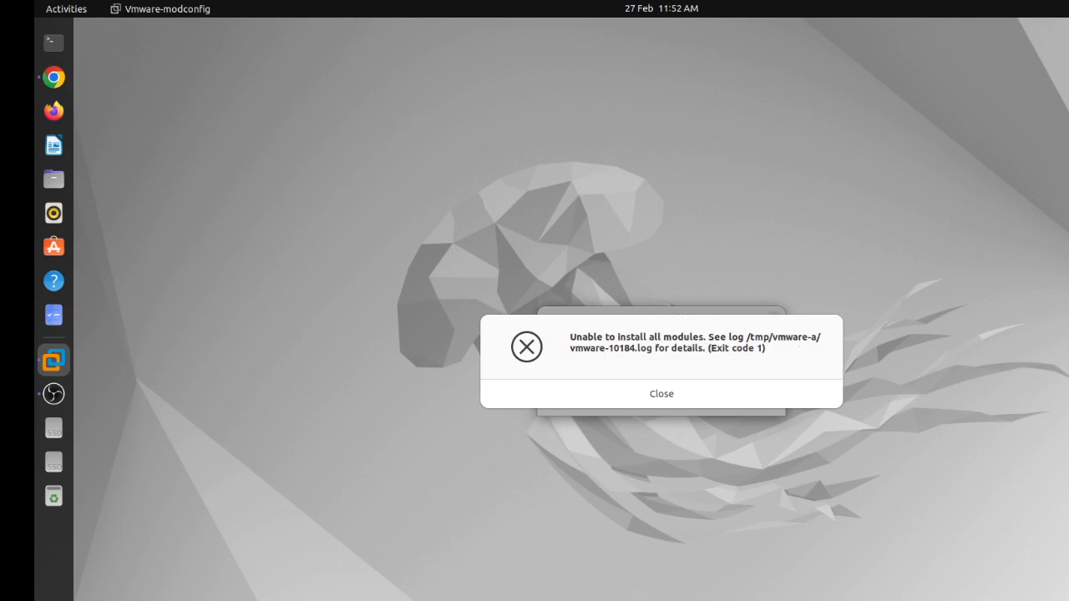
# Step: Open Files and browse Other Locations > Computer > tmp into the vmware-a folder
pyautogui.click(53, 10)
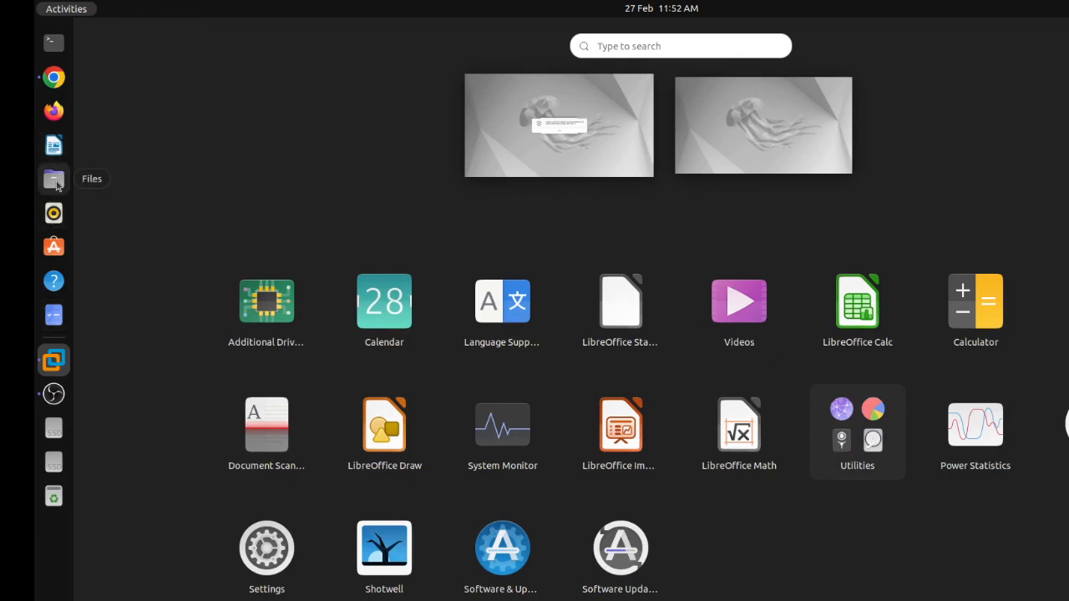
pyautogui.click(54, 178)
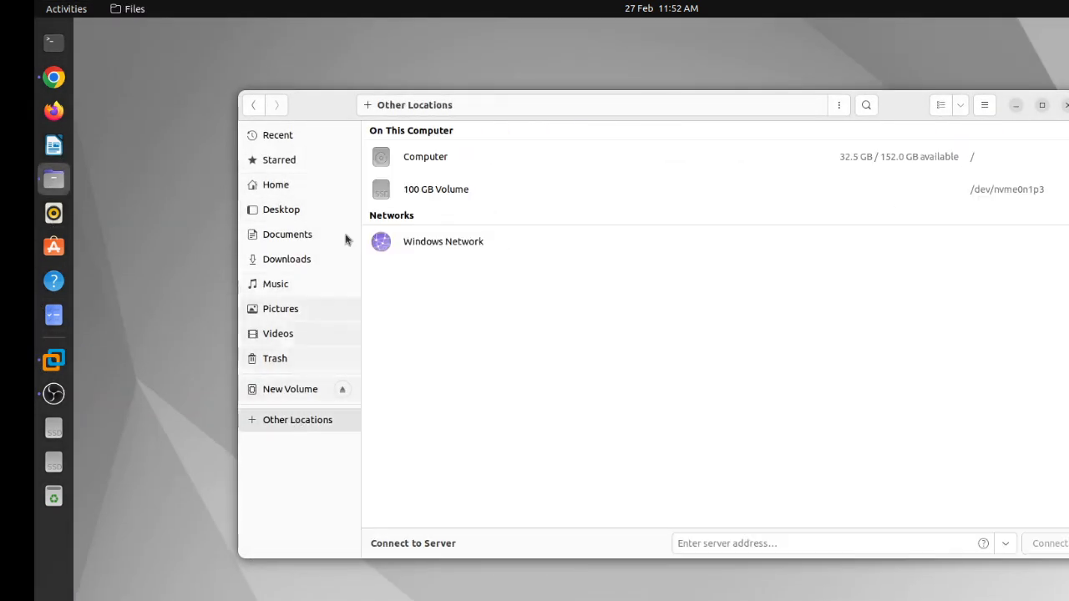
pyautogui.doubleClick(424, 157)
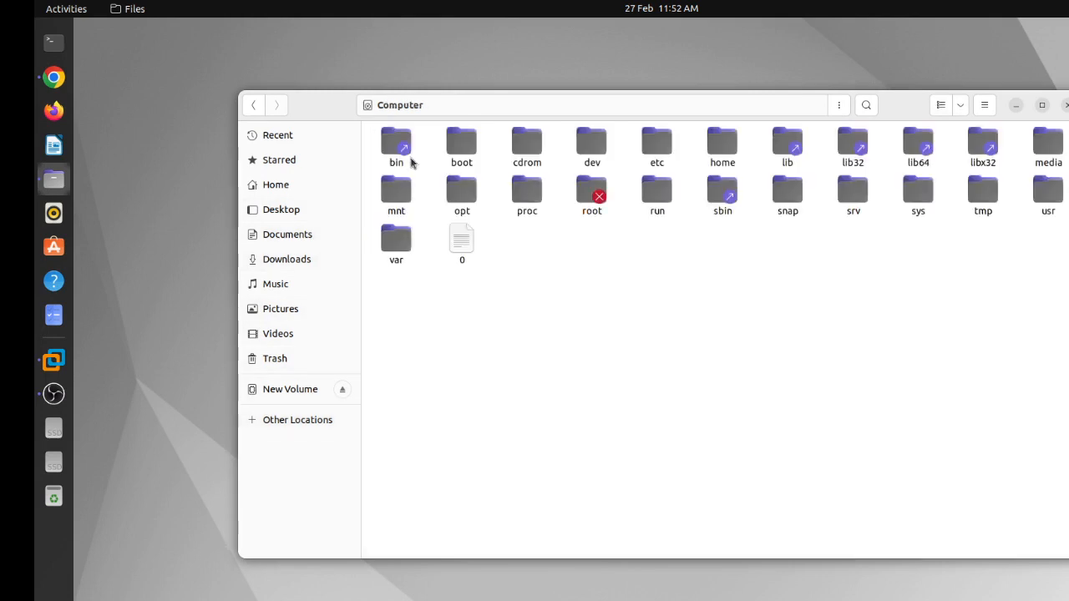
pyautogui.moveTo(704, 180)
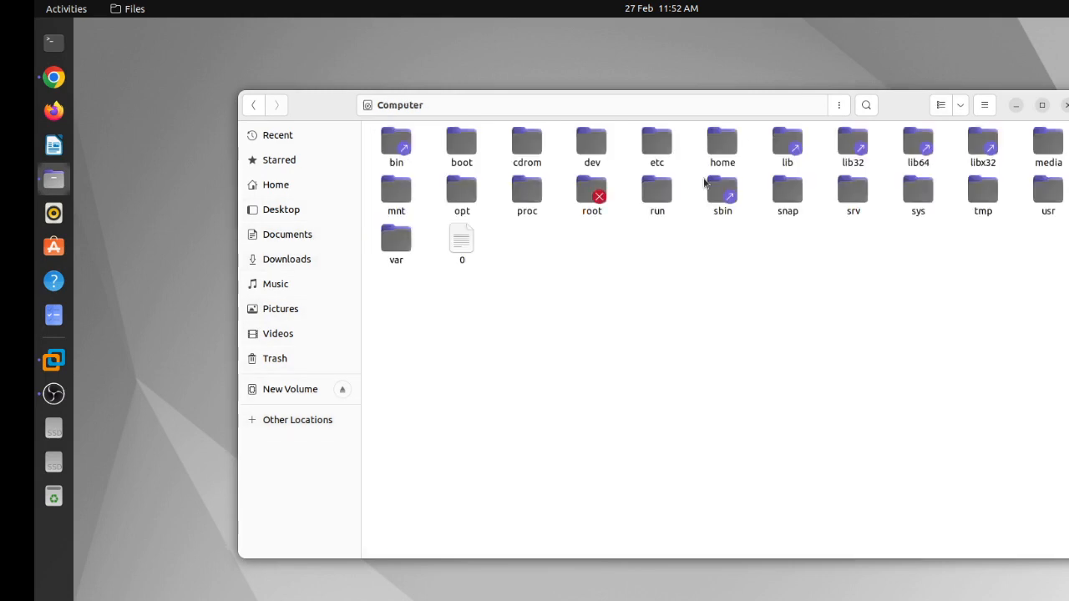
pyautogui.moveTo(895, 111)
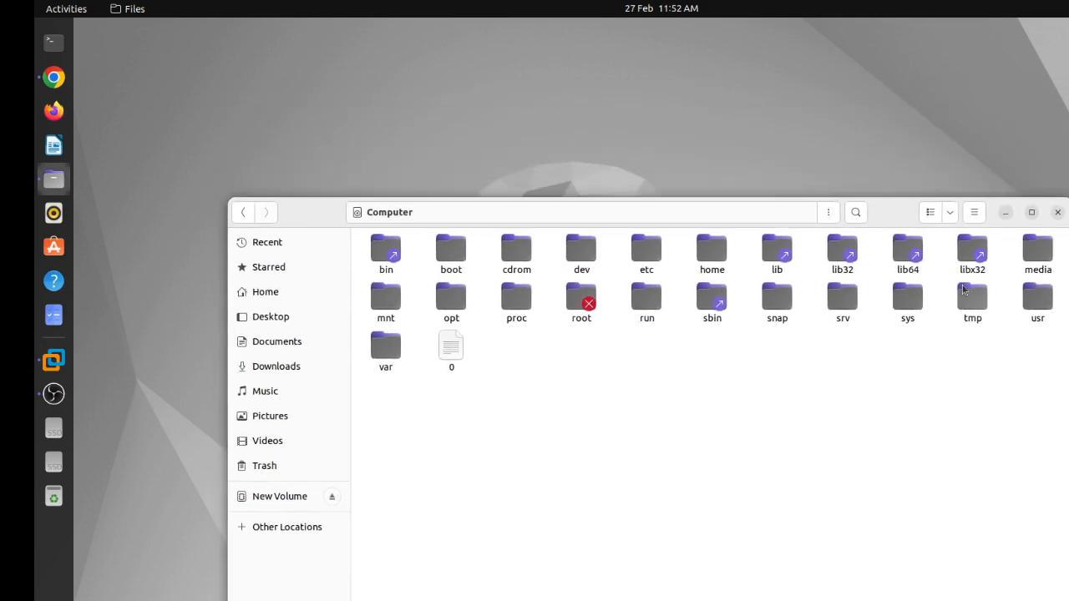
pyautogui.doubleClick(972, 297)
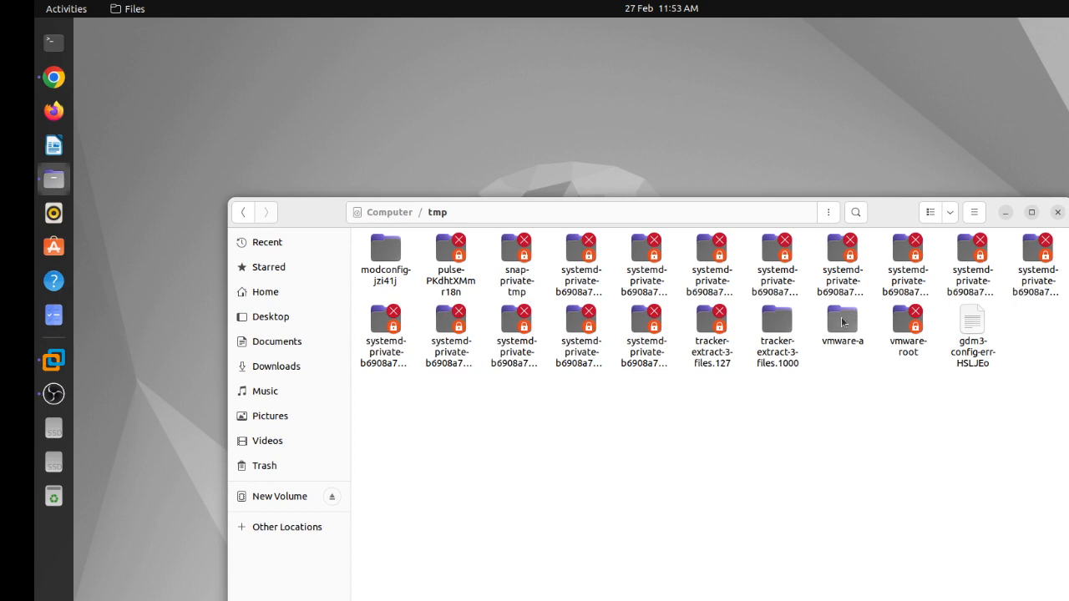
pyautogui.doubleClick(842, 324)
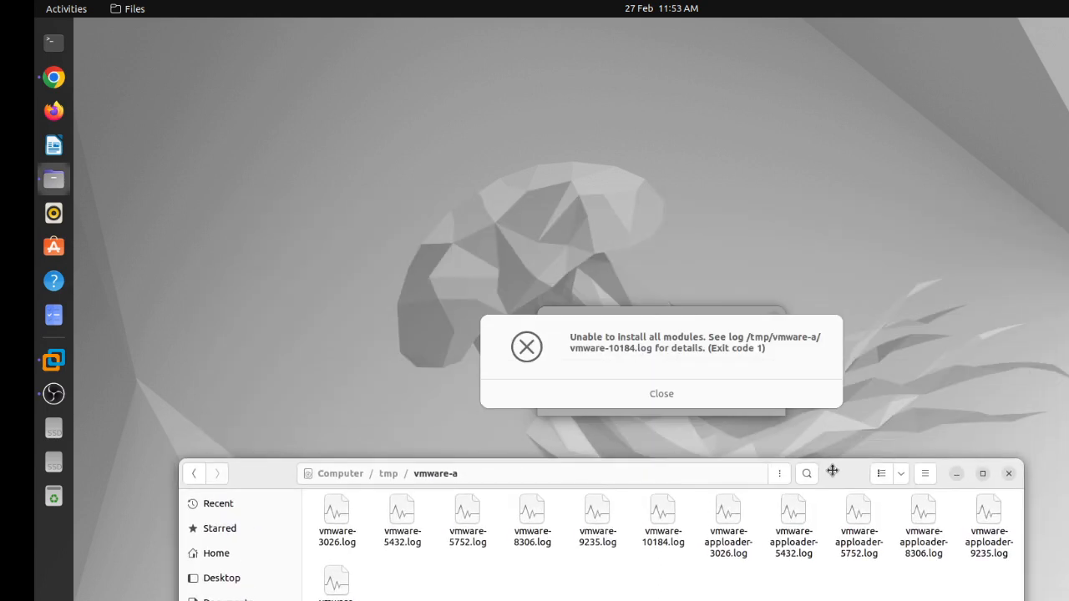
# Step: Open vmware-apploader-10184.log from the vmware-a folder in Text Editor
pyautogui.click(662, 394)
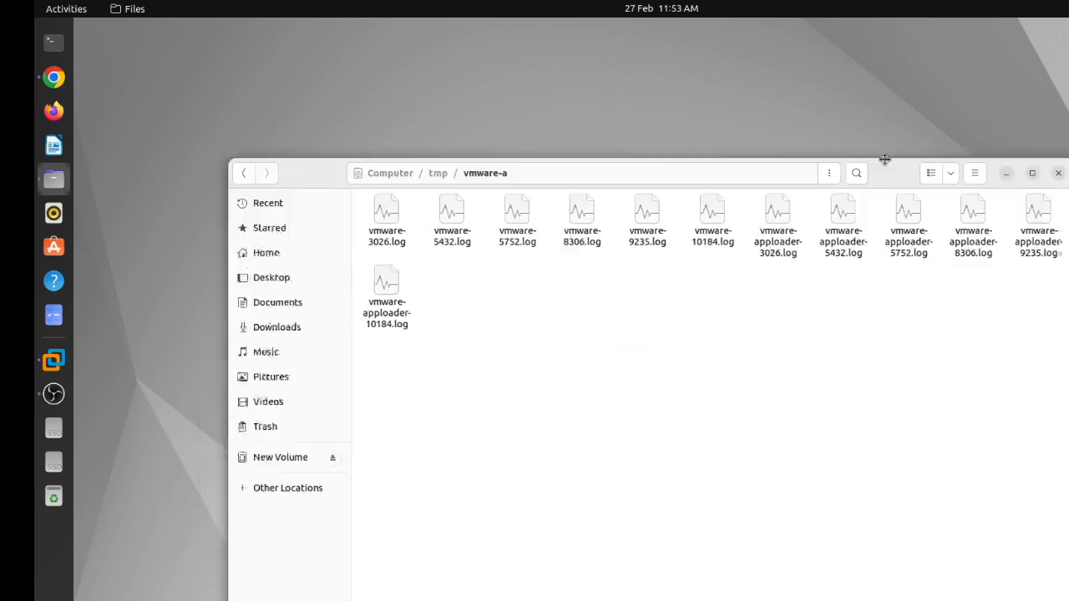
pyautogui.click(397, 270)
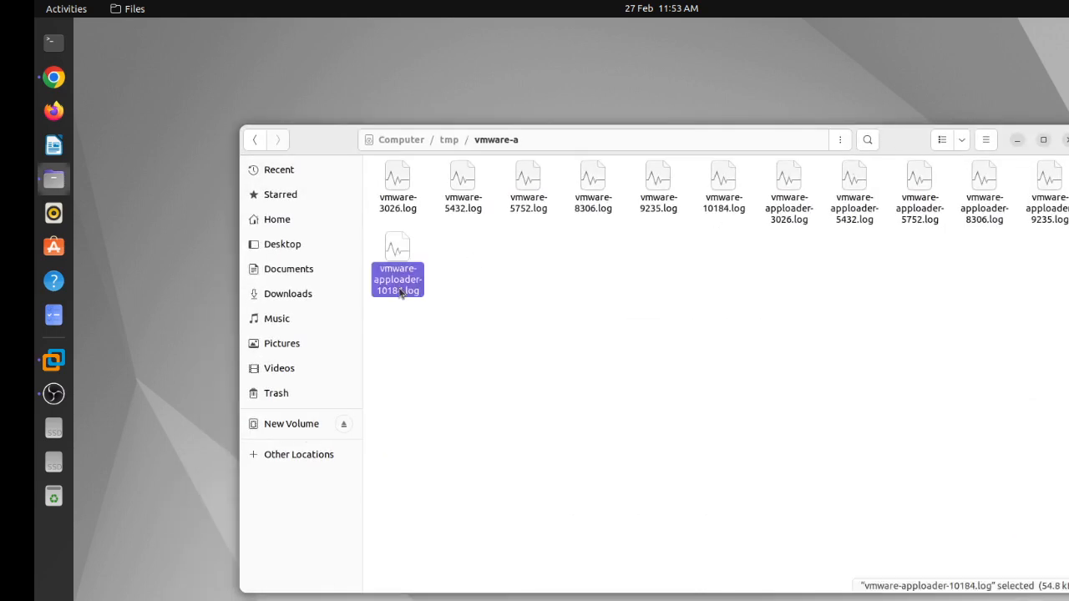
pyautogui.doubleClick(397, 268)
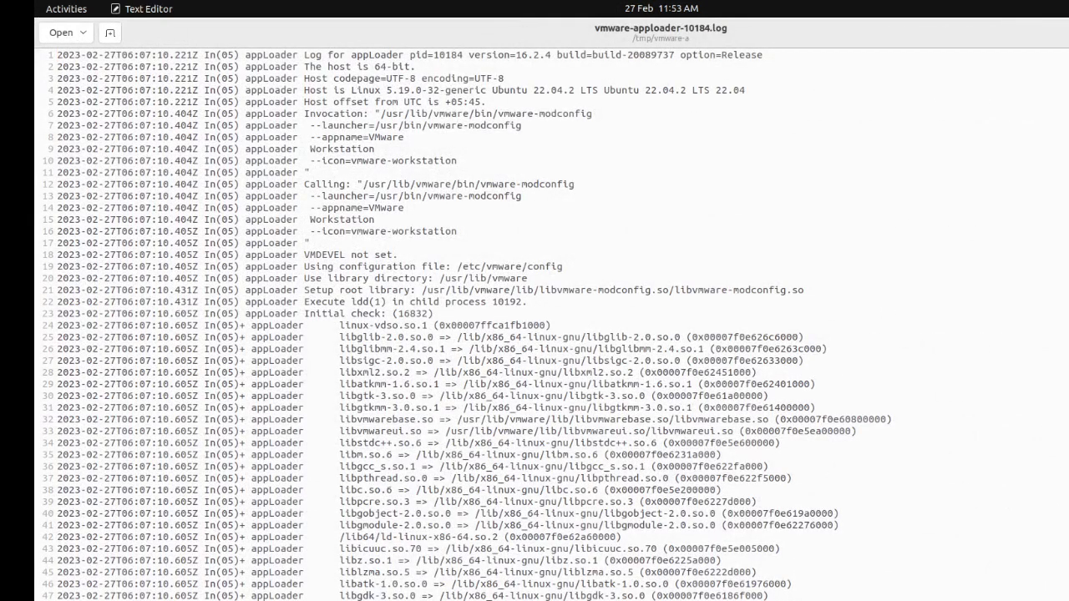
# Step: Scroll through the apploader log's failure details, close it without saving and dismiss the module error
pyautogui.scroll(-3)
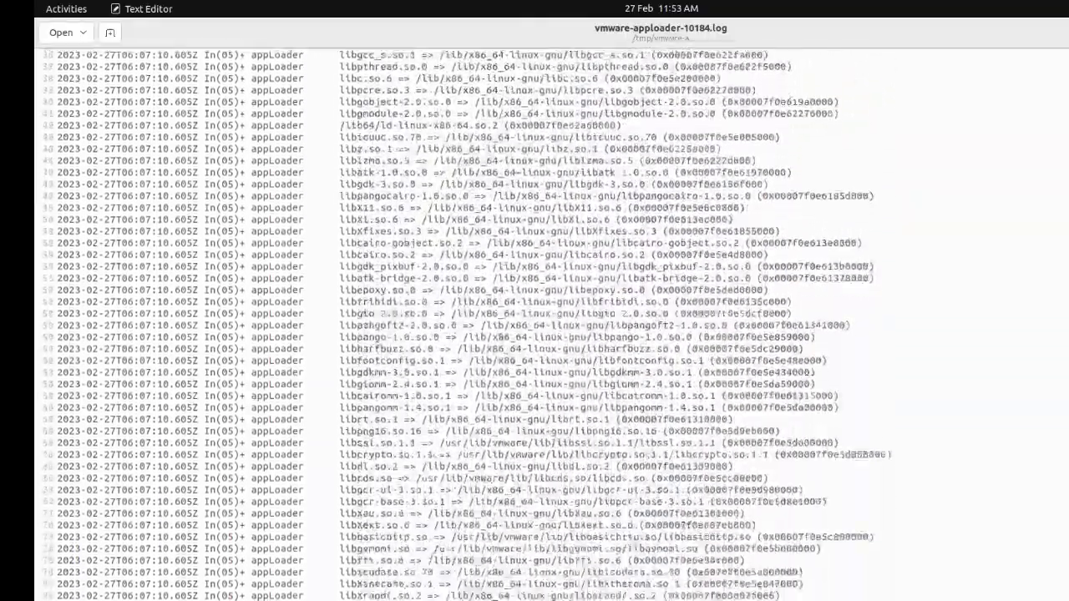
pyautogui.scroll(-3)
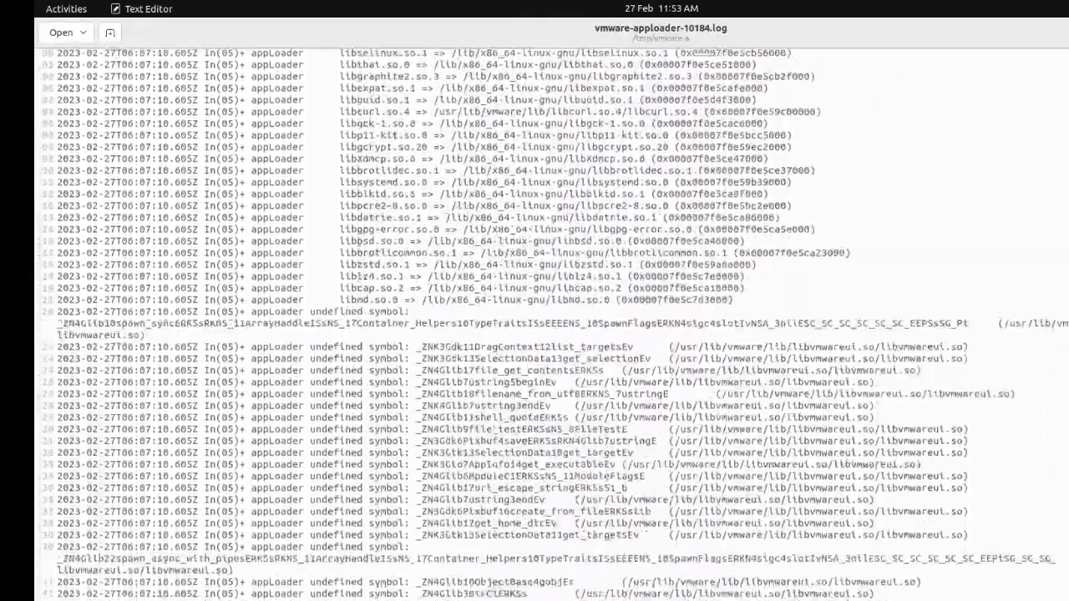
pyautogui.scroll(-3)
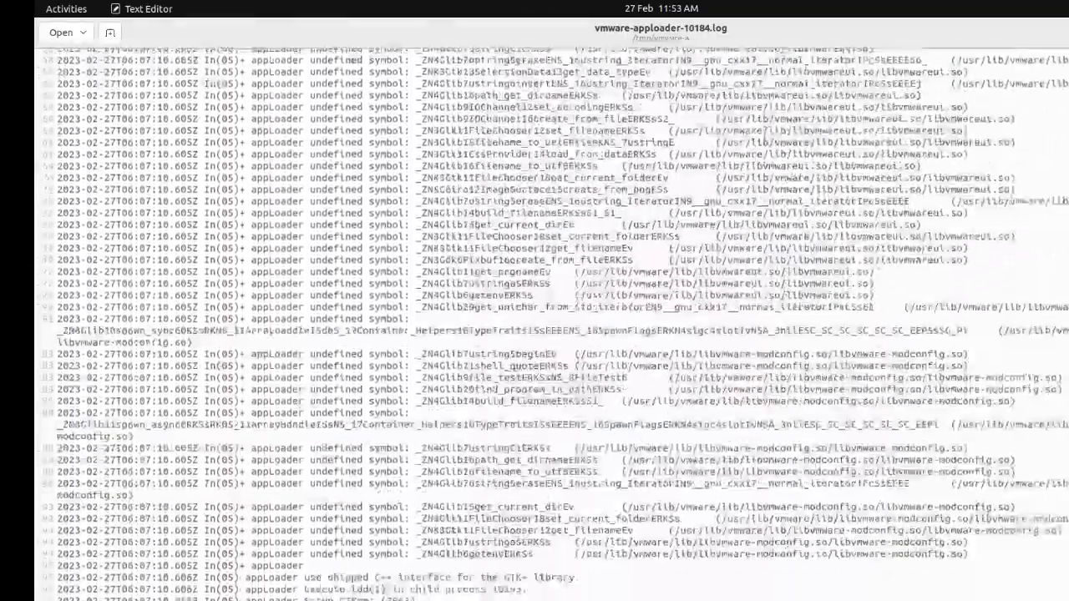
pyautogui.scroll(-3)
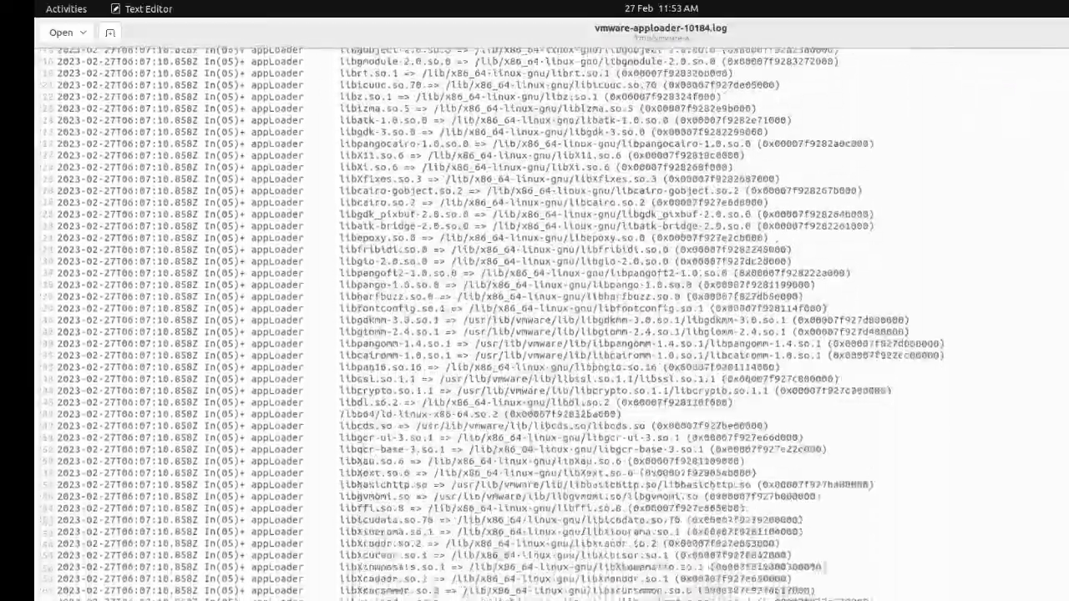
pyautogui.scroll(-3)
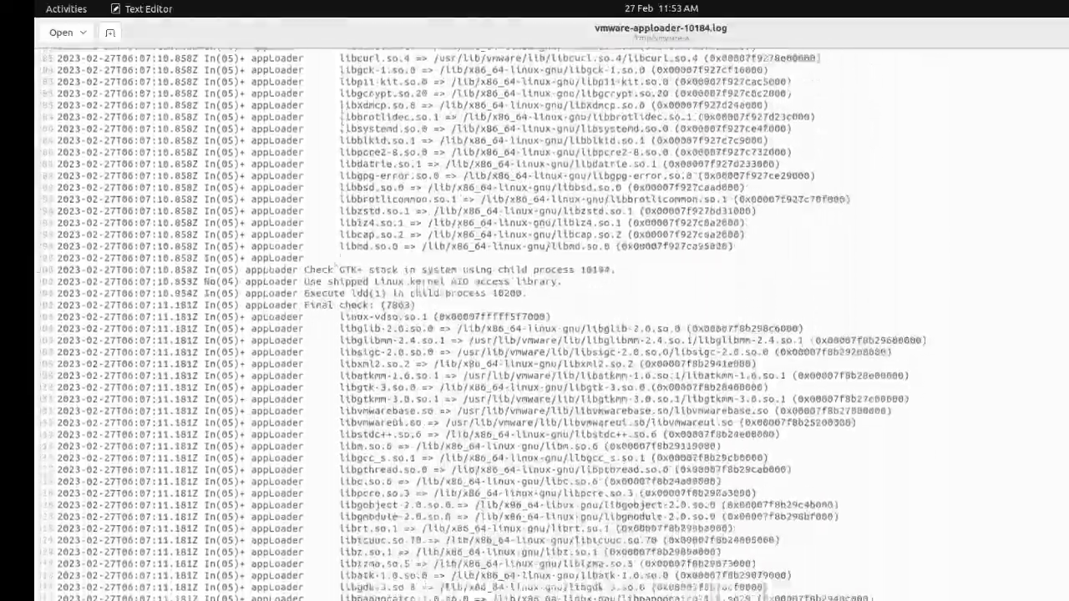
pyautogui.scroll(-3)
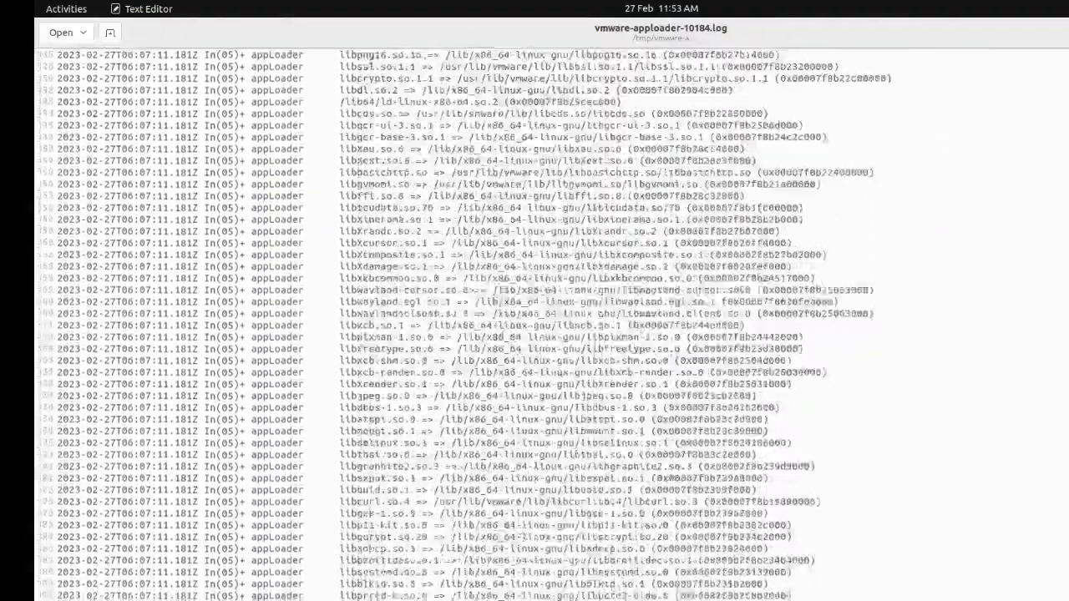
pyautogui.scroll(-3)
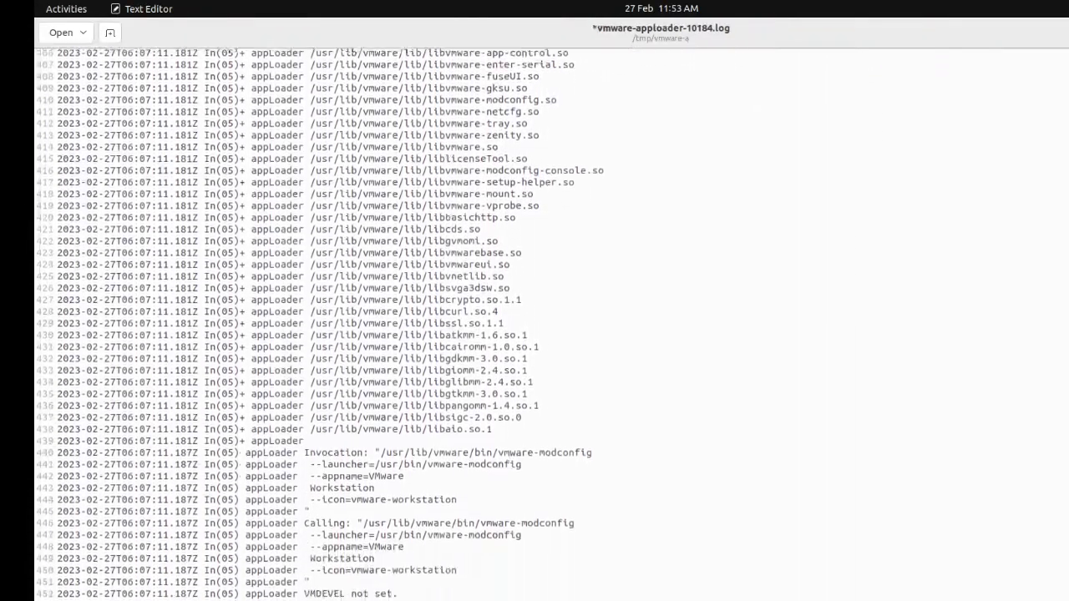
pyautogui.scroll(-3)
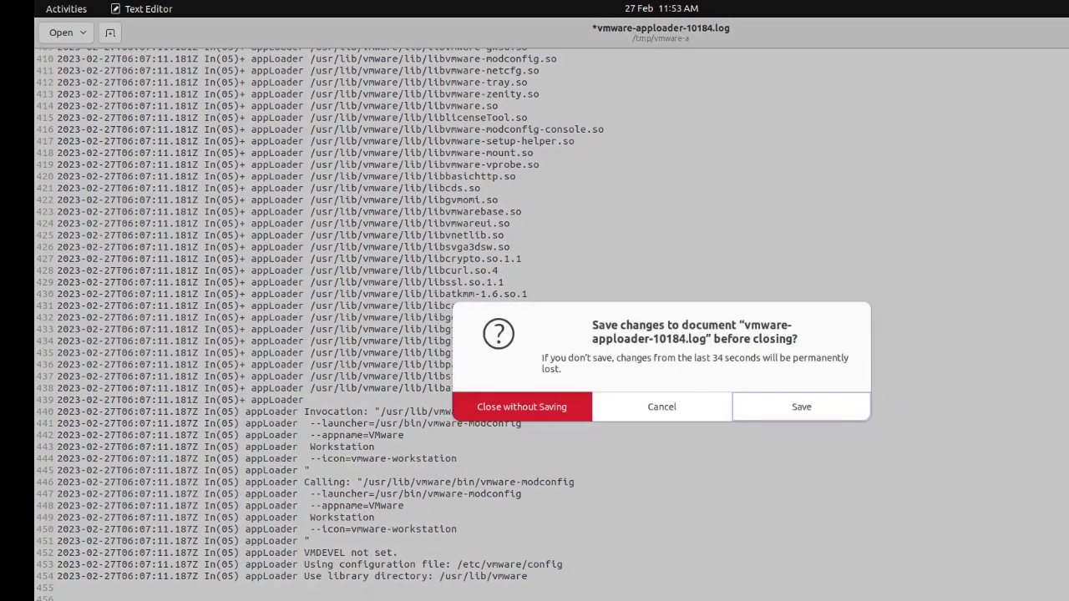
pyautogui.click(520, 408)
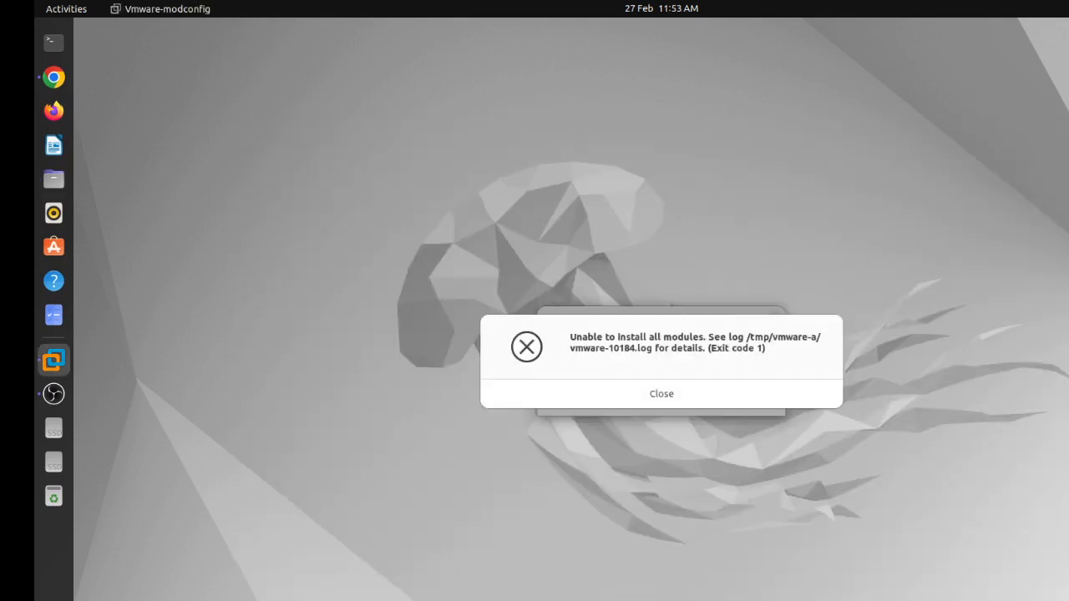
pyautogui.click(661, 394)
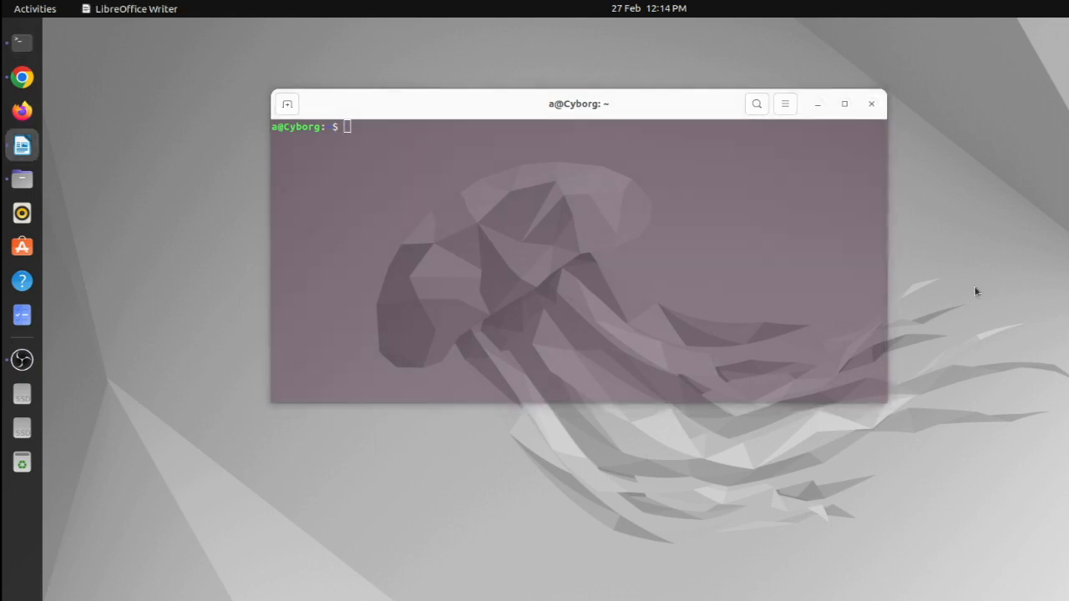
pyautogui.click(472, 167)
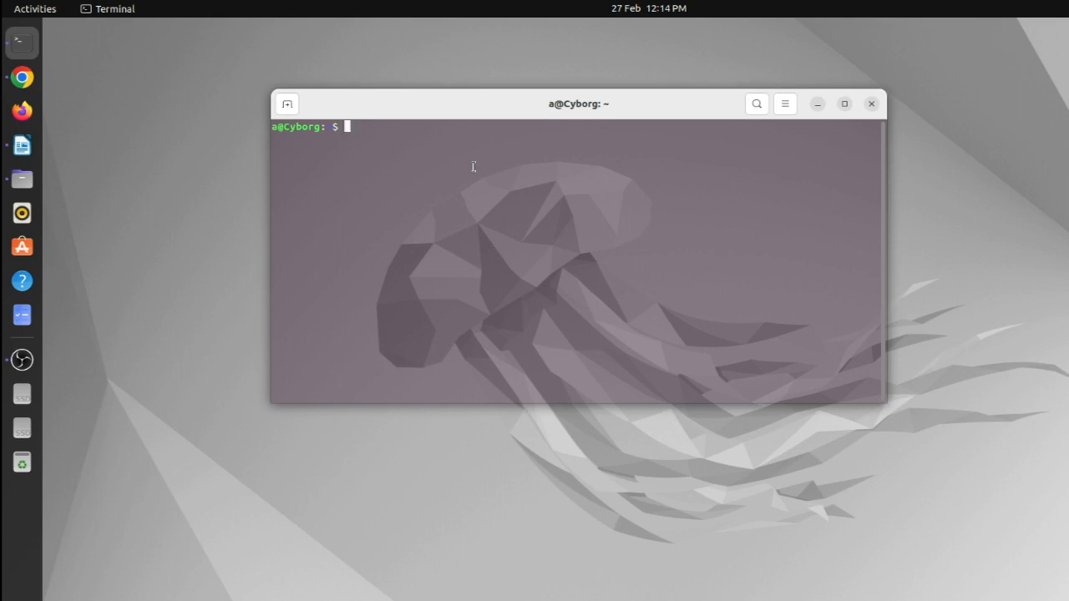
pyautogui.write('gt')
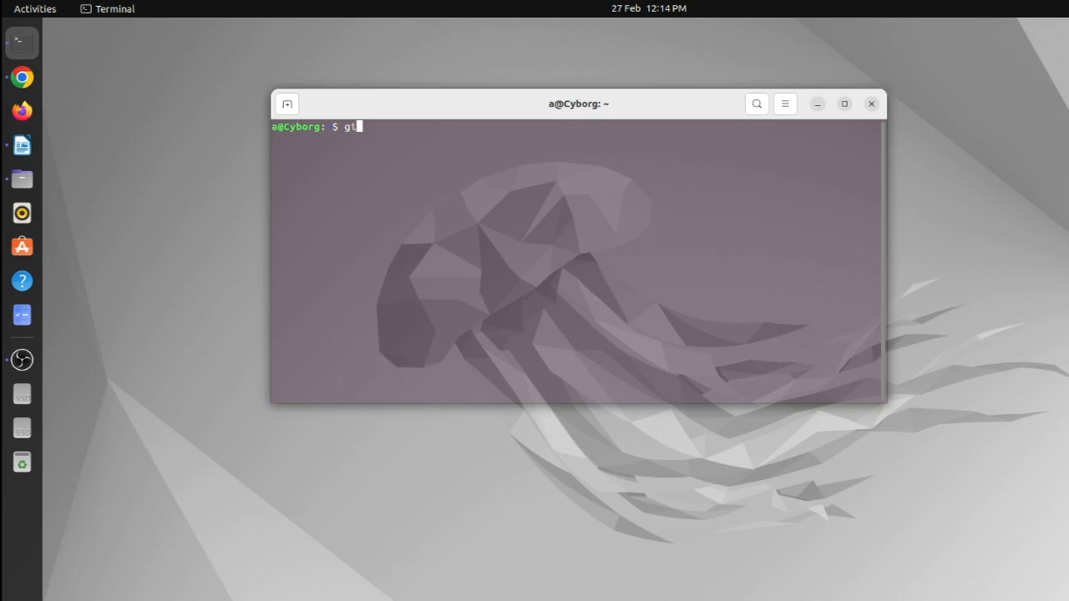
pyautogui.write('it clo')
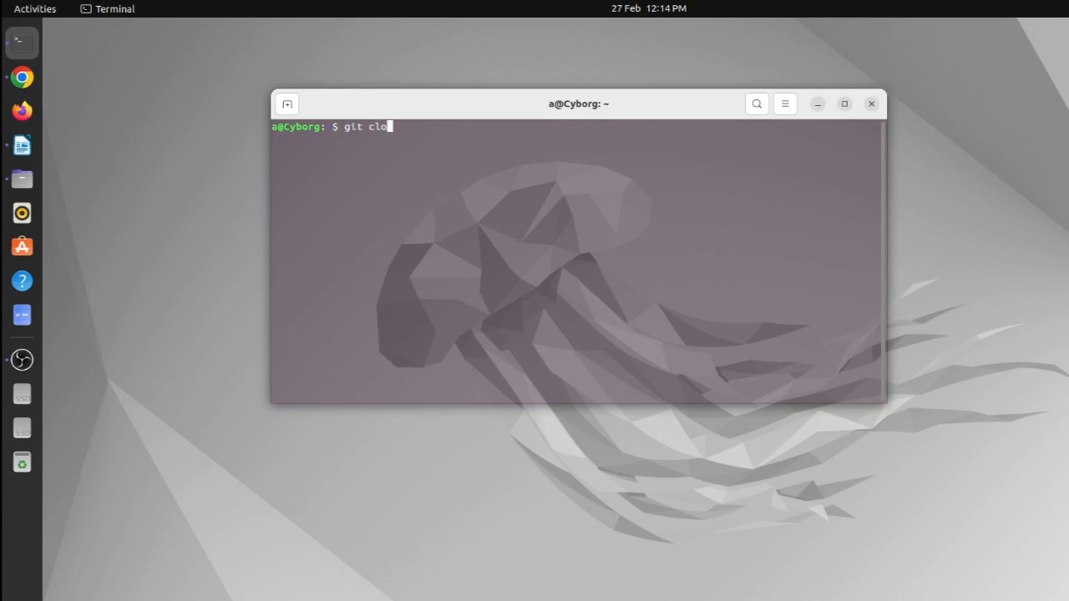
pyautogui.write('ne')
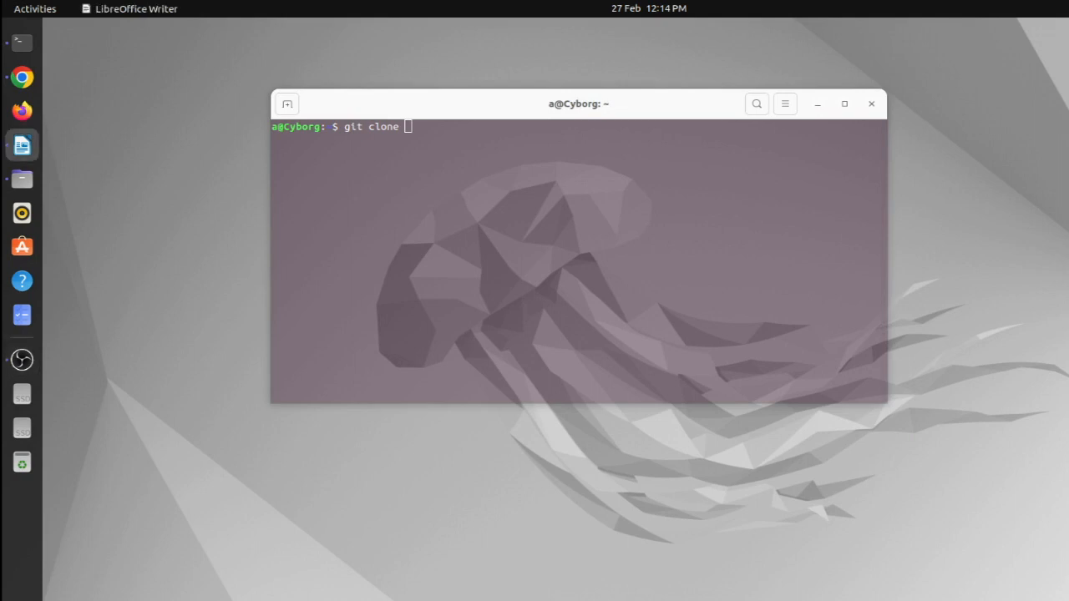
pyautogui.moveTo(861, 341)
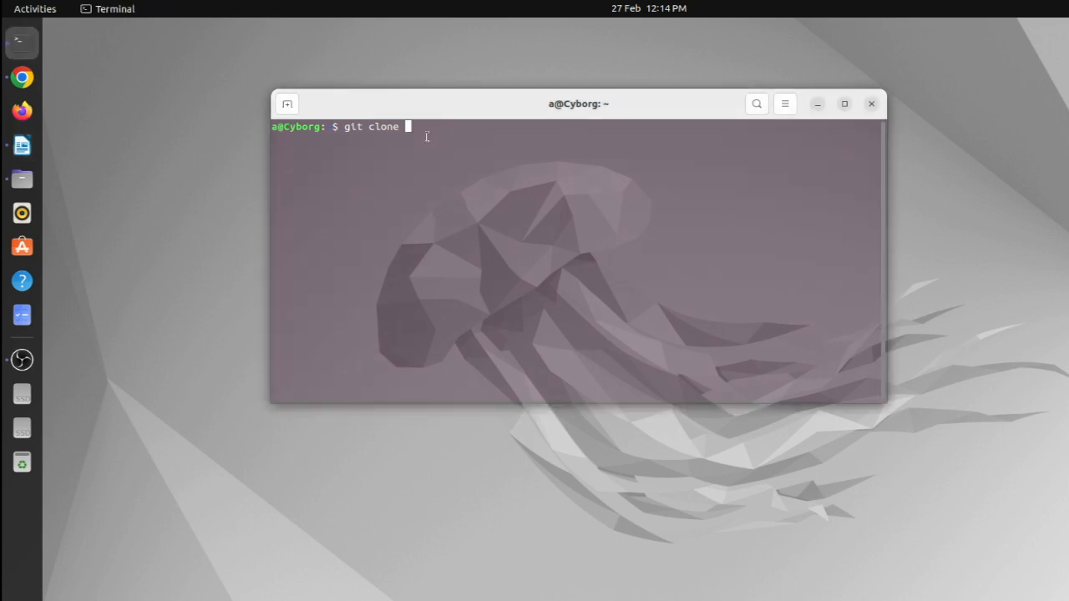
pyautogui.write('ht')
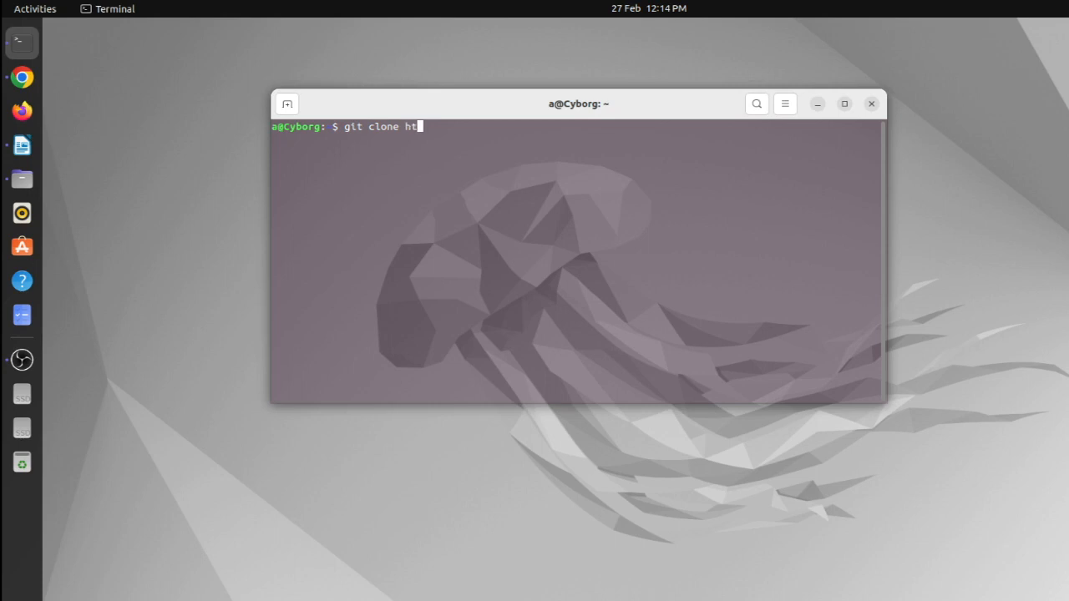
pyautogui.press('BackSpace')
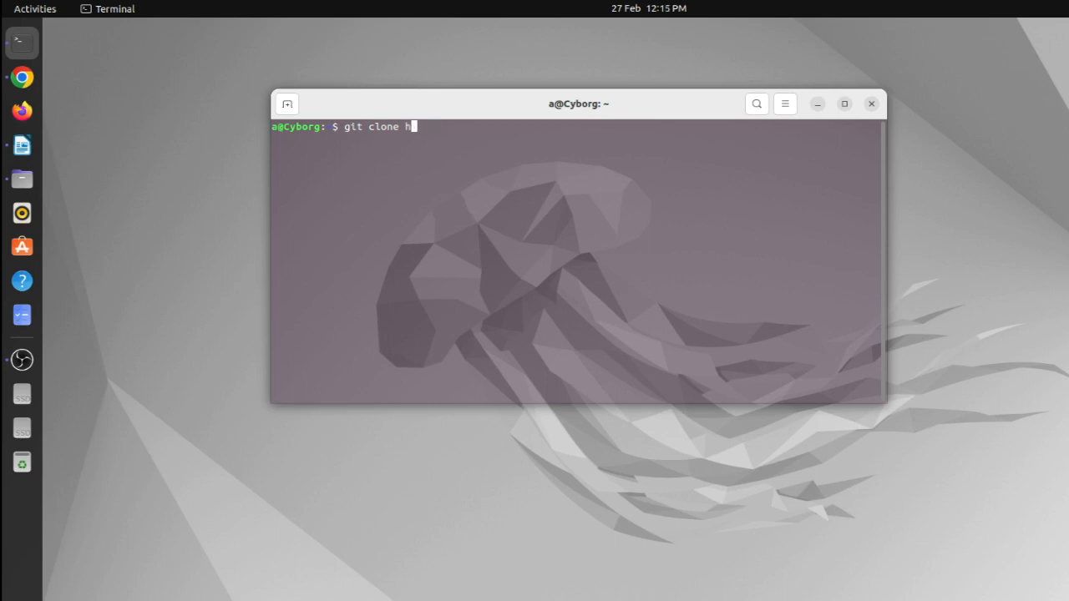
pyautogui.write('t')
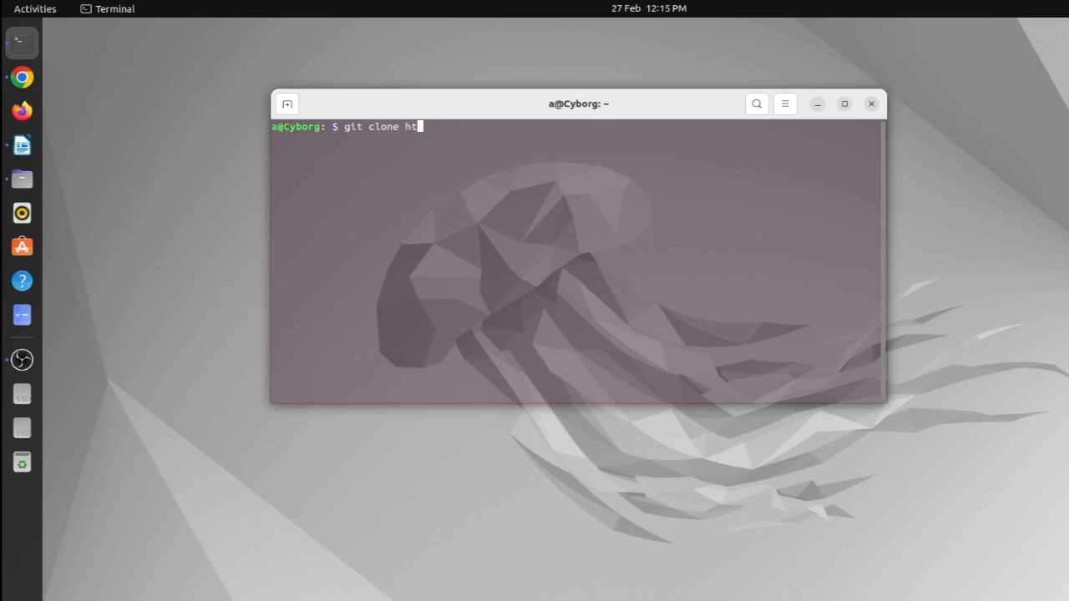
pyautogui.write('tps')
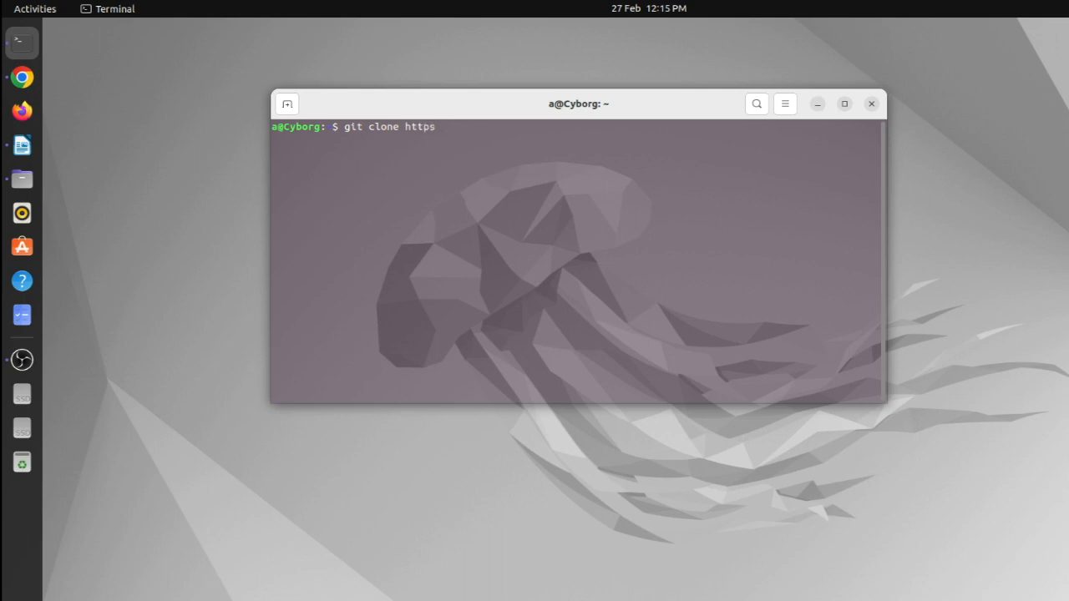
pyautogui.write('://')
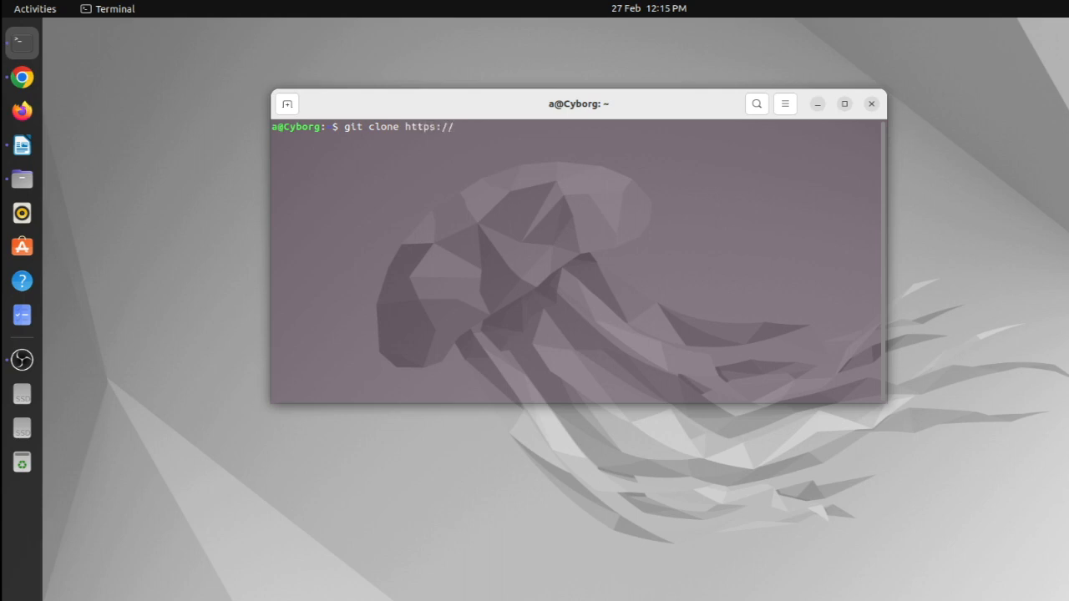
pyautogui.write('github.c')
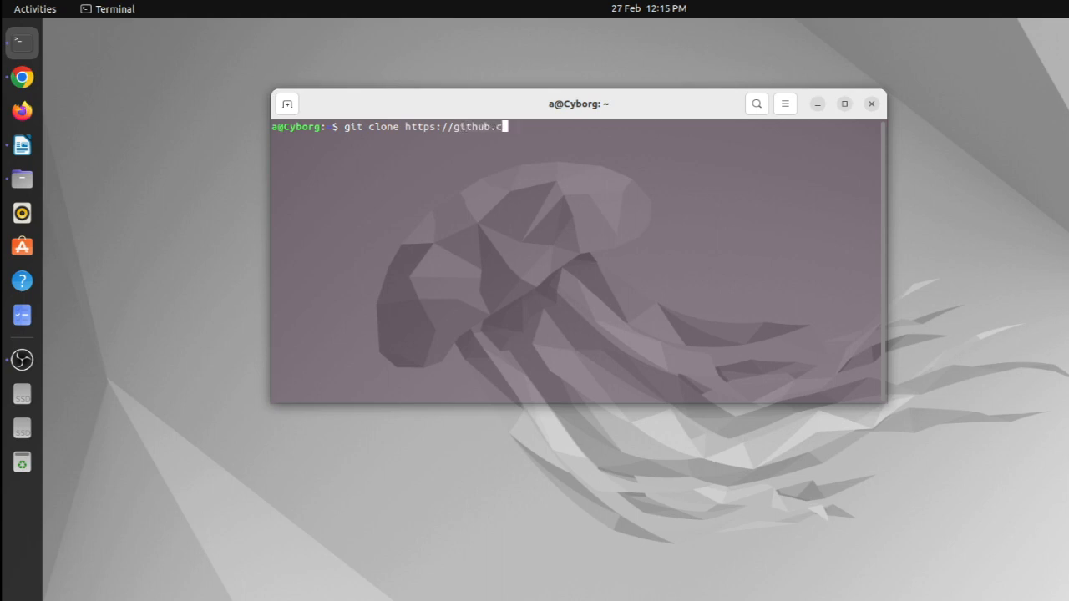
pyautogui.write('om')
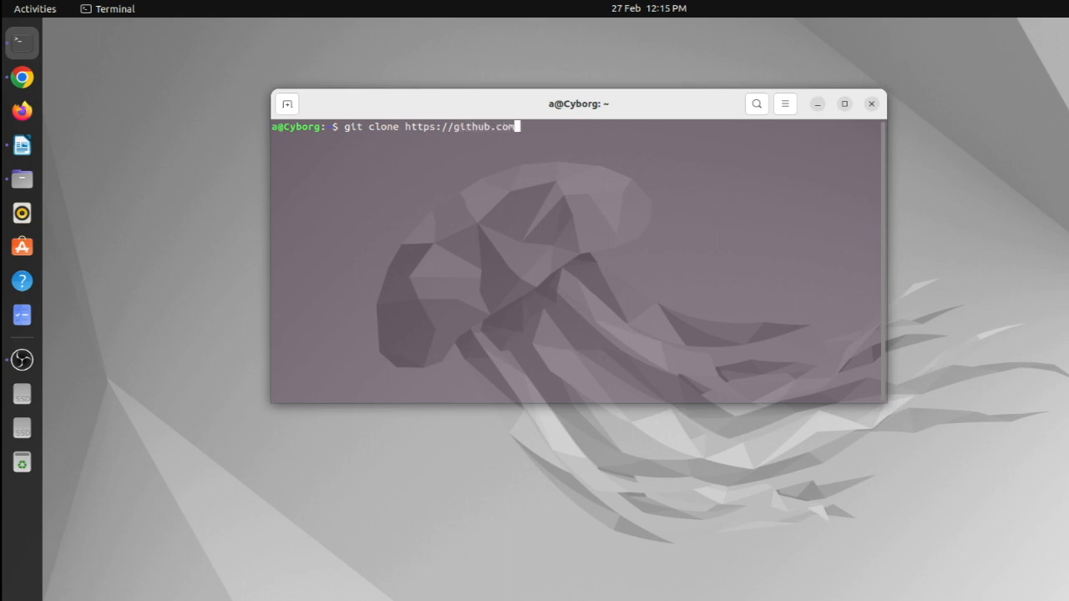
pyautogui.write('/m')
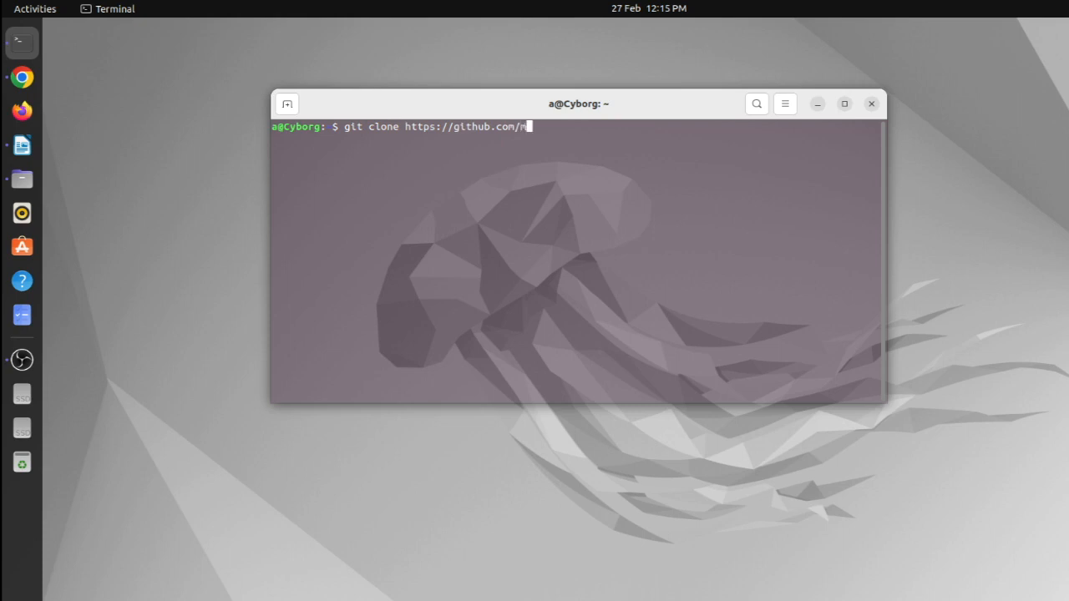
pyautogui.write('k')
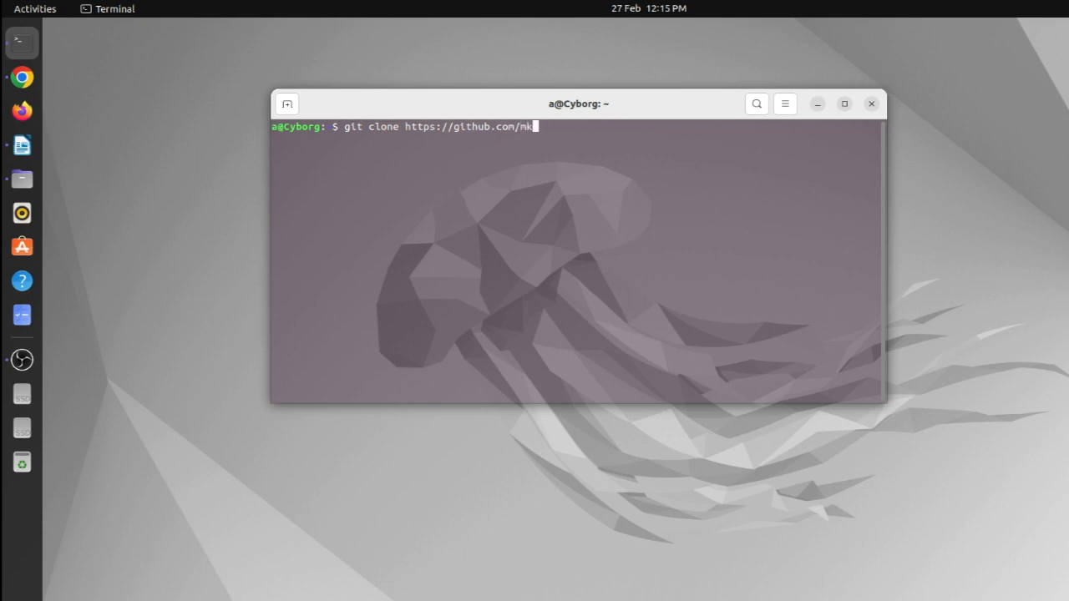
pyautogui.write('ub')
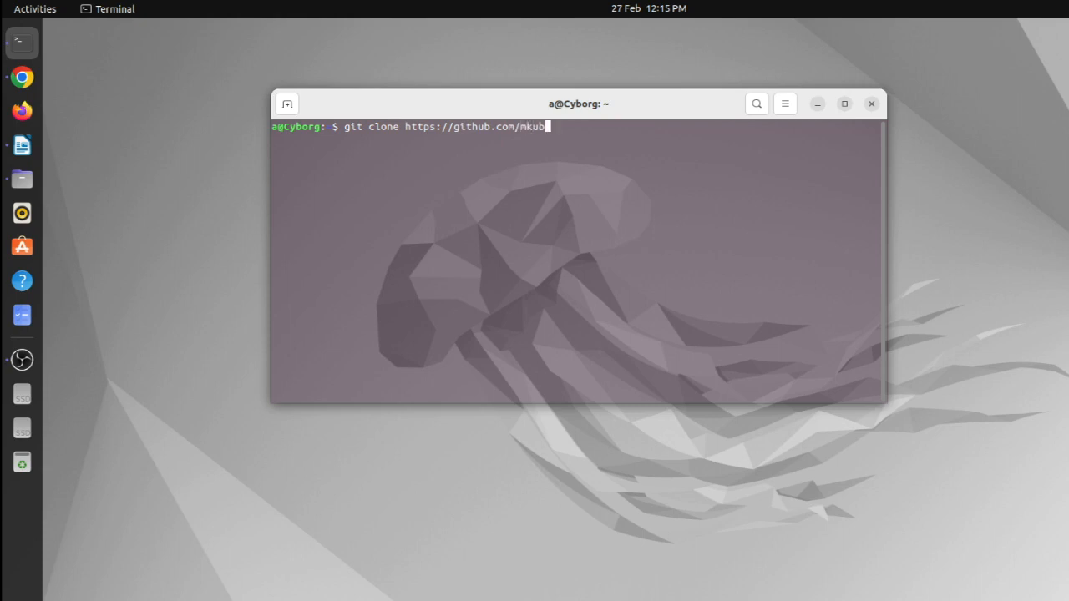
pyautogui.write('ec')
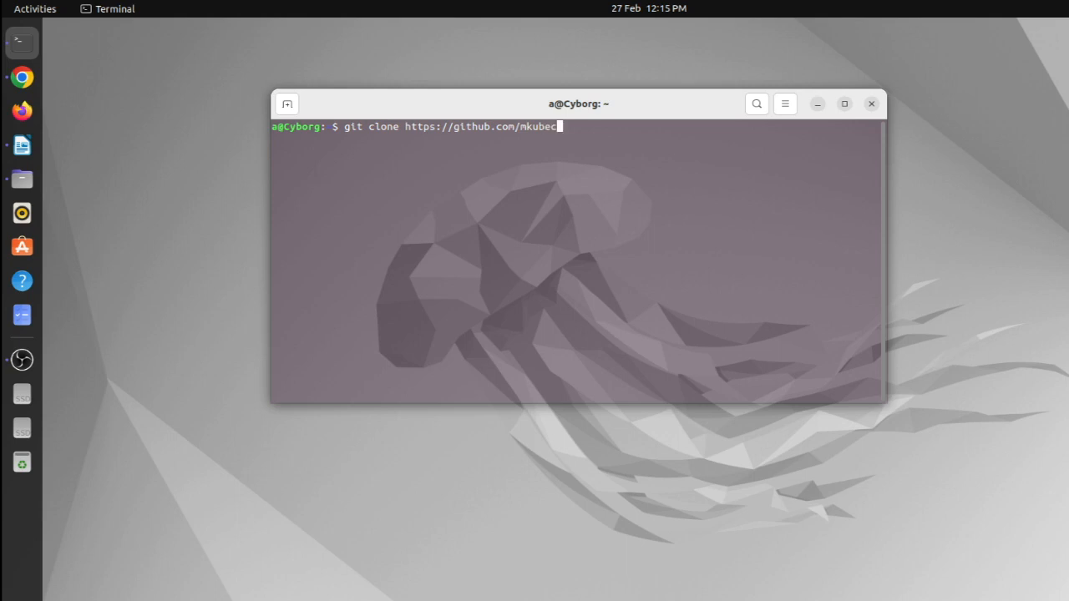
pyautogui.write('ek')
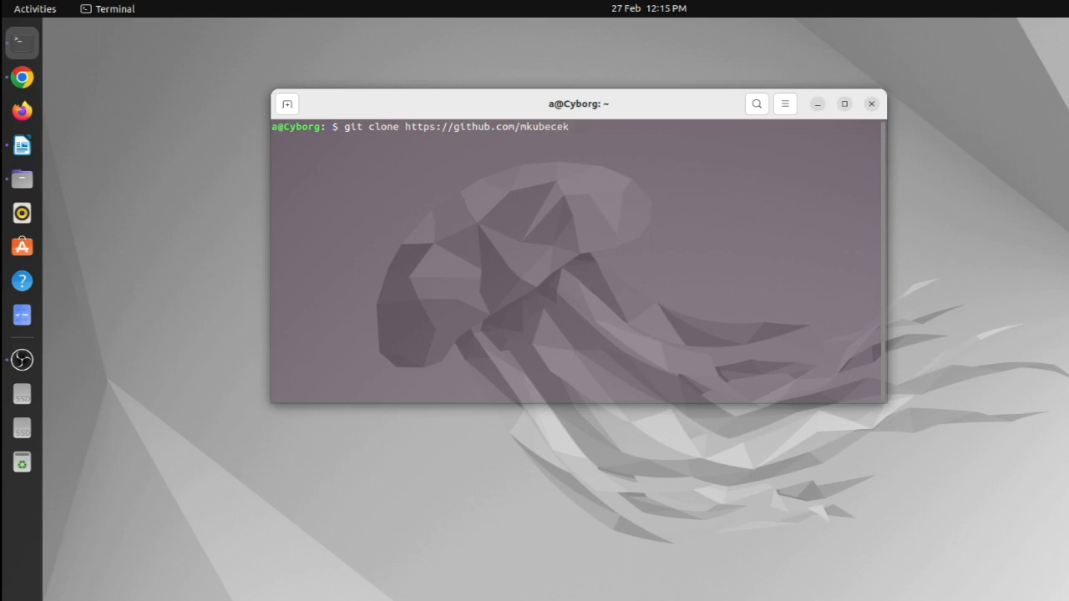
pyautogui.write('/vmware-')
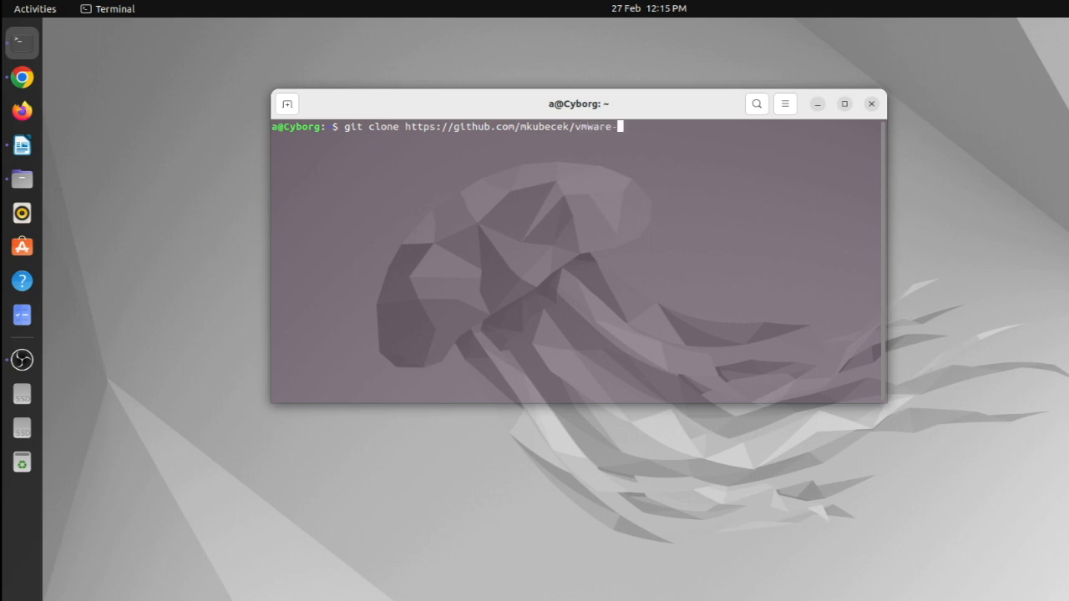
pyautogui.write('host')
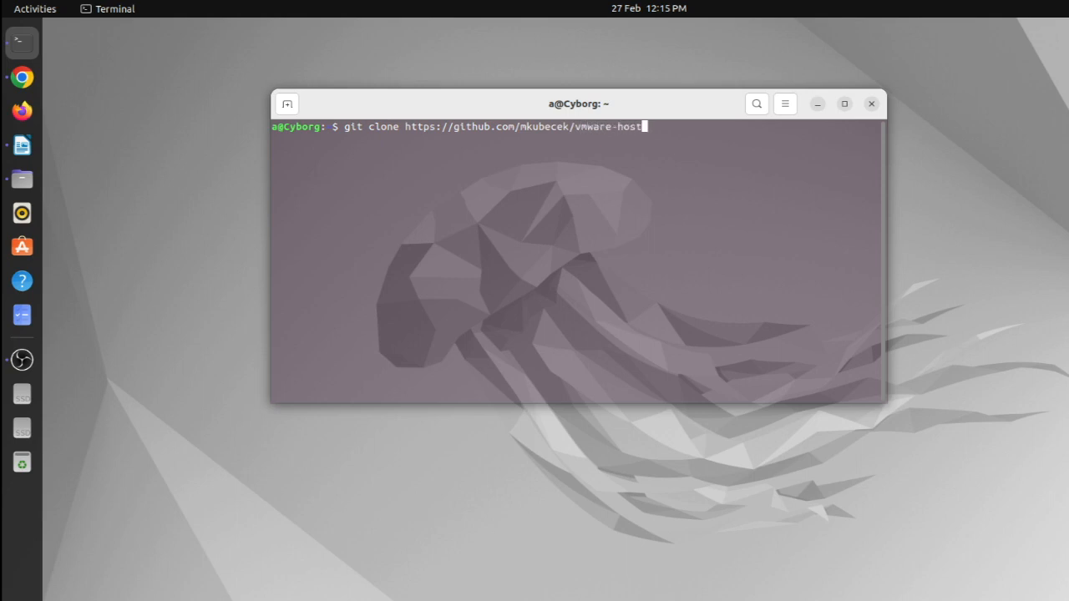
pyautogui.write('-modu')
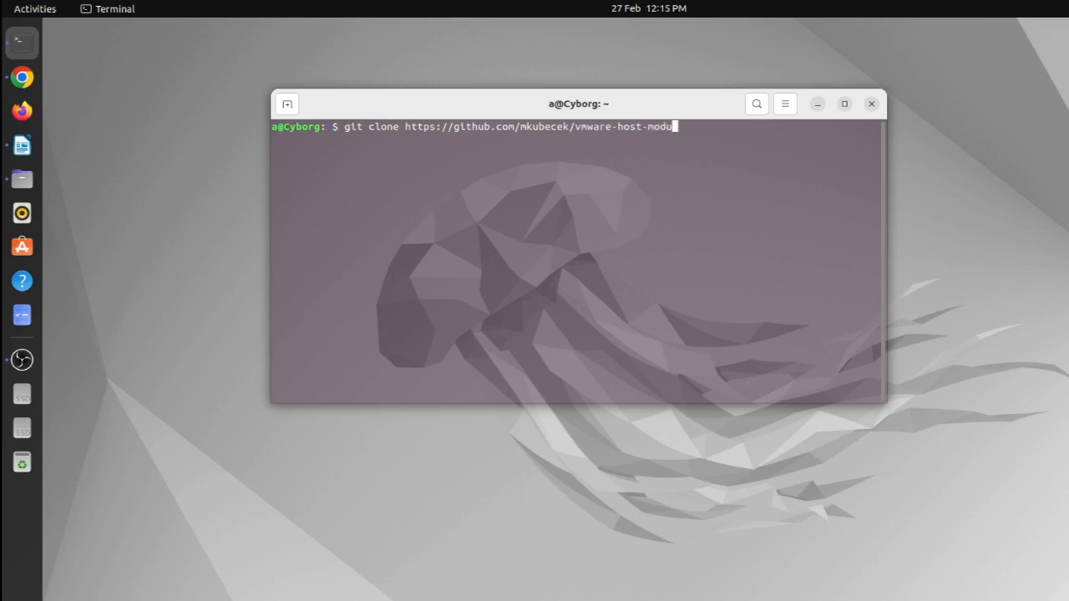
pyautogui.write('les.git')
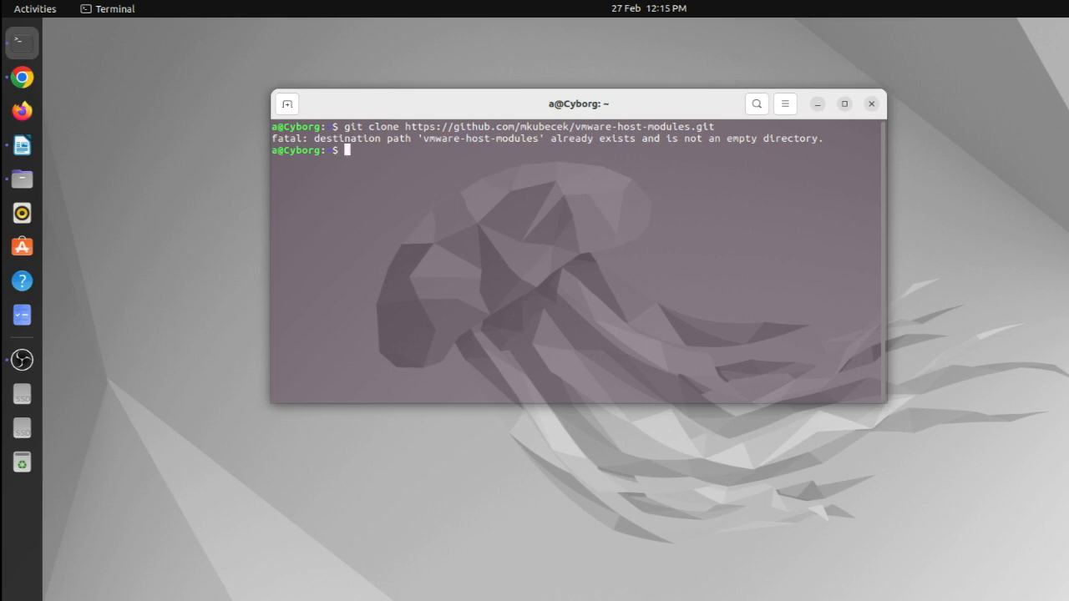
# Step: Type cd vmware-host-modules to move into the cloned repository folder
pyautogui.write('cd')
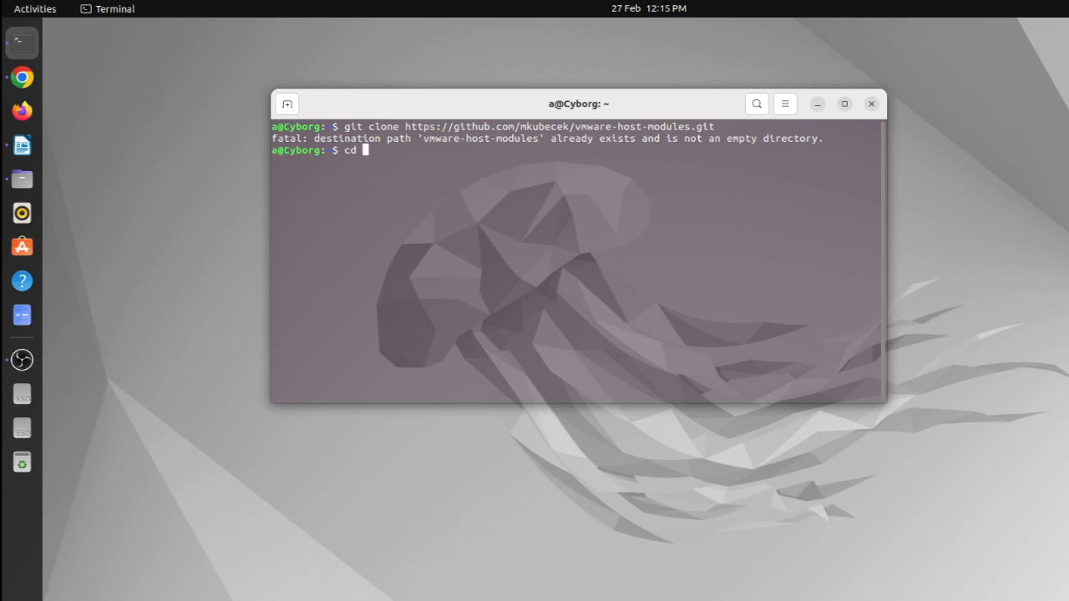
pyautogui.write('vmw')
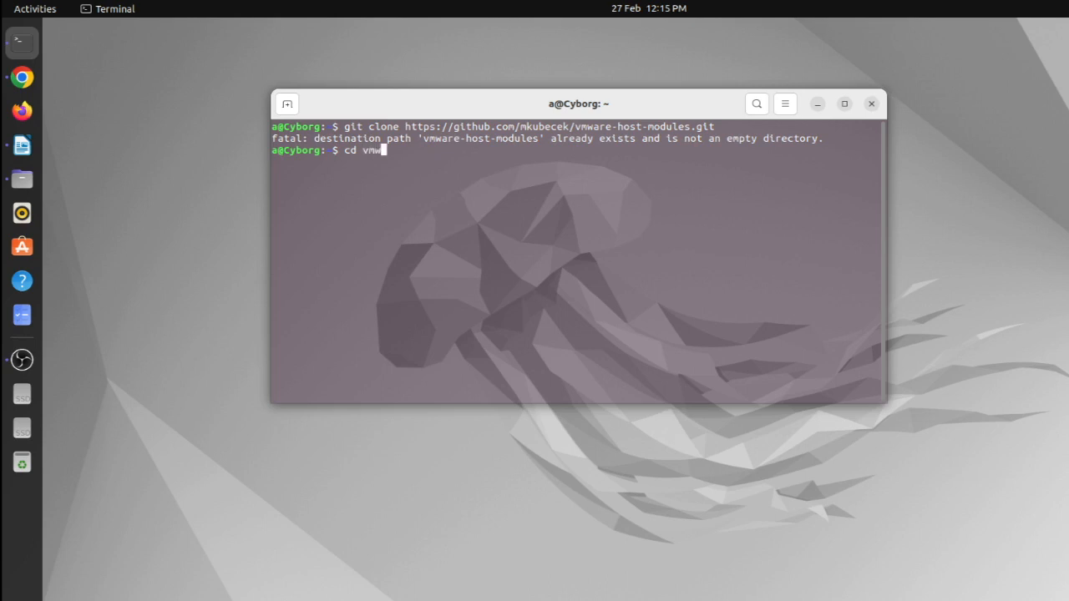
pyautogui.write('are')
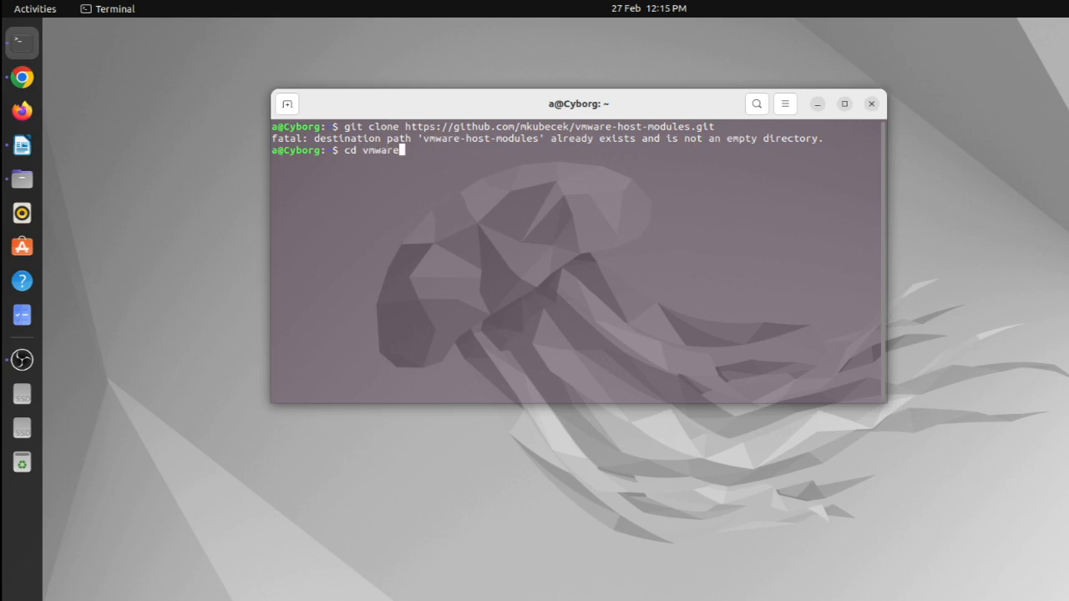
pyautogui.write('-host')
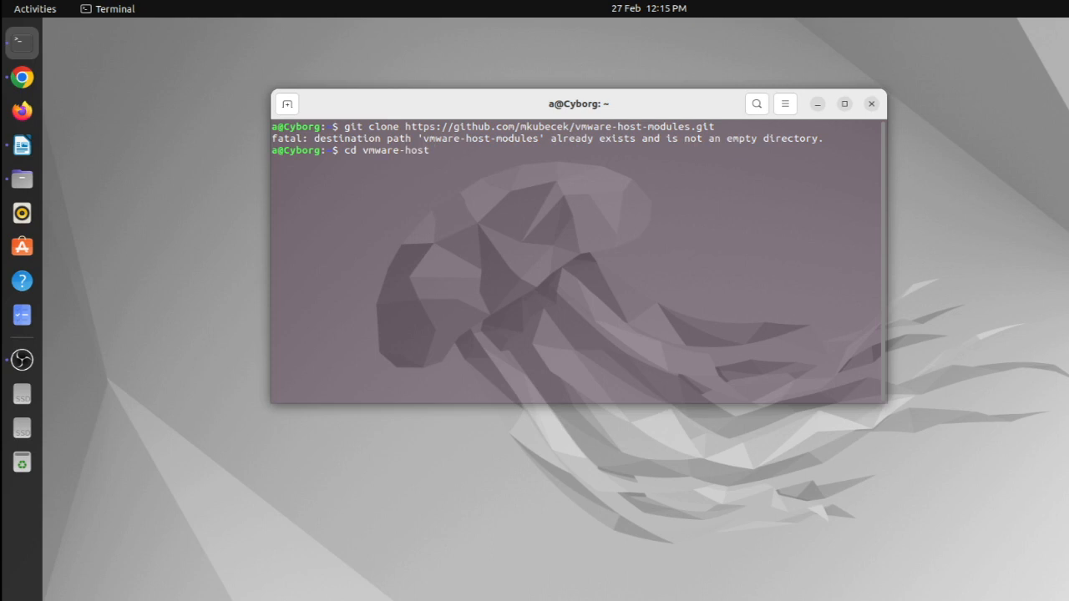
pyautogui.write('-')
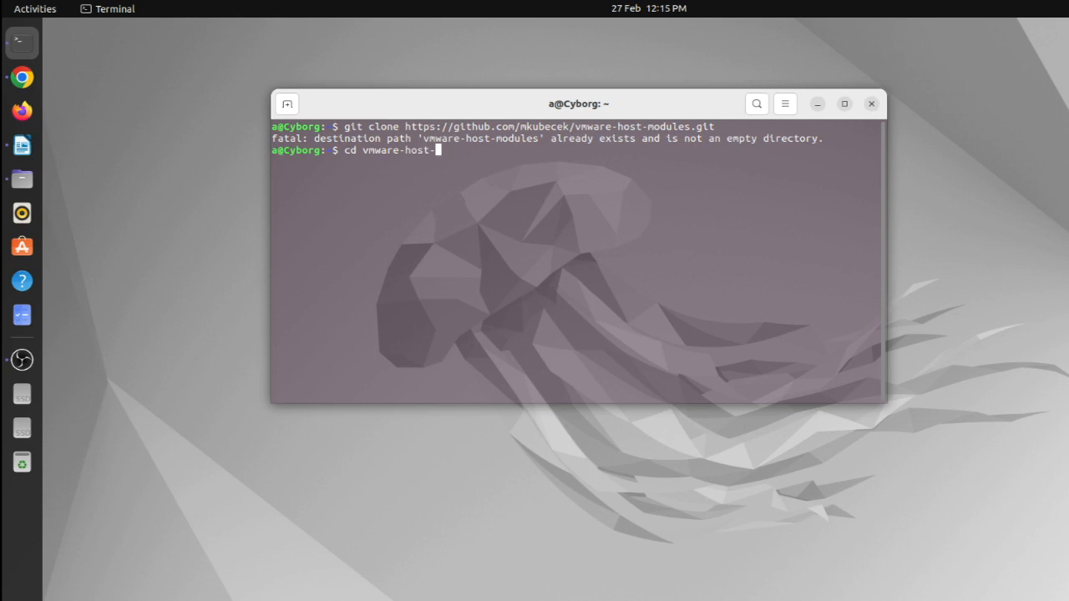
pyautogui.write('mod')
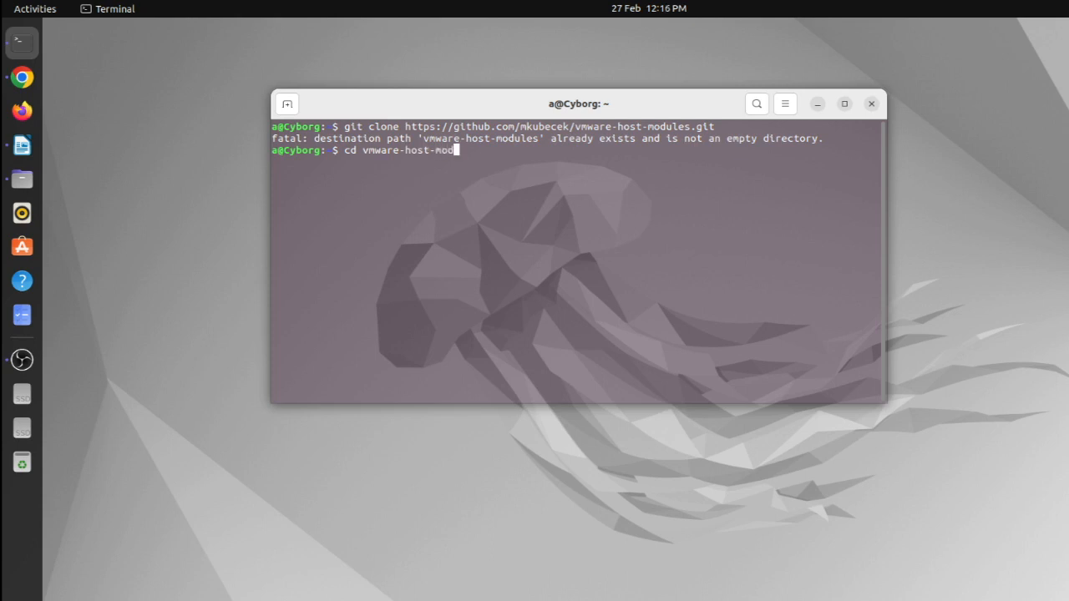
pyautogui.write('u')
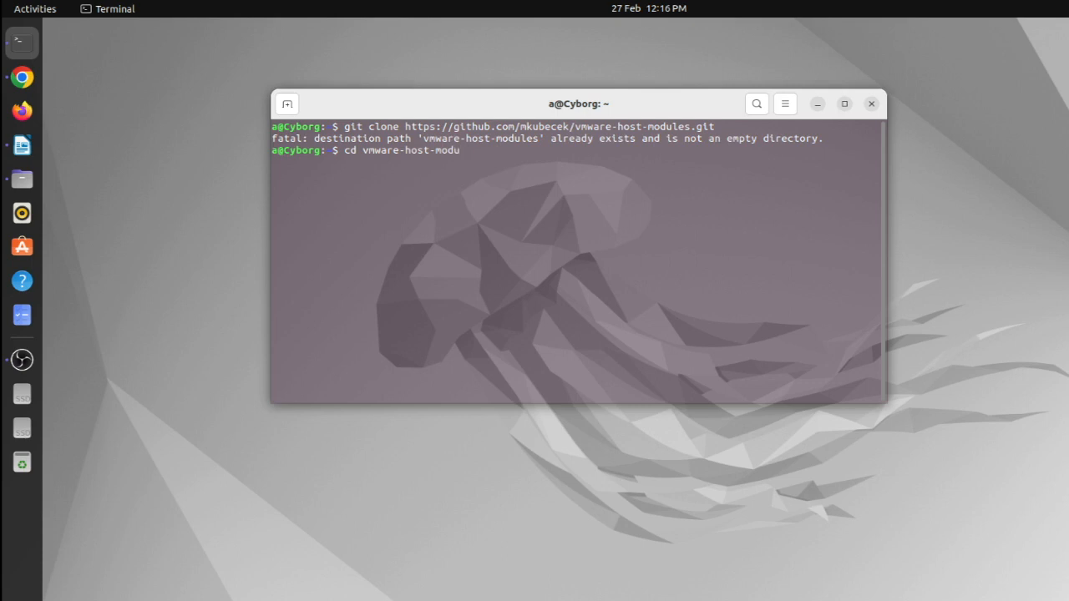
# Step: Enter vmware-host-modules and git checkout the workstation-16 branch to build the vmmon and vmnet modules
pyautogui.press('Return')
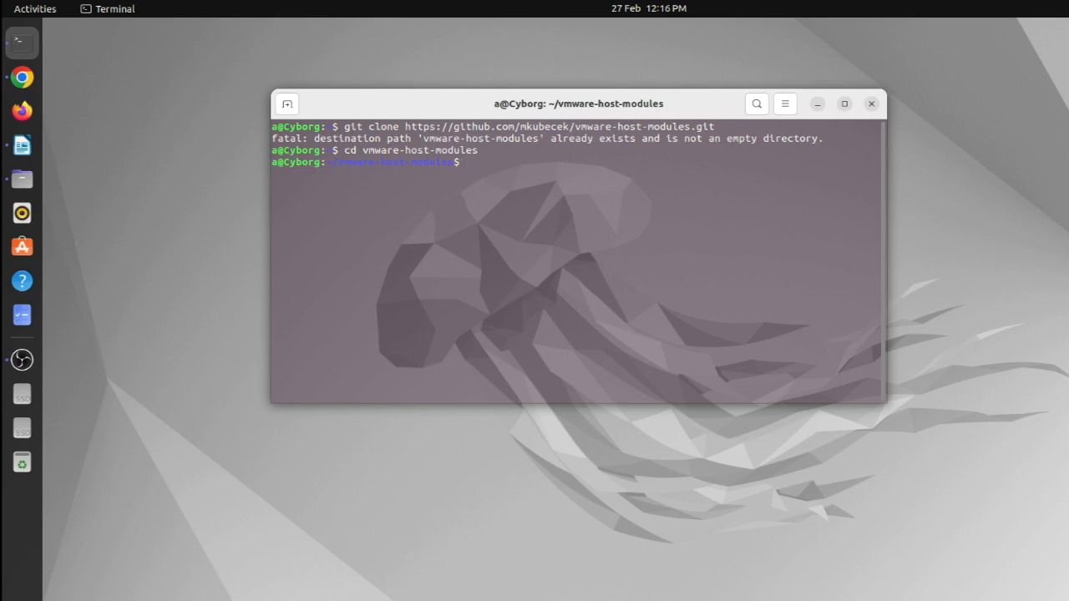
pyautogui.write('git')
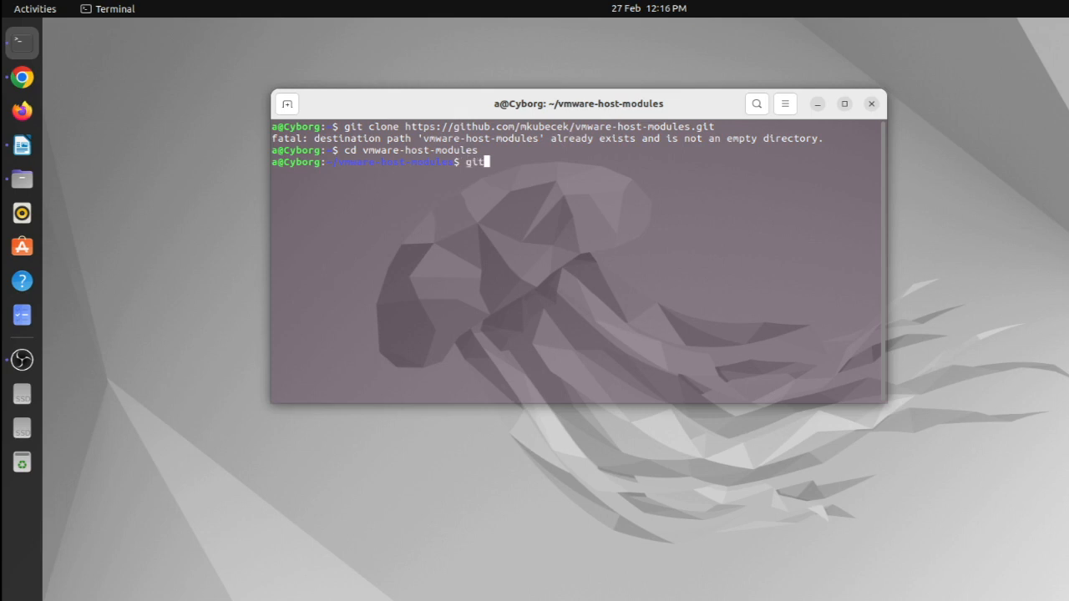
pyautogui.write('c')
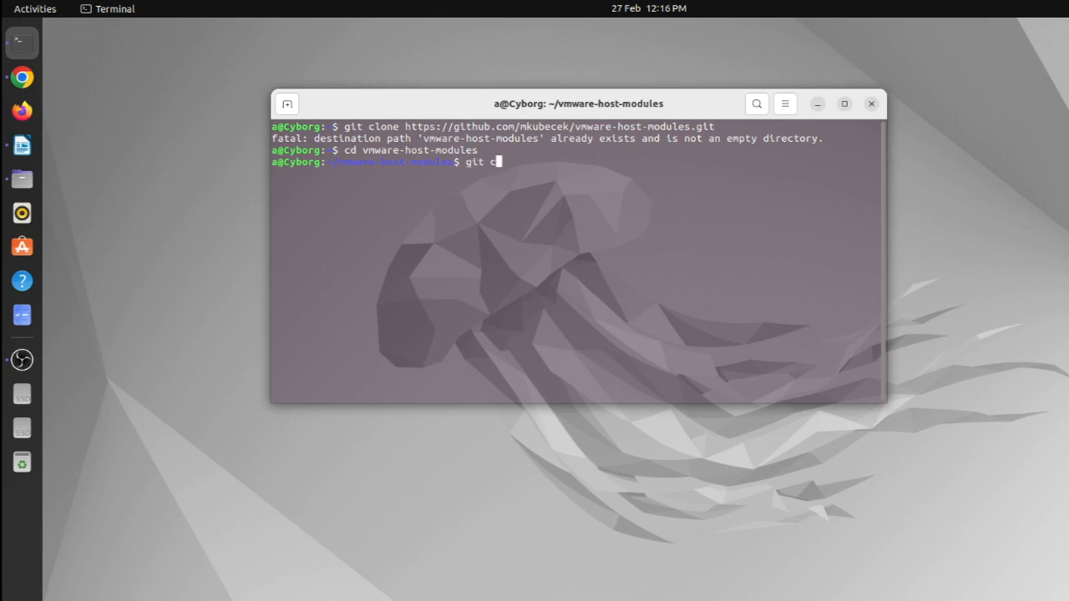
pyautogui.write('heckout')
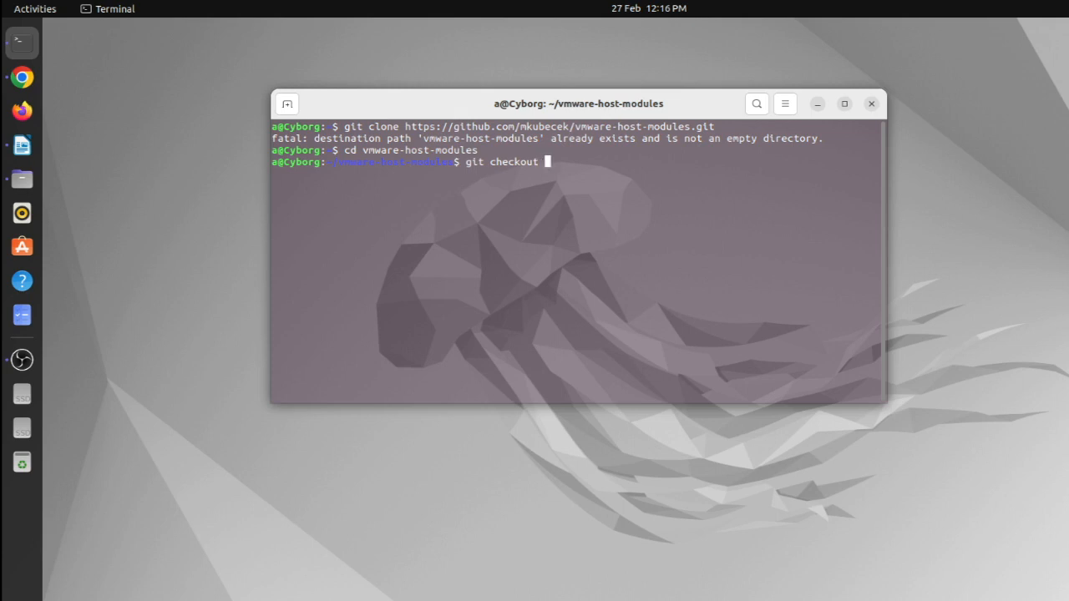
pyautogui.write('workstat')
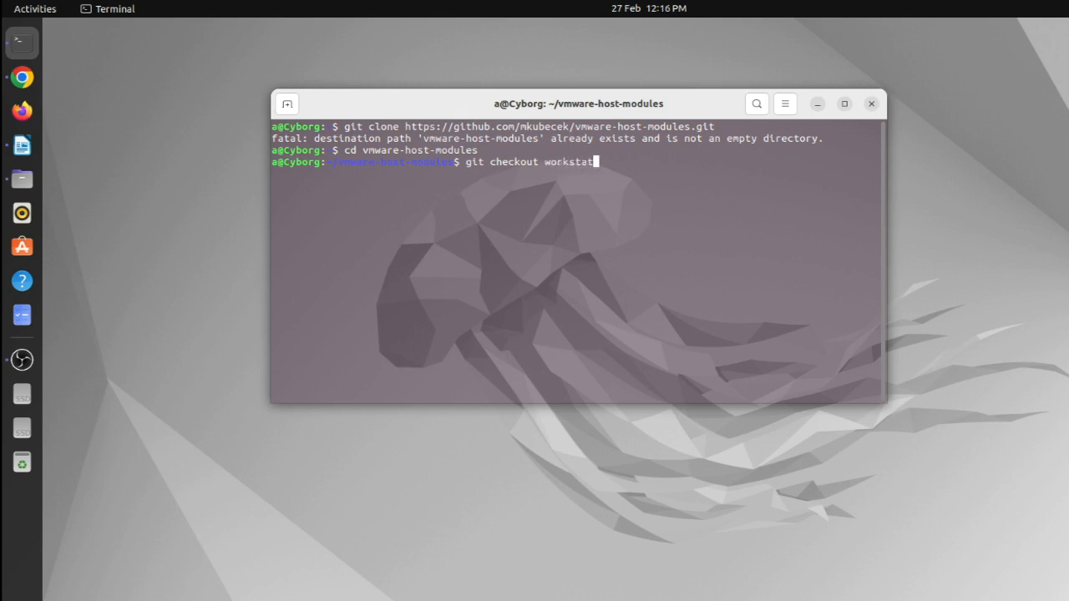
pyautogui.write('ion')
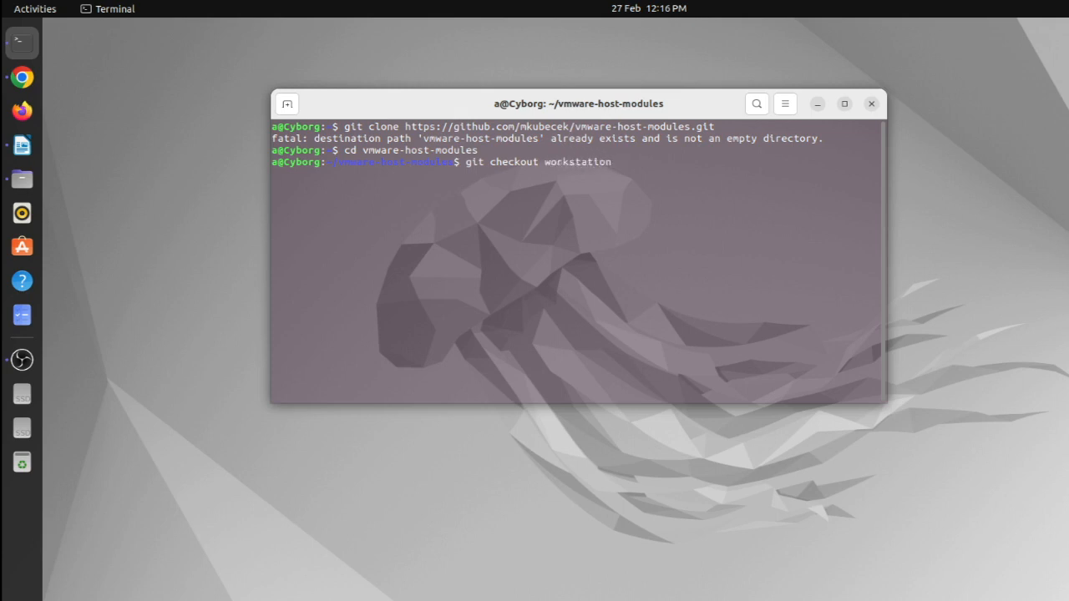
pyautogui.write('-')
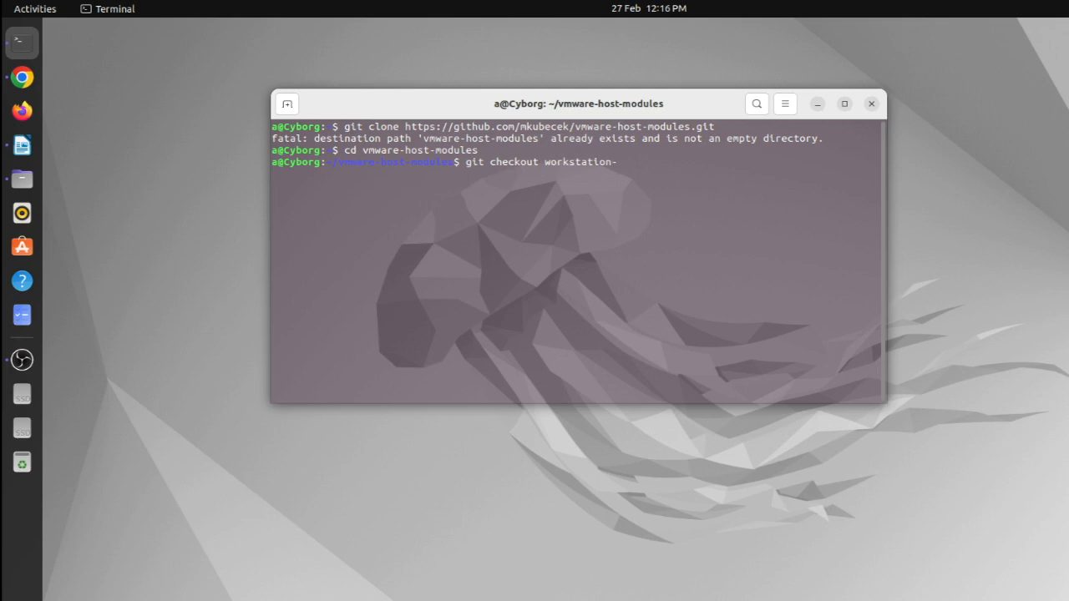
pyautogui.write('16')
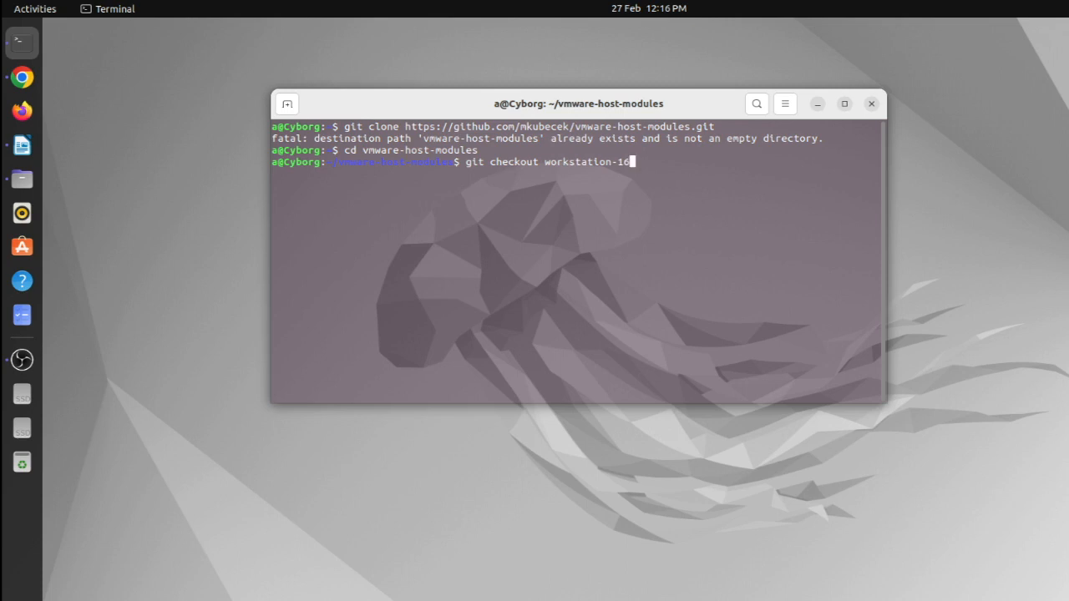
pyautogui.write('.')
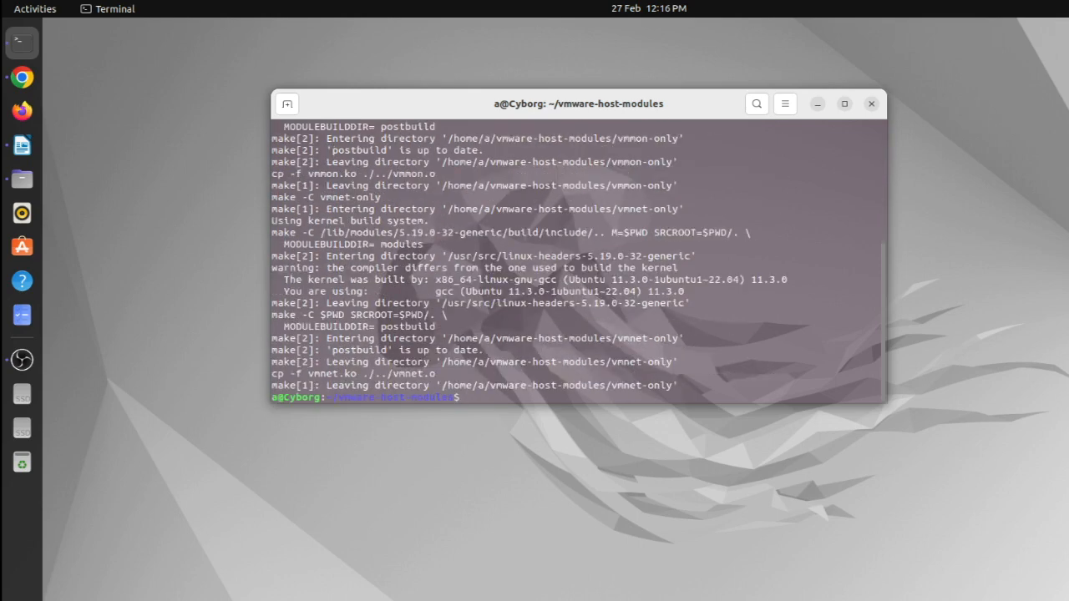
# Step: Run sudo make install to copy vmmon.ko and vmnet.ko into the kernel's misc modules folder
pyautogui.write('sudo')
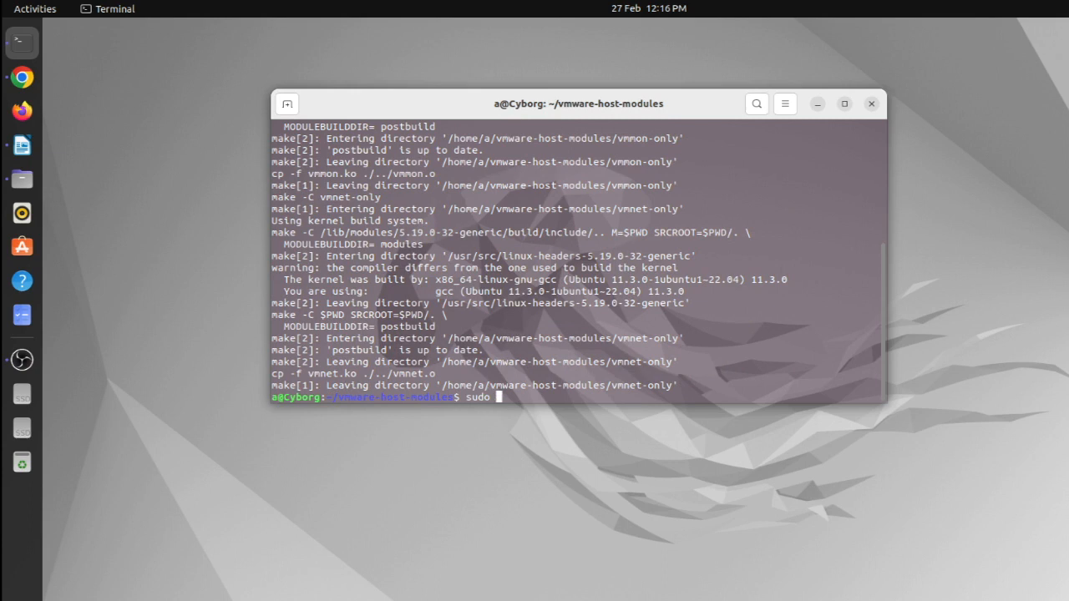
pyautogui.write('make')
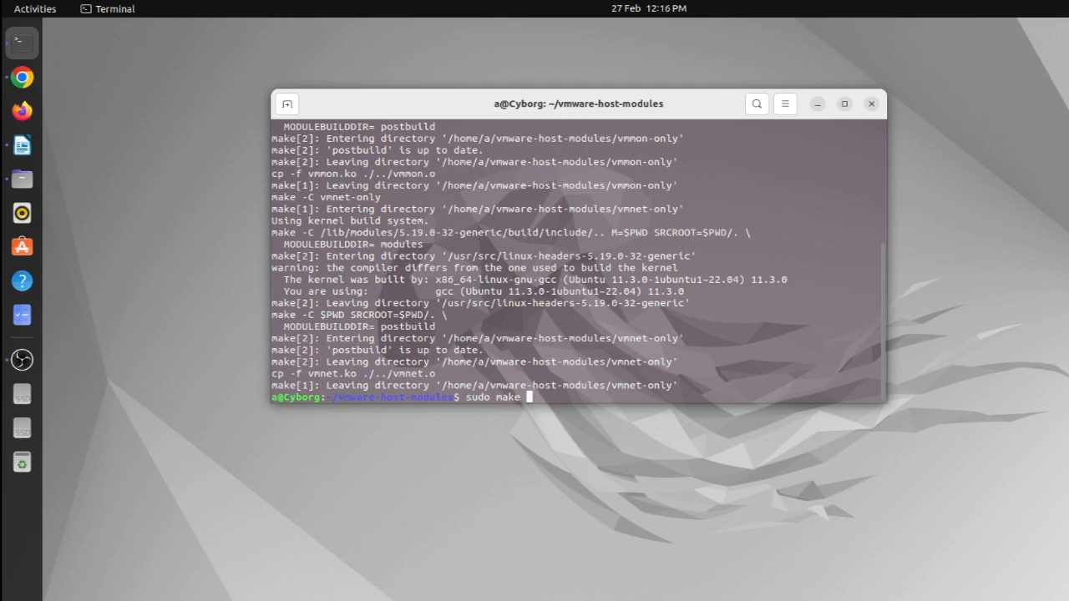
pyautogui.write('install')
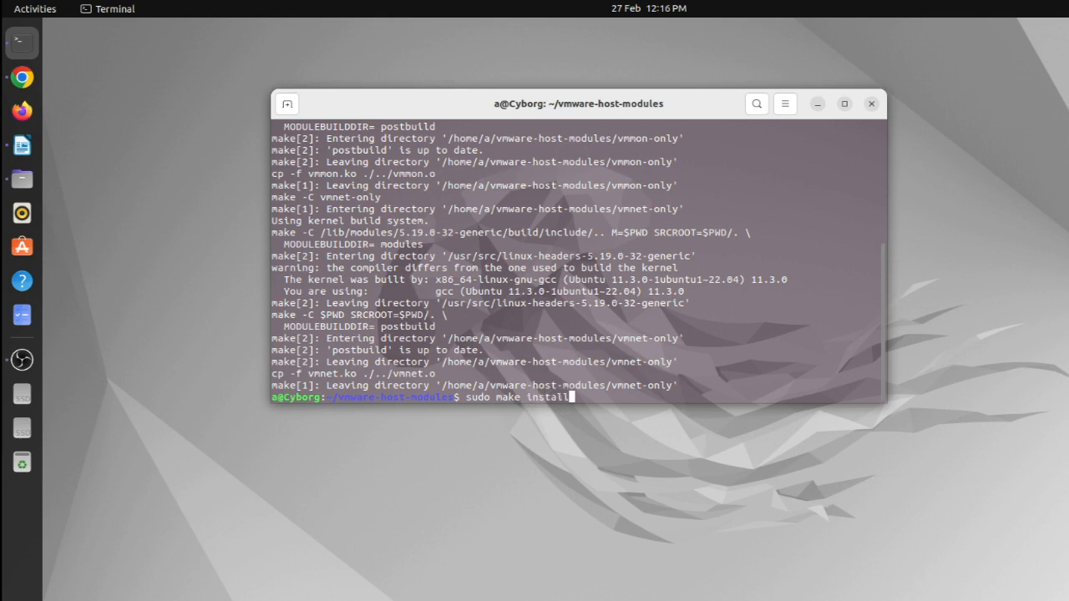
pyautogui.write('h')
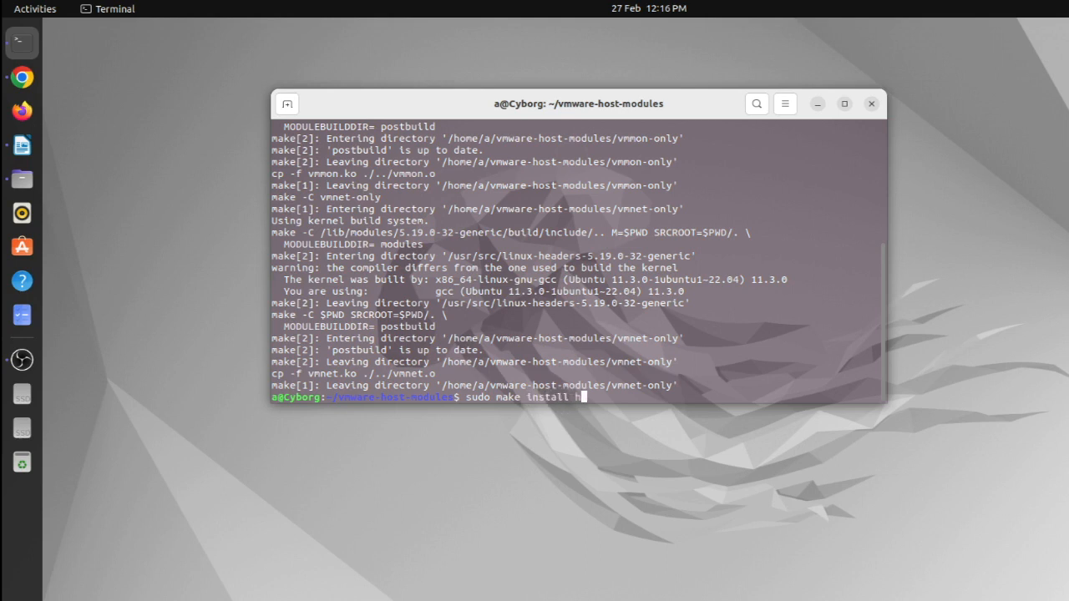
pyautogui.write('ttps')
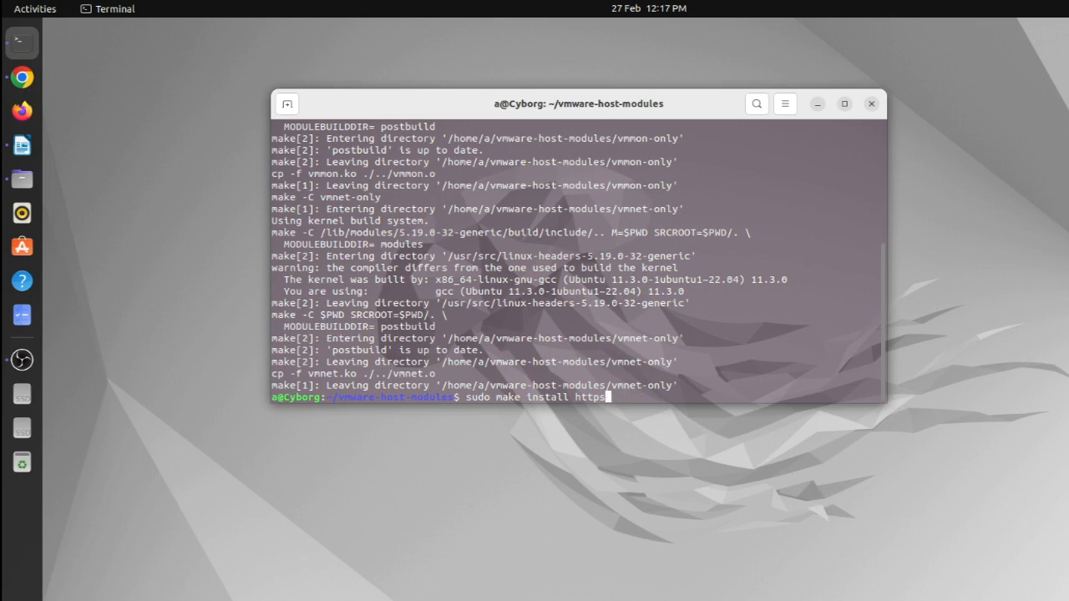
pyautogui.press('BackSpace')
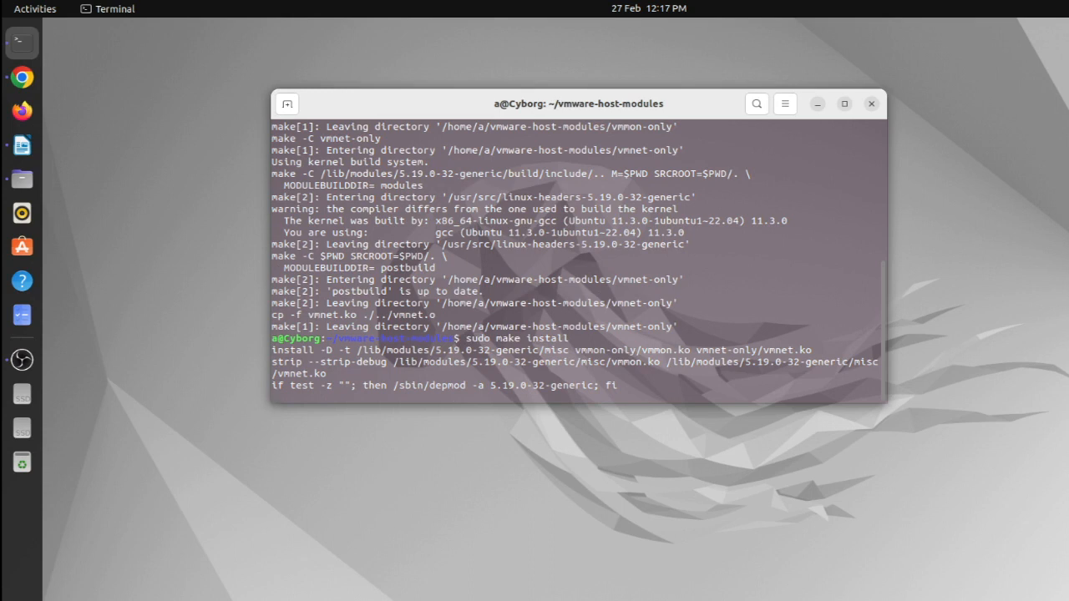
# Step: Run sudo /etc/init.d/vmware start to bring up the VMware services
pyautogui.press('Return')
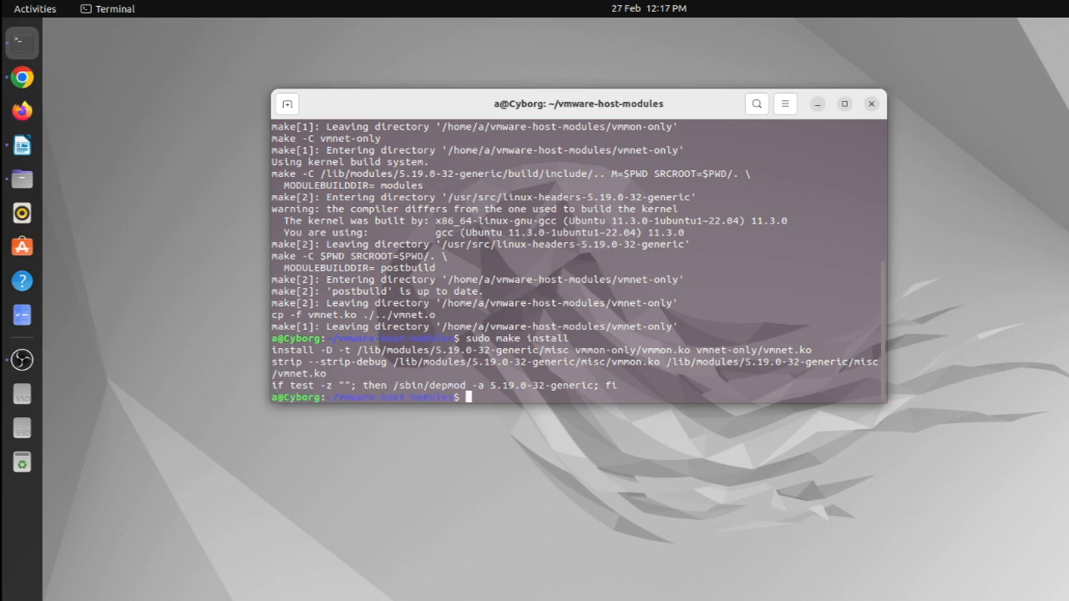
pyautogui.write('sudo')
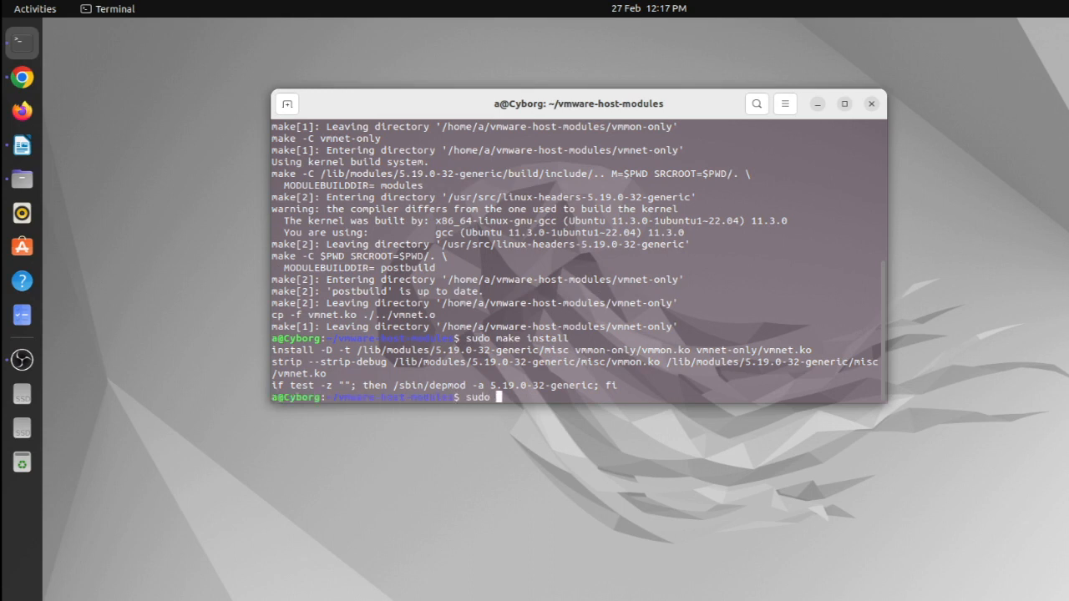
pyautogui.write('/etc')
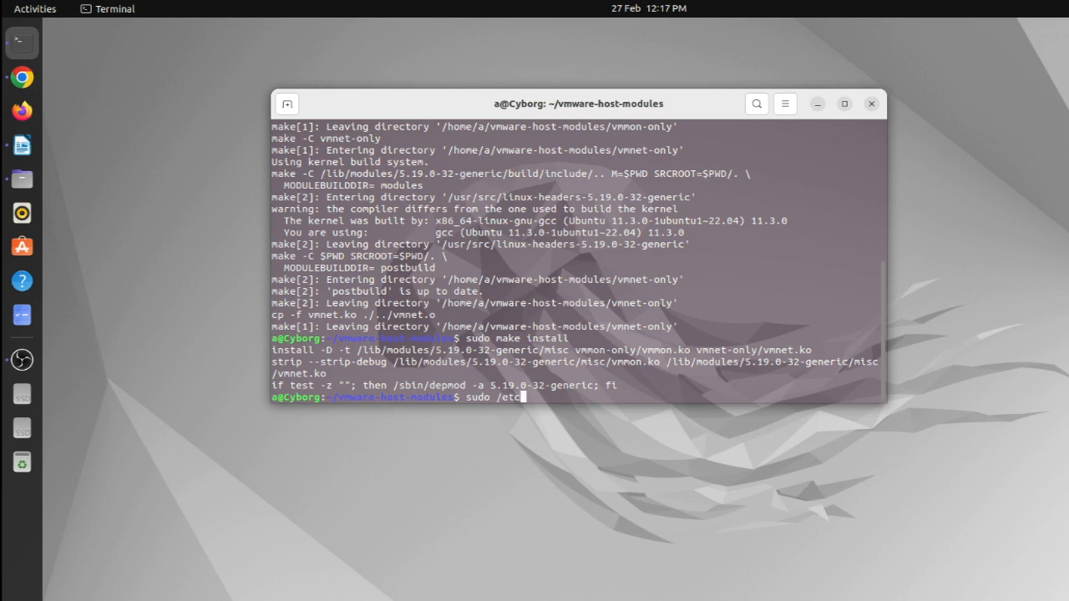
pyautogui.write('/i')
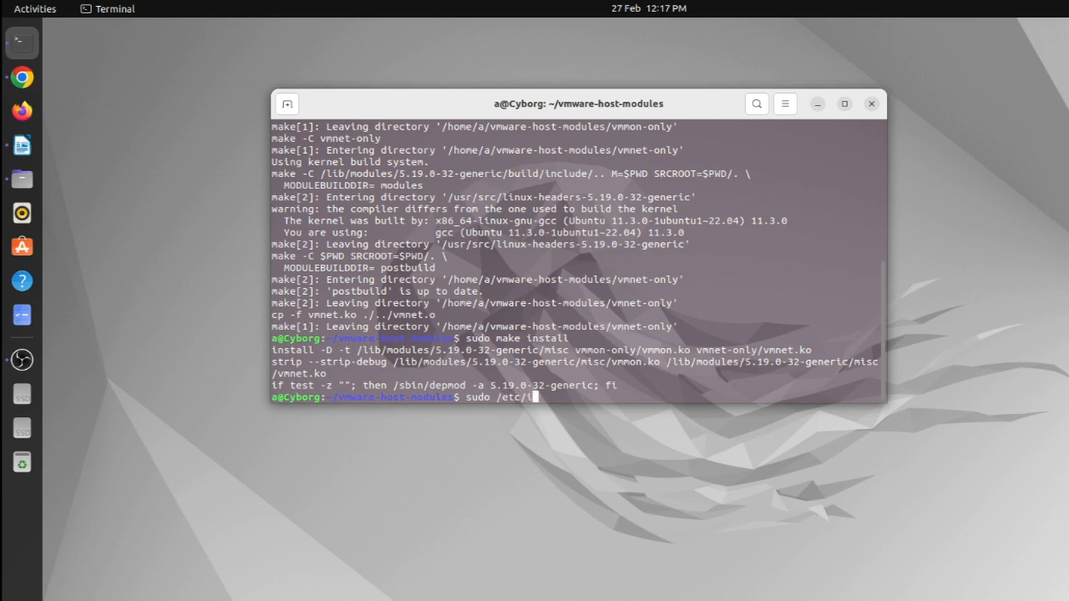
pyautogui.write('nit.')
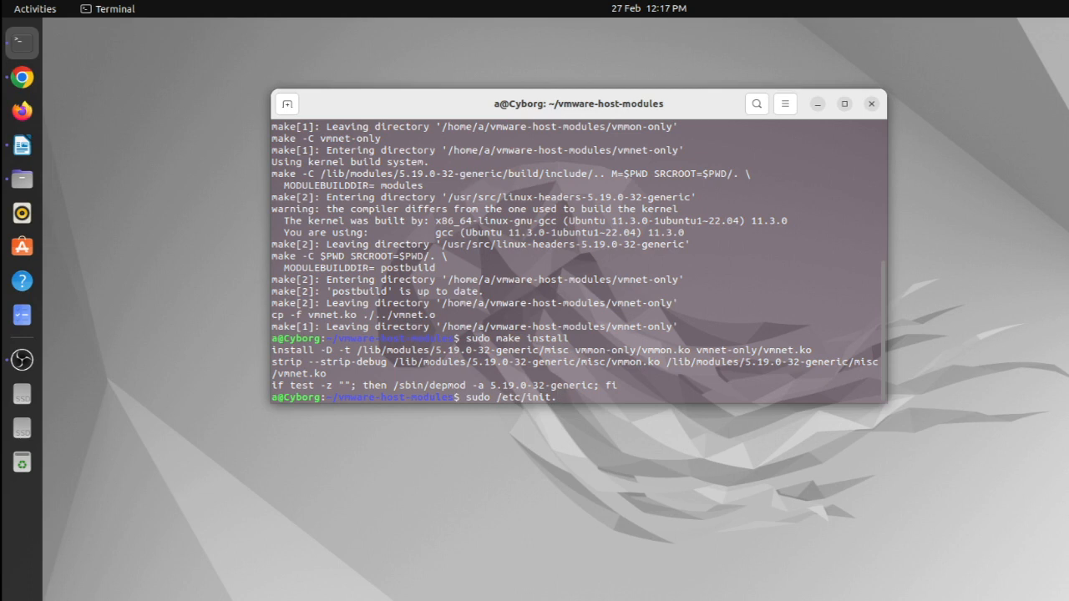
pyautogui.write('d/vm')
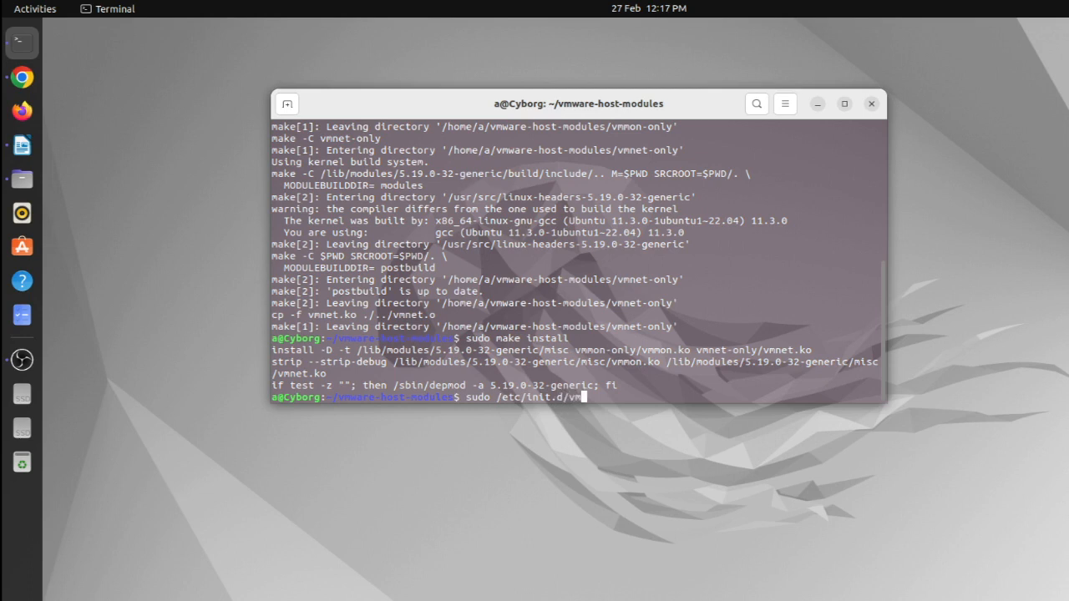
pyautogui.write('ware')
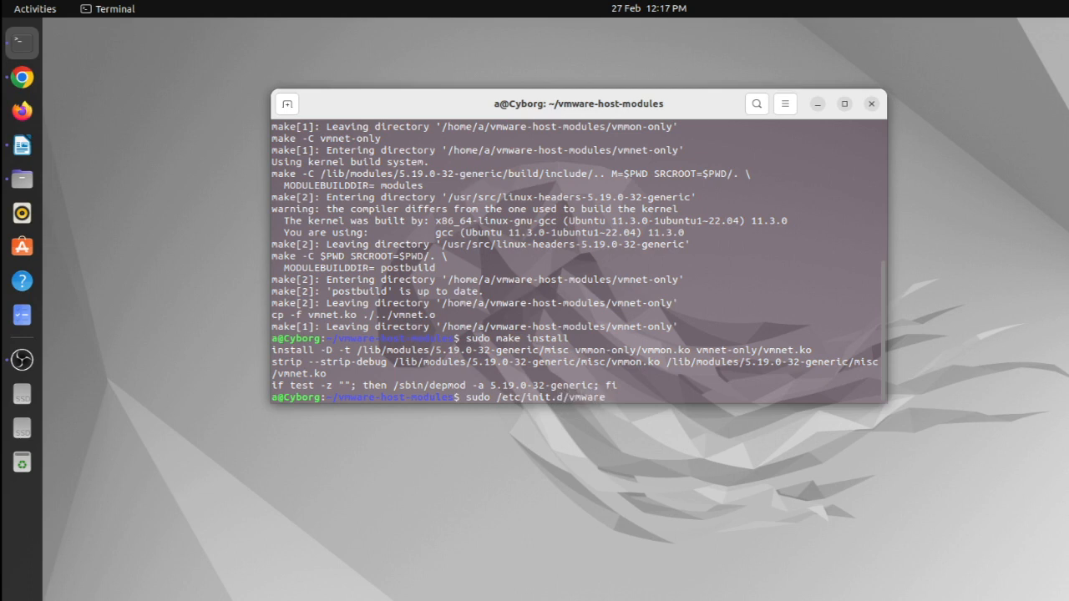
pyautogui.write('start')
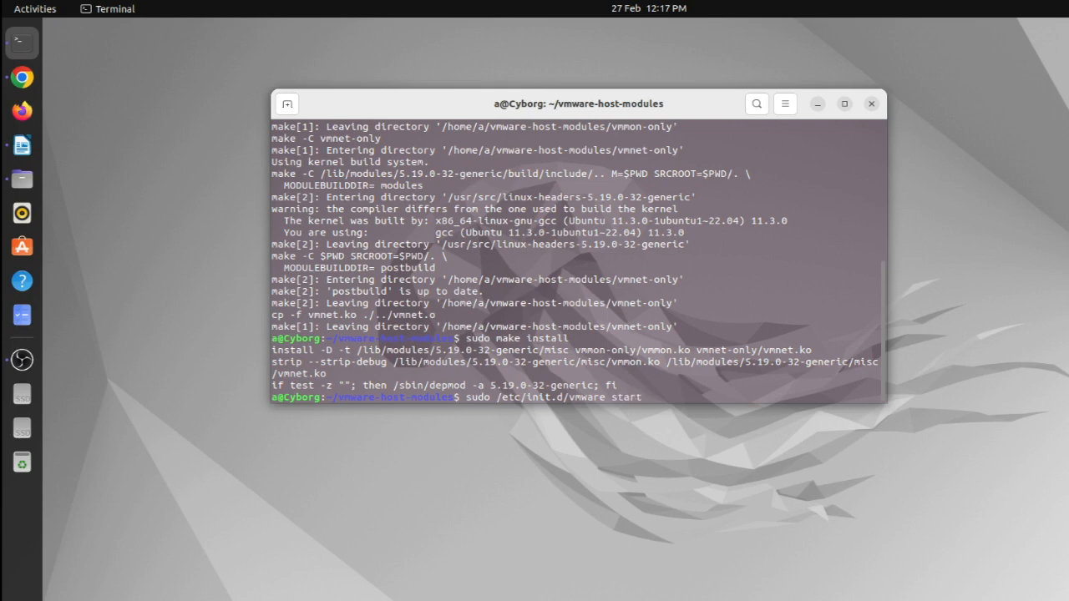
pyautogui.press('Return')
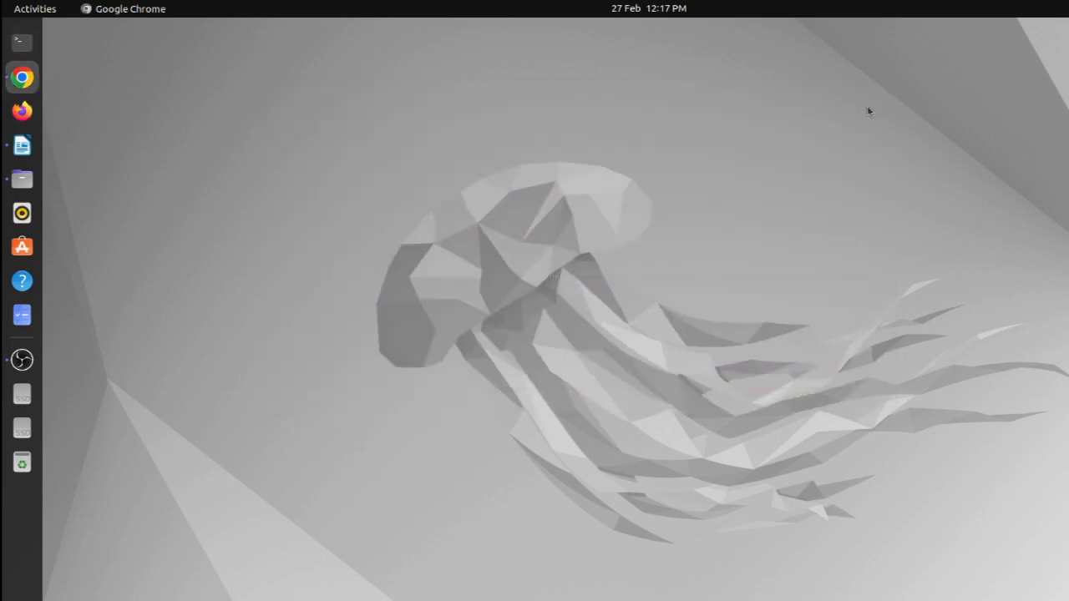
# Step: Launch VMware Workstation 16 Pro from the dock and position its Home screen window on the desktop
pyautogui.click(26, 8)
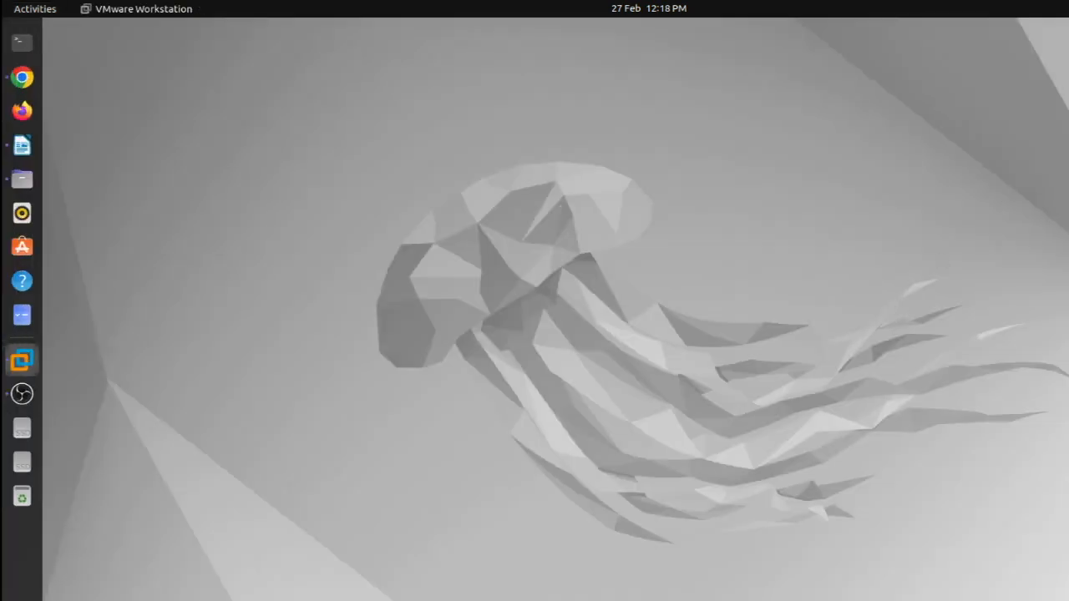
pyautogui.click(20, 359)
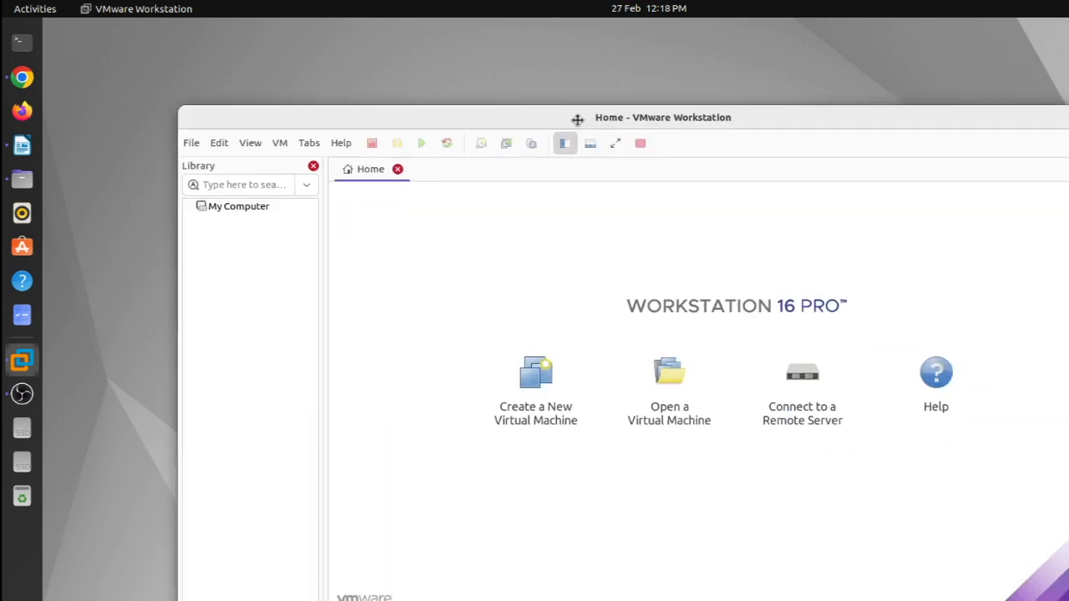
pyautogui.moveTo(580, 117); pyautogui.dragTo(615, 73)
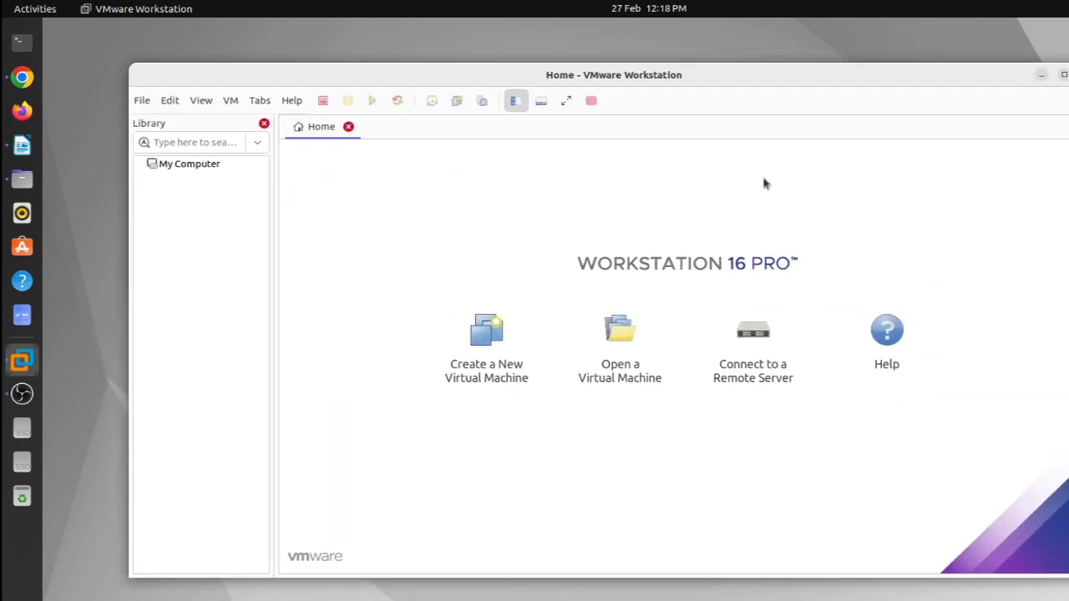